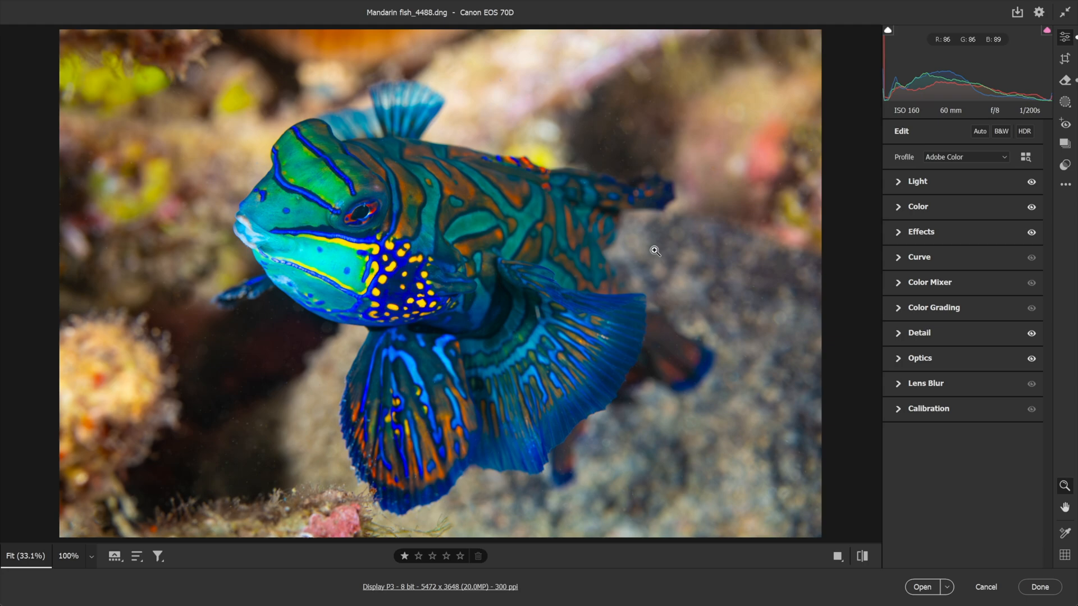
pyautogui.moveTo(731, 208)
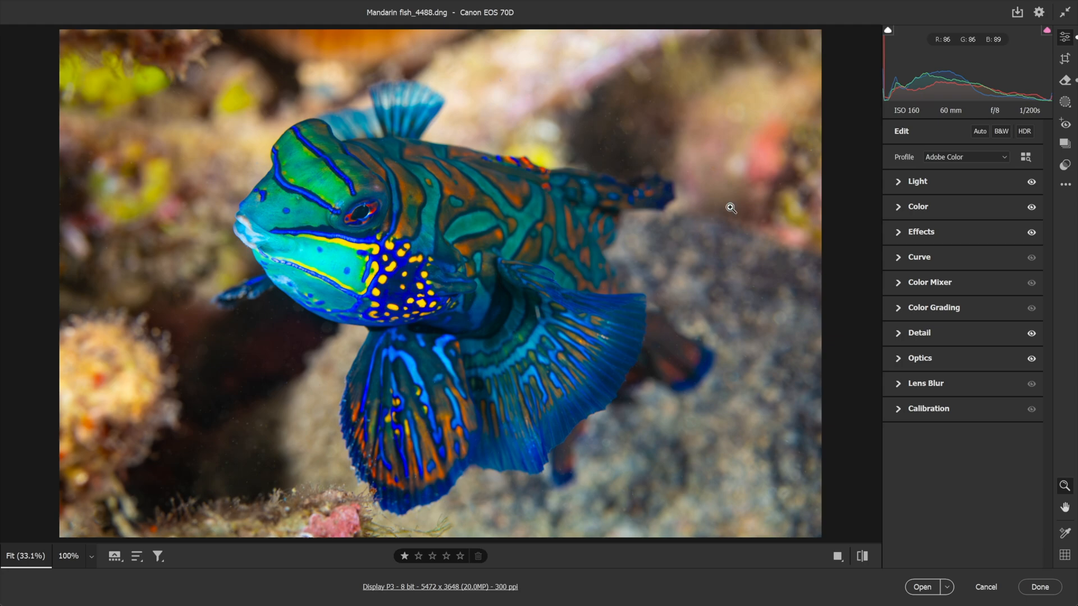
pyautogui.moveTo(849, 90)
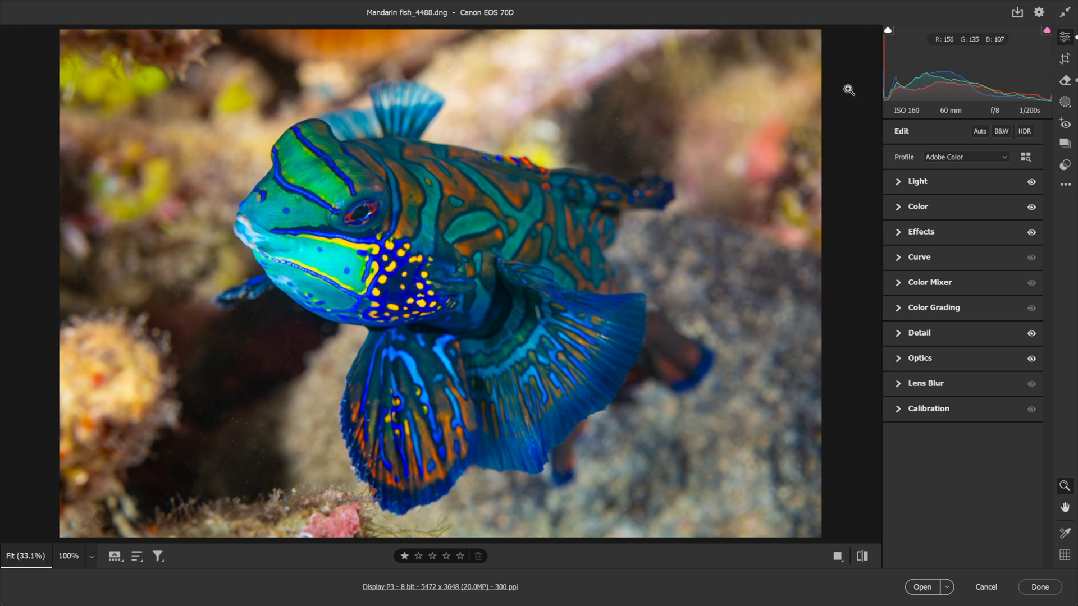
pyautogui.moveTo(954, 95)
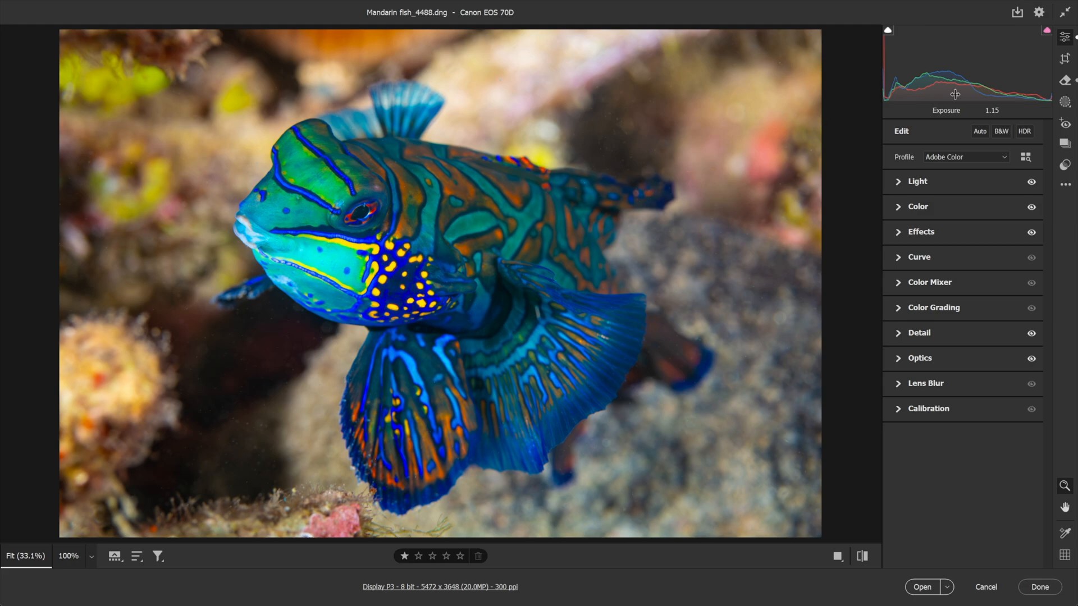
pyautogui.moveTo(1065, 59)
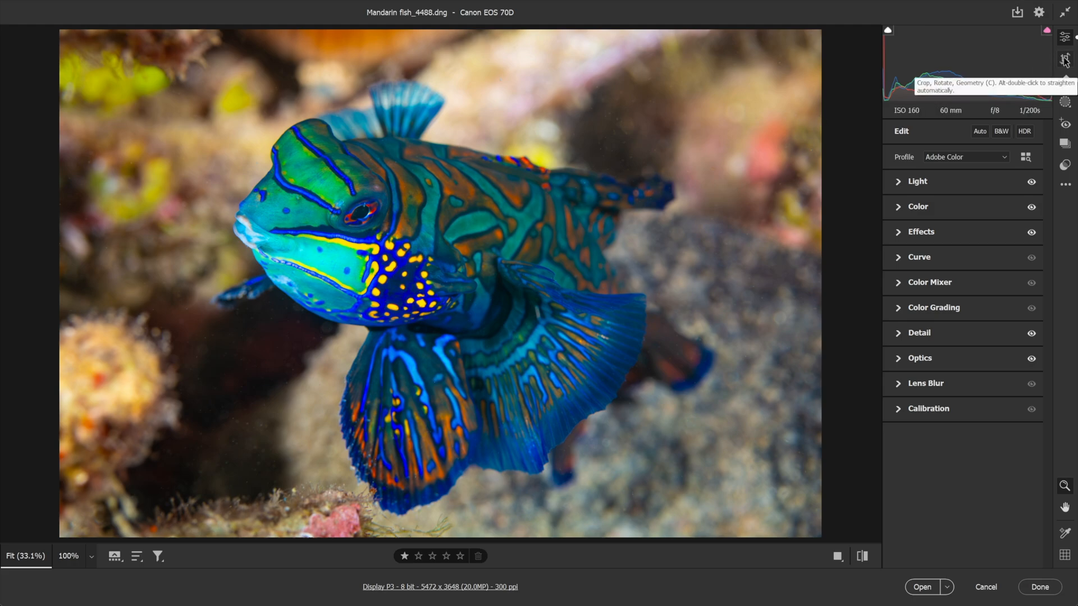
# Step: Draw a crop around the mandarin fish, unlock the ratio and reshape it to a taller 4169 x 3417 frame
pyautogui.click(1065, 58)
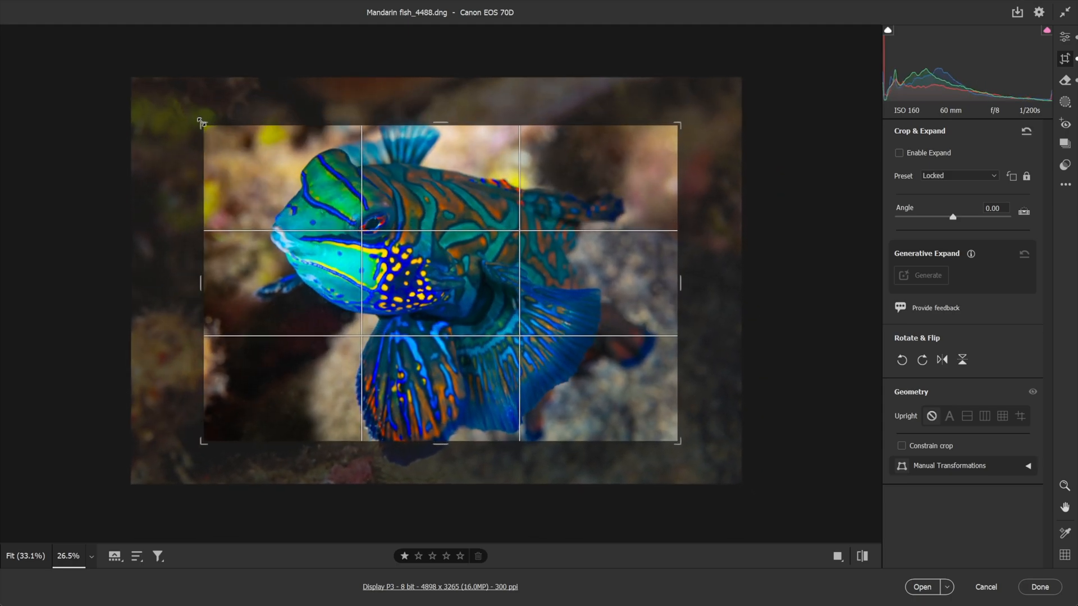
pyautogui.moveTo(201, 122); pyautogui.dragTo(221, 127)
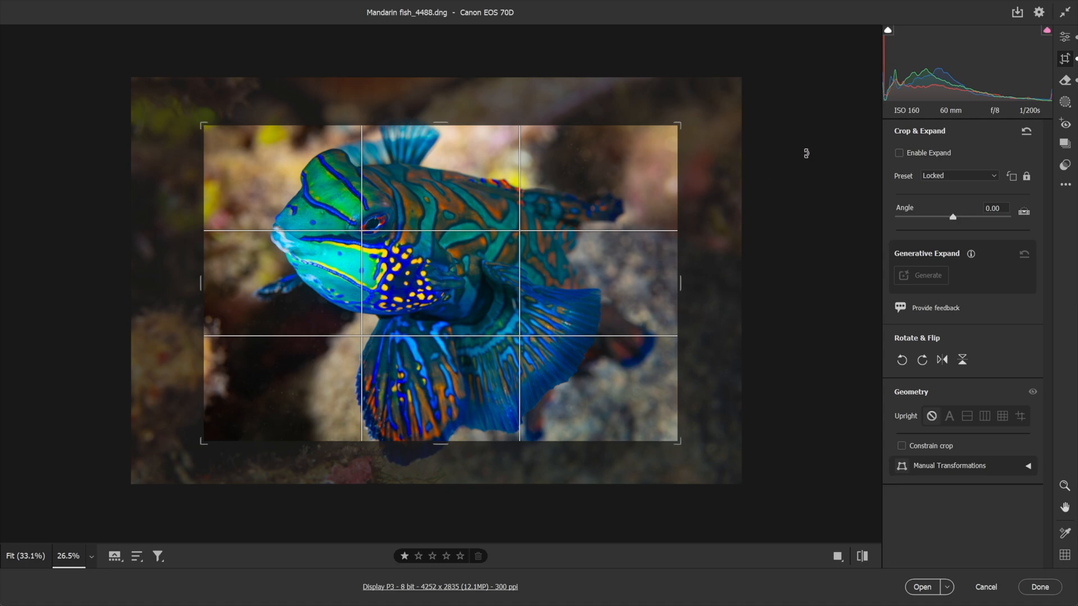
pyautogui.moveTo(1028, 176)
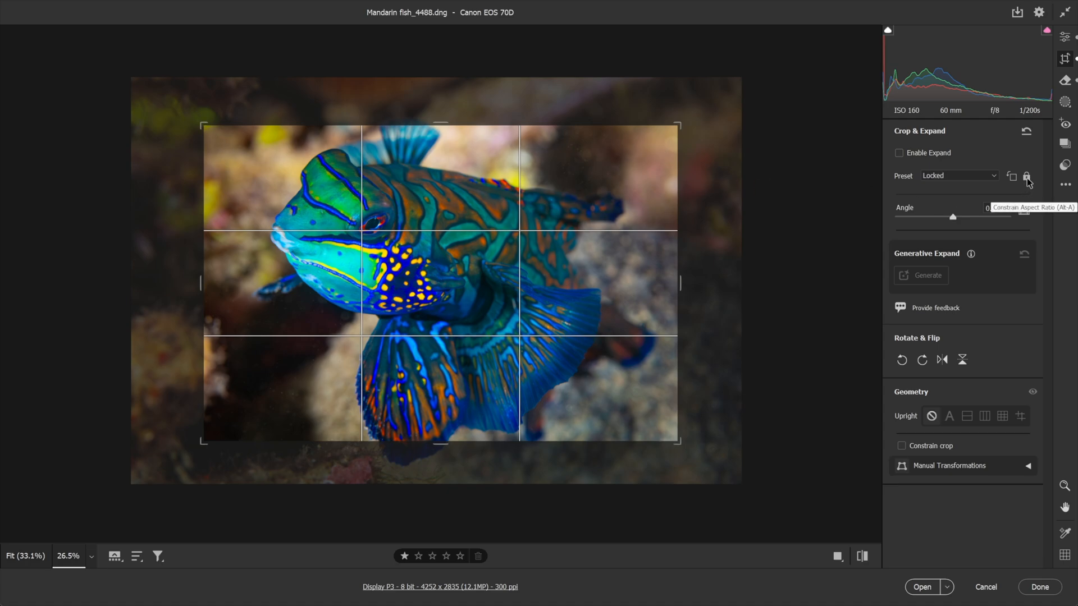
pyautogui.click(1028, 176)
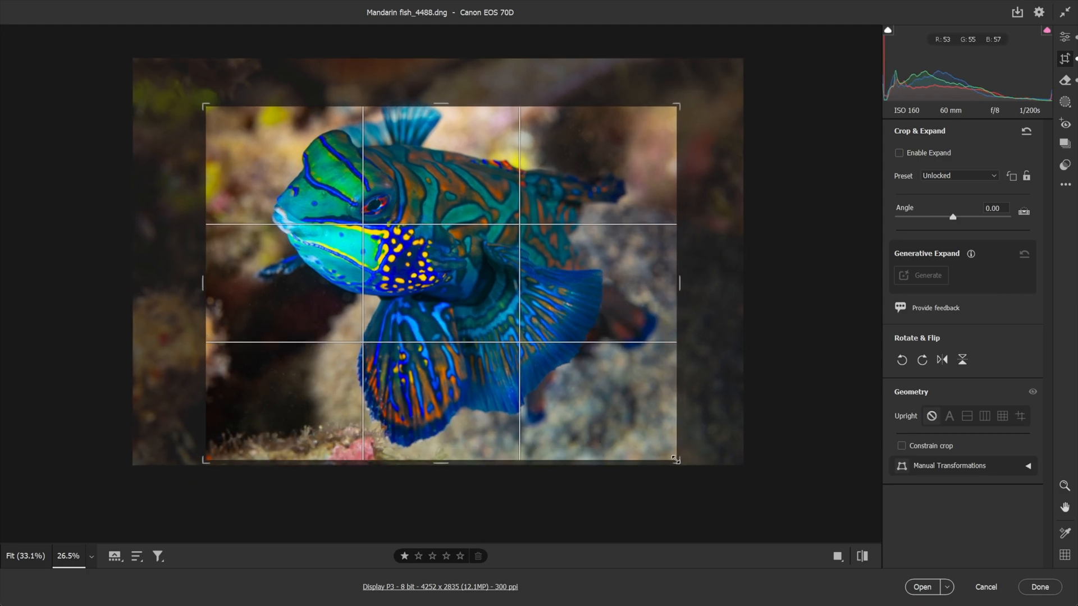
pyautogui.moveTo(205, 107); pyautogui.dragTo(207, 100)
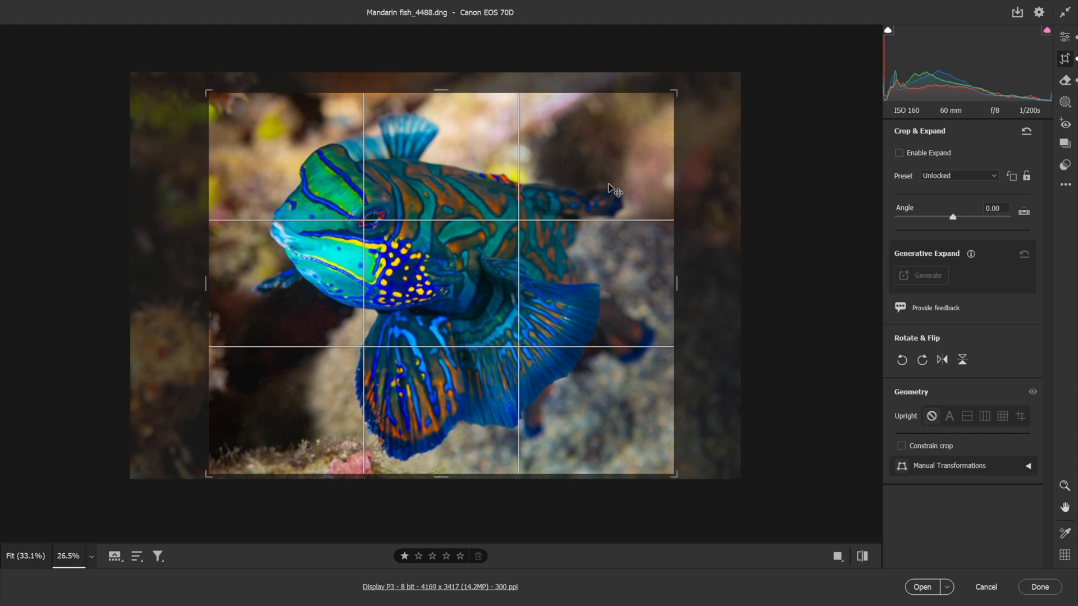
pyautogui.moveTo(1065, 43)
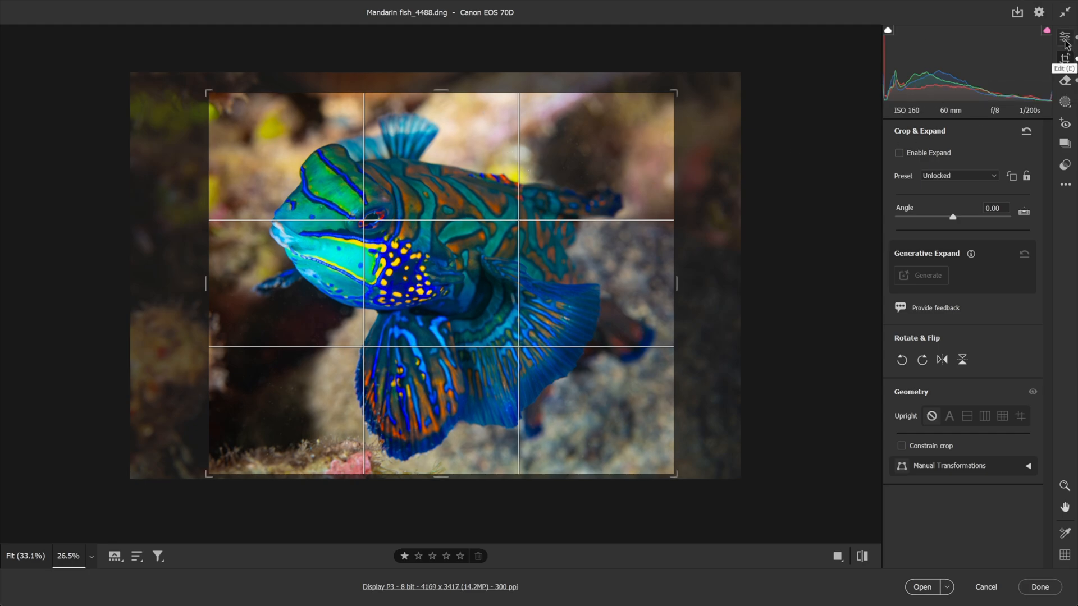
# Step: Apply the Camera Raw crop and narrow it to 3907 x 3417 pixels
pyautogui.click(1066, 36)
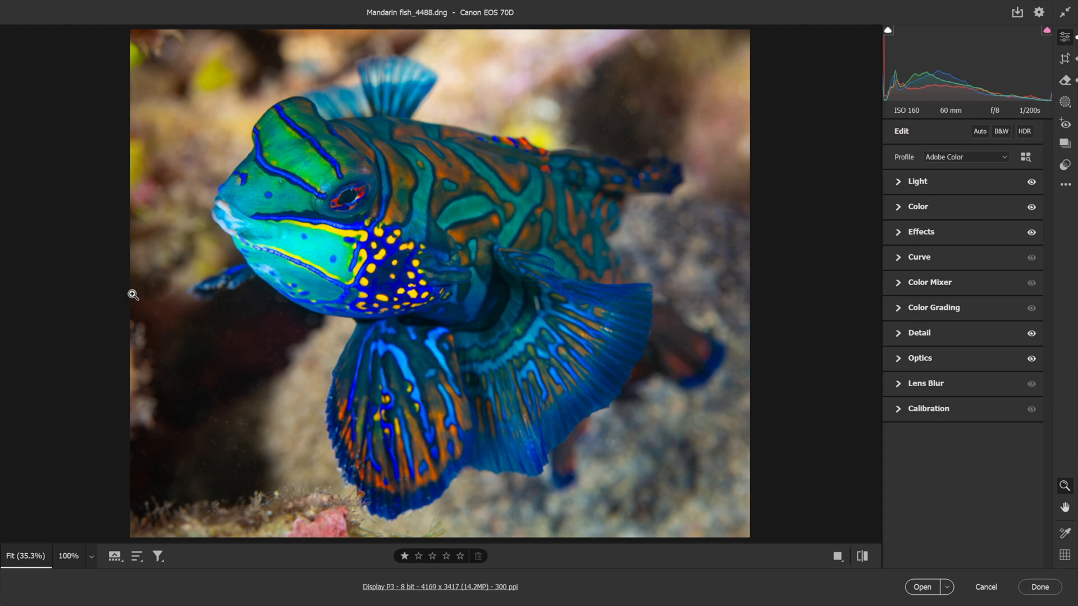
pyautogui.moveTo(154, 336)
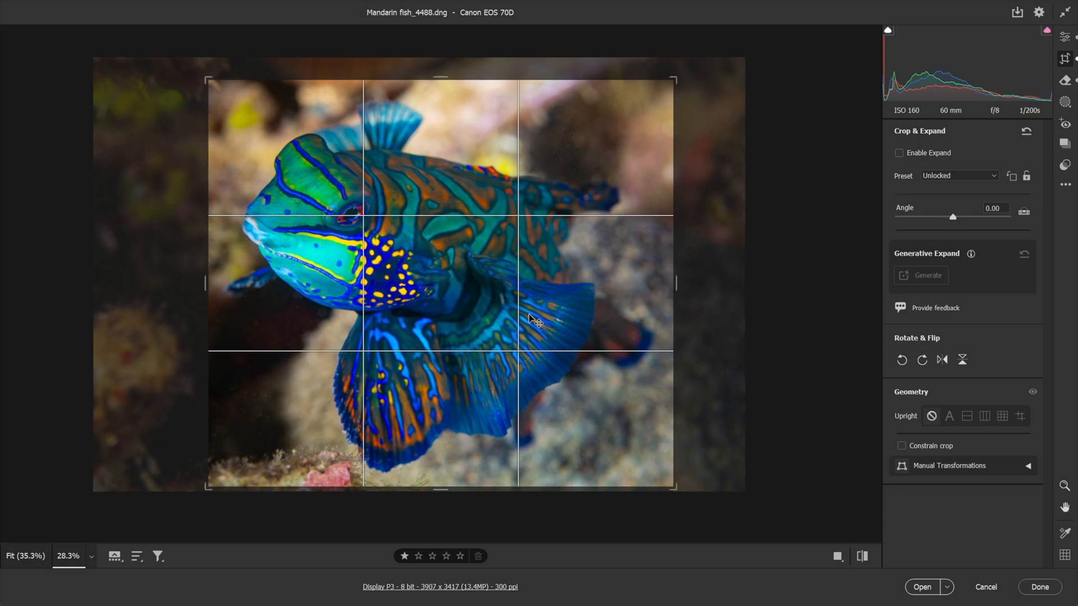
pyautogui.moveTo(775, 337)
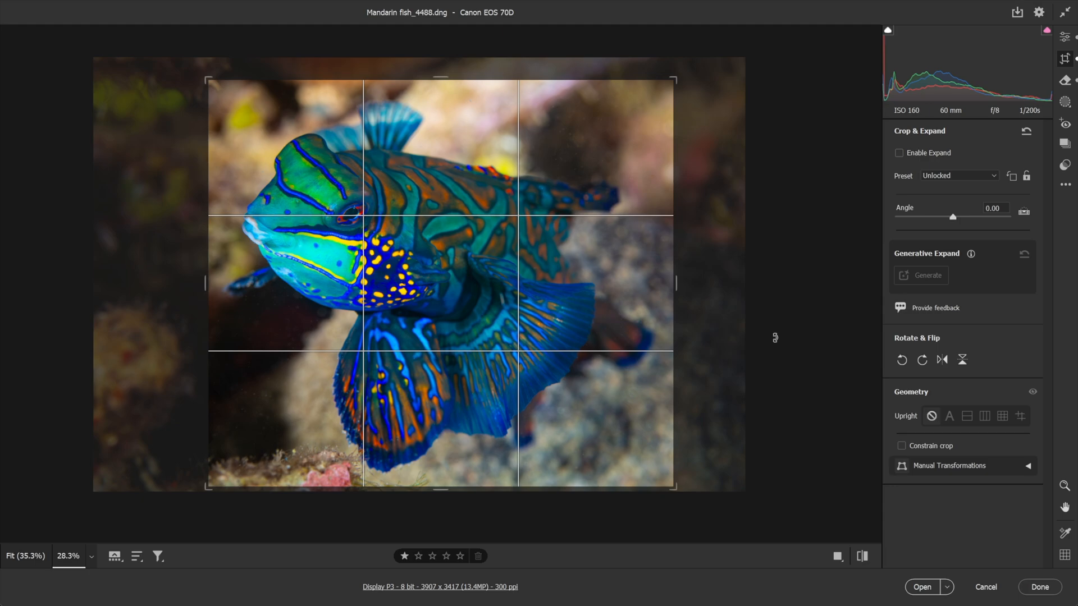
pyautogui.click(921, 587)
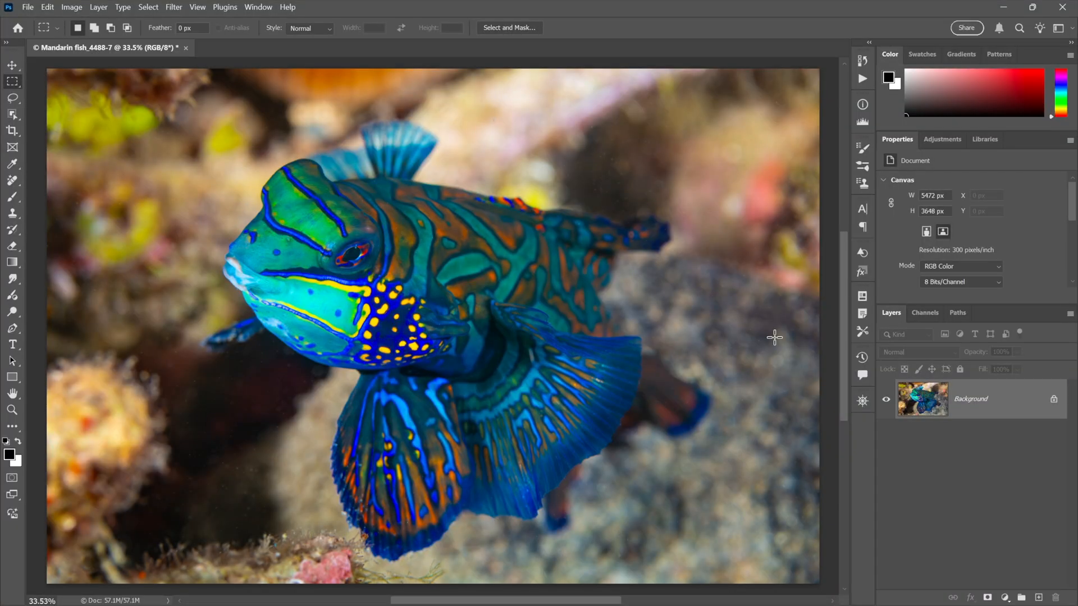
pyautogui.moveTo(368, 243)
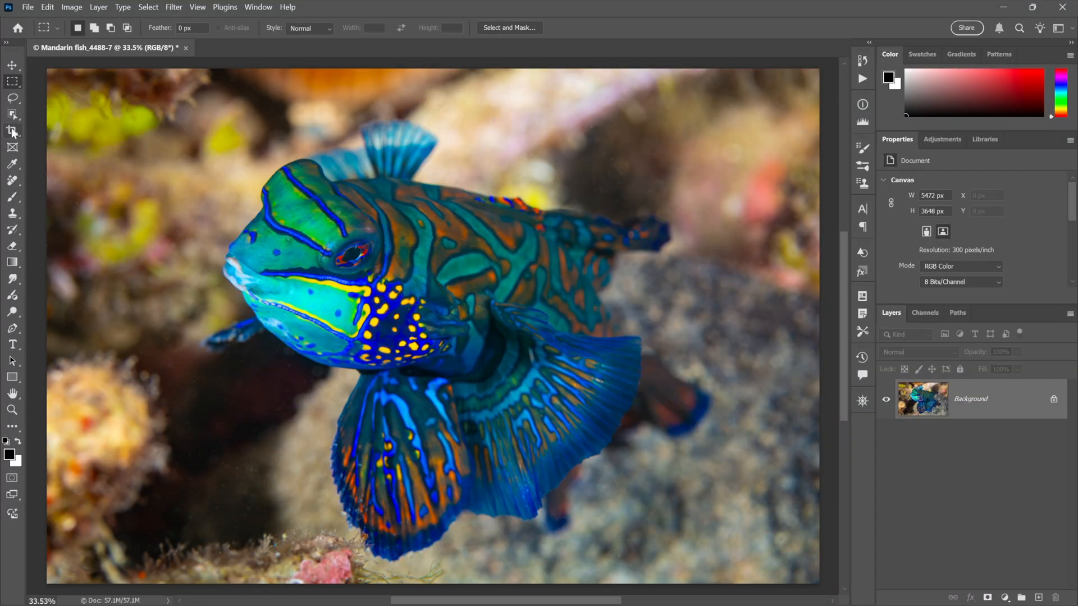
# Step: Activate Photoshop's Crop tool on the full 5472 x 3648 fish document
pyautogui.click(13, 132)
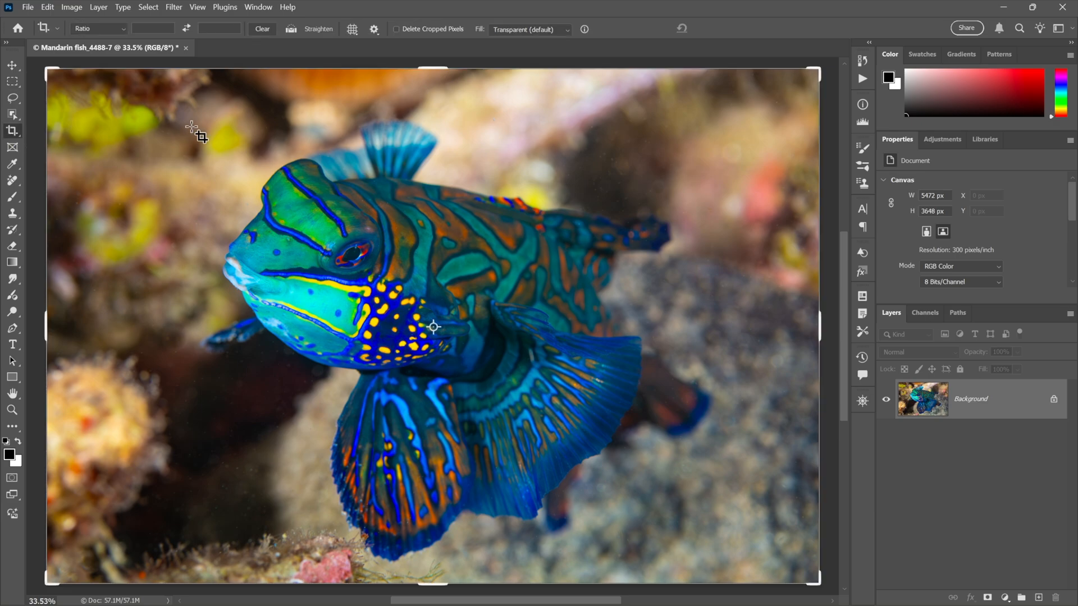
pyautogui.moveTo(431, 42)
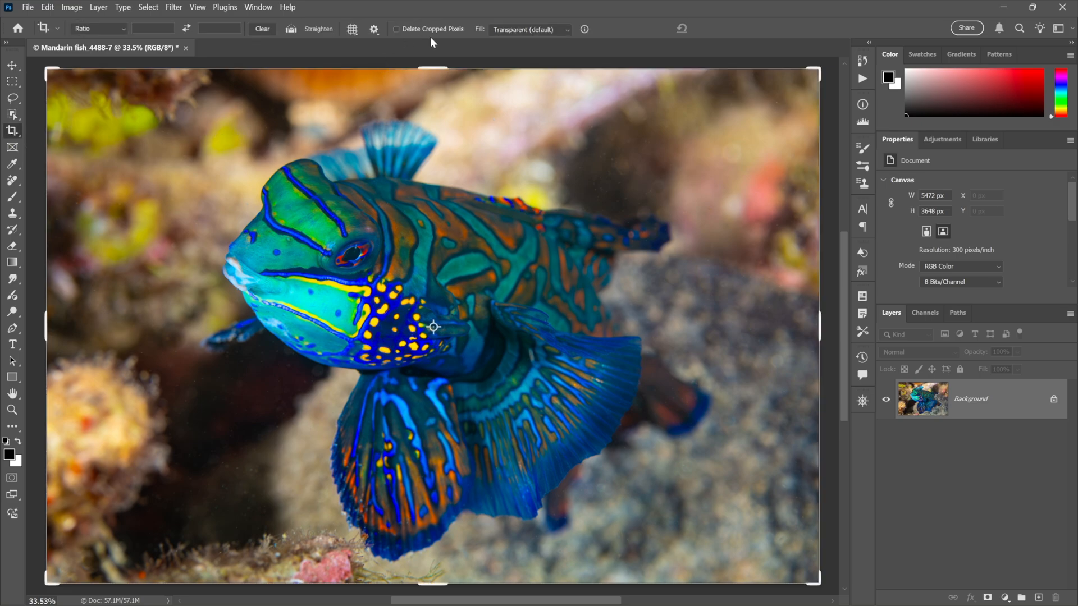
pyautogui.moveTo(132, 78)
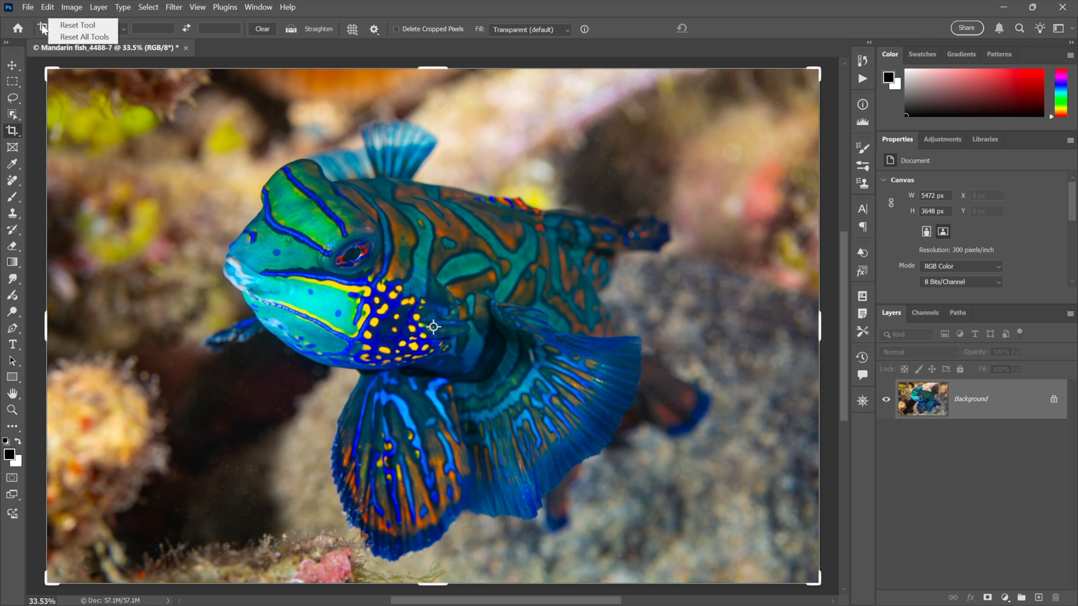
pyautogui.moveTo(77, 25)
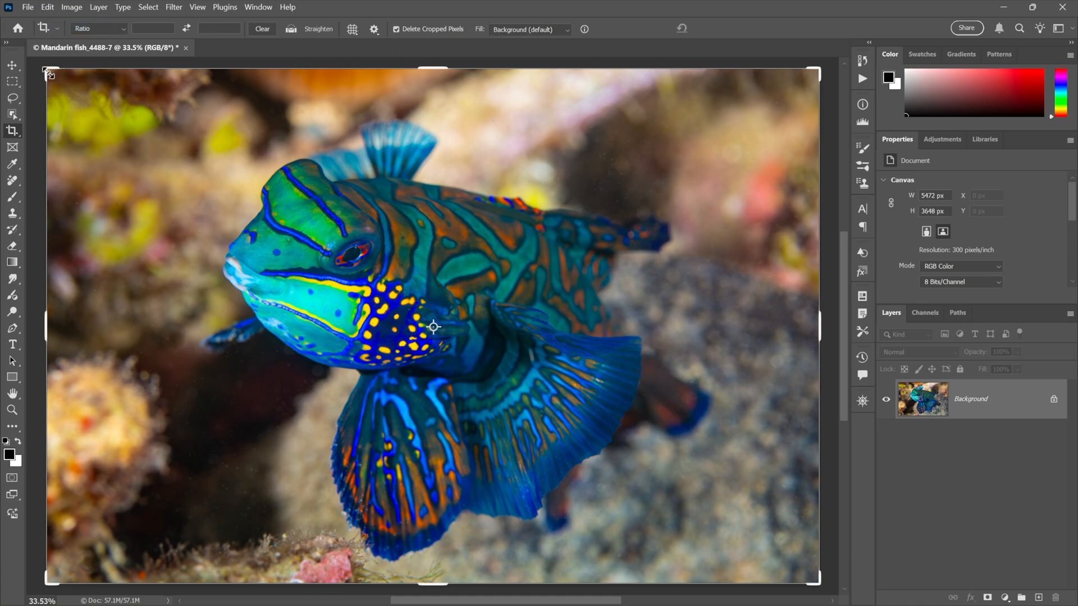
# Step: Crop the fish document destructively to 3999 x 3386 pixels around the fish
pyautogui.moveTo(50, 72); pyautogui.dragTo(114, 88)
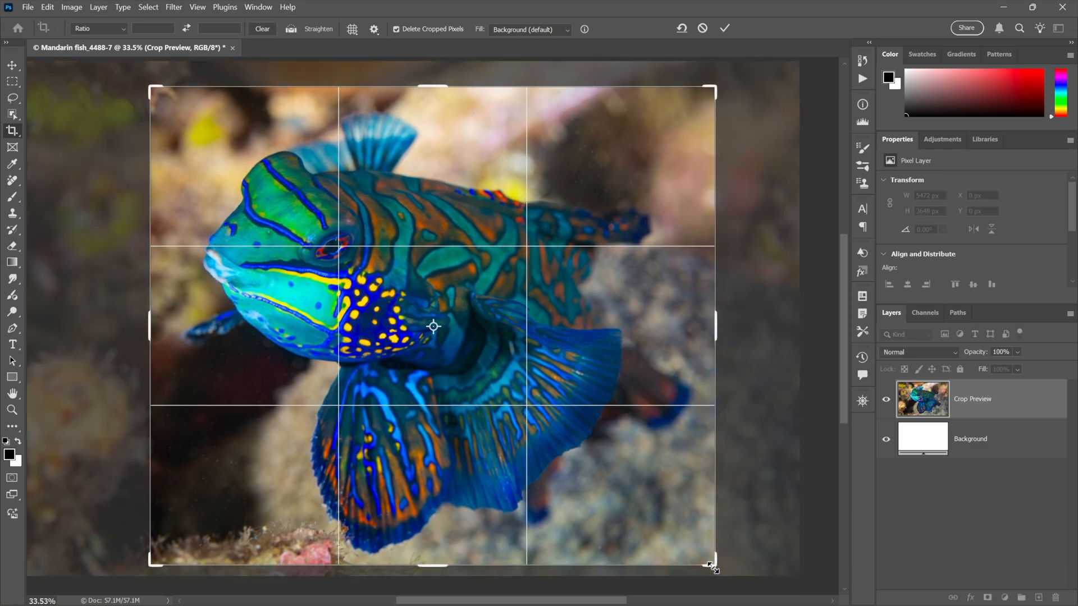
pyautogui.moveTo(334, 300)
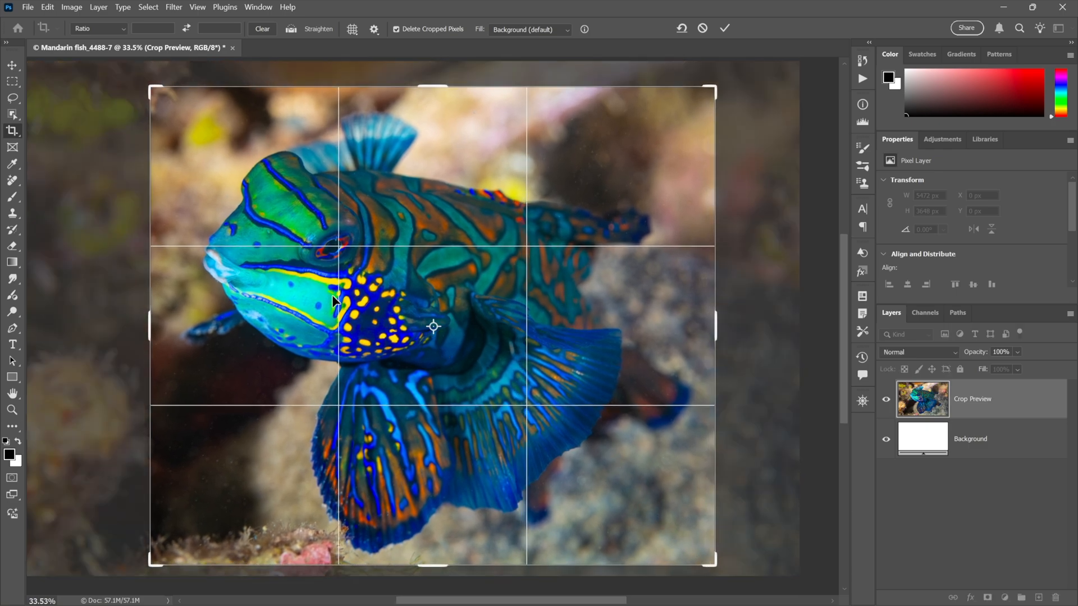
pyautogui.click(723, 28)
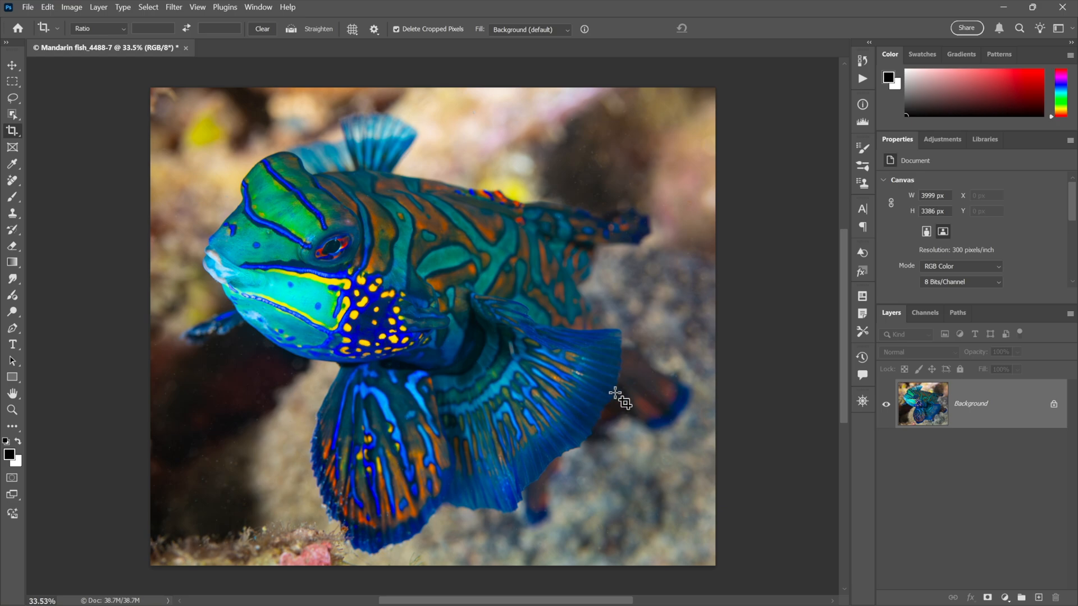
pyautogui.moveTo(382, 286)
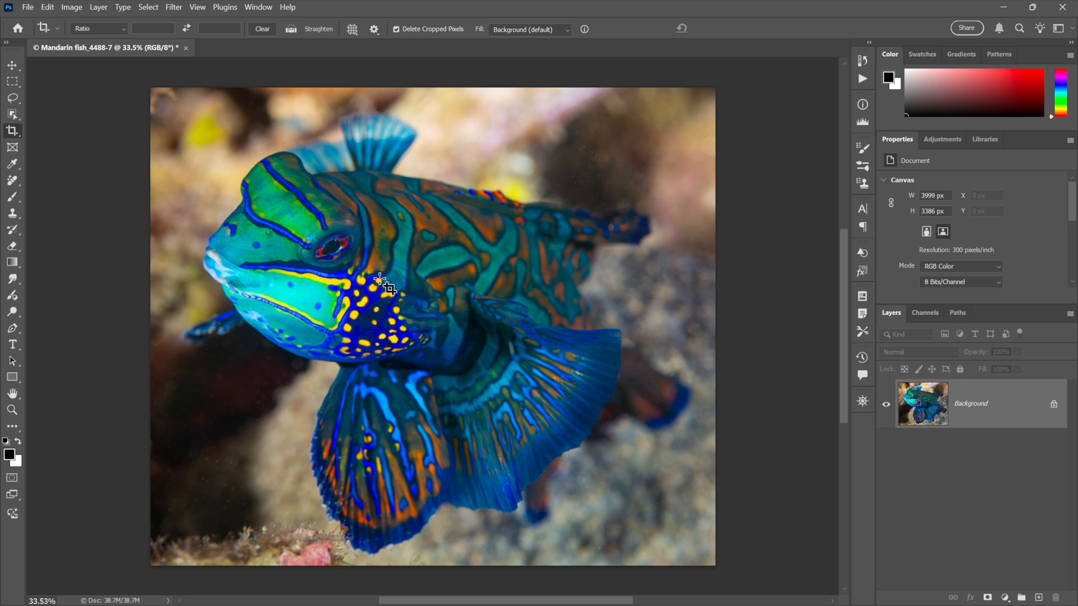
pyautogui.moveTo(787, 377)
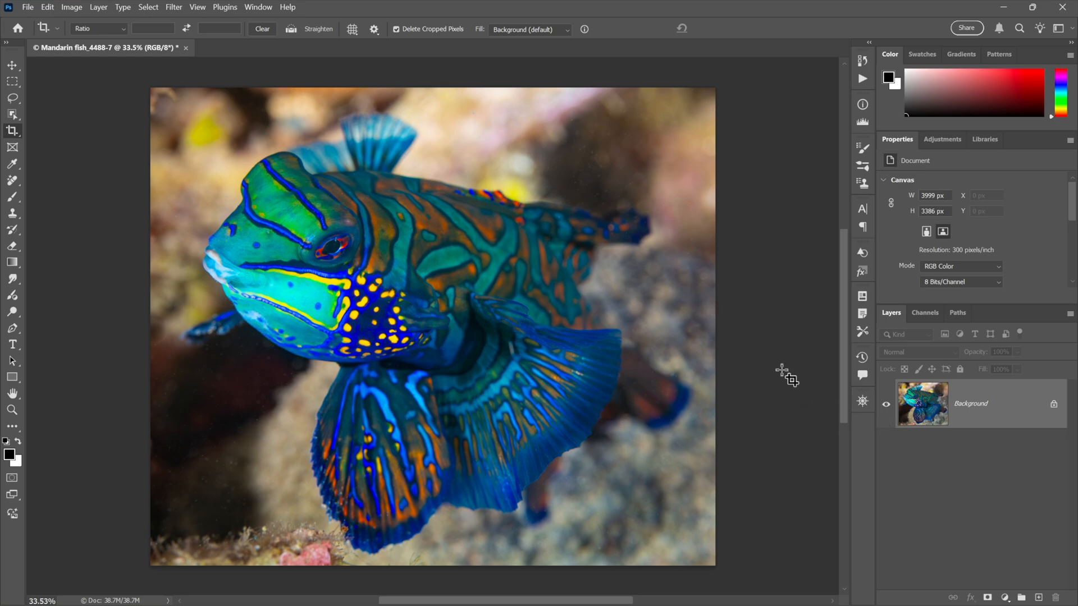
pyautogui.moveTo(737, 393)
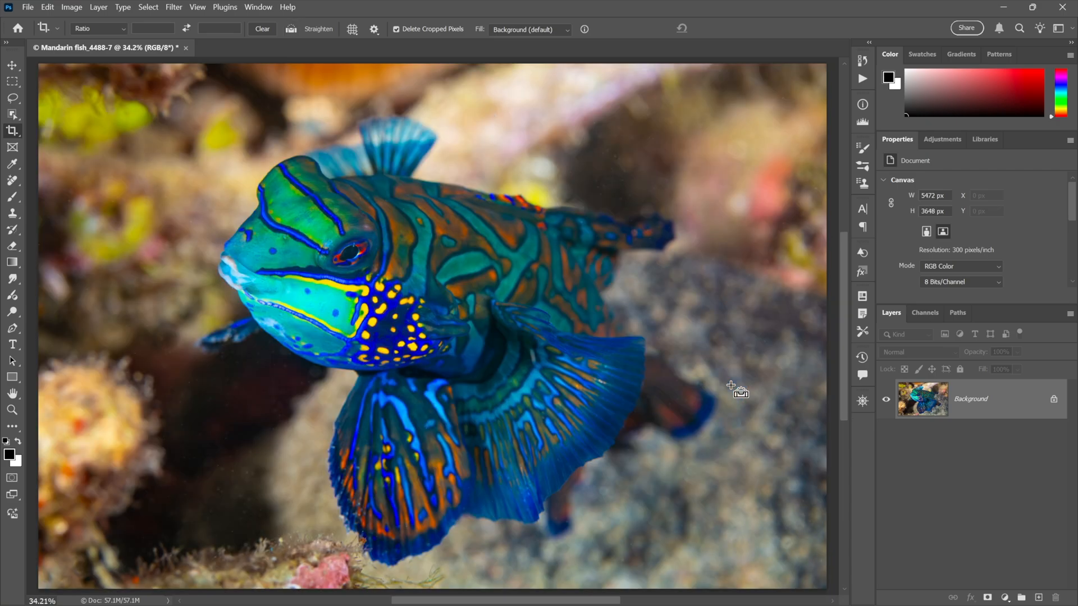
pyautogui.moveTo(732, 388)
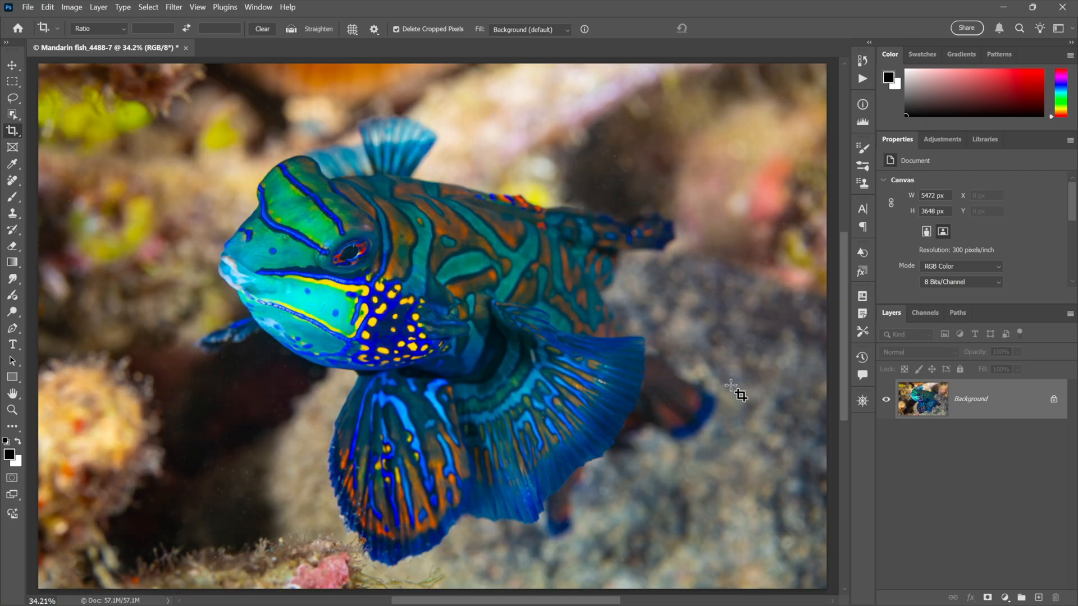
pyautogui.moveTo(152, 120)
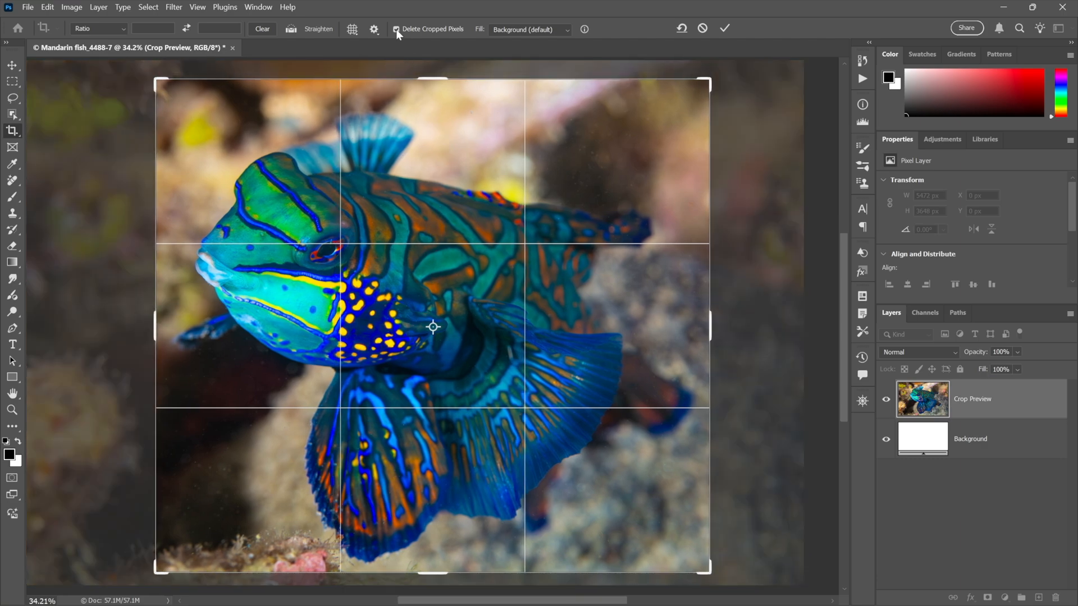
# Step: Crop non-destructively with Delete Cropped Pixels off, keeping all pixels on Layer 0, then move to the Move tool
pyautogui.click(529, 29)
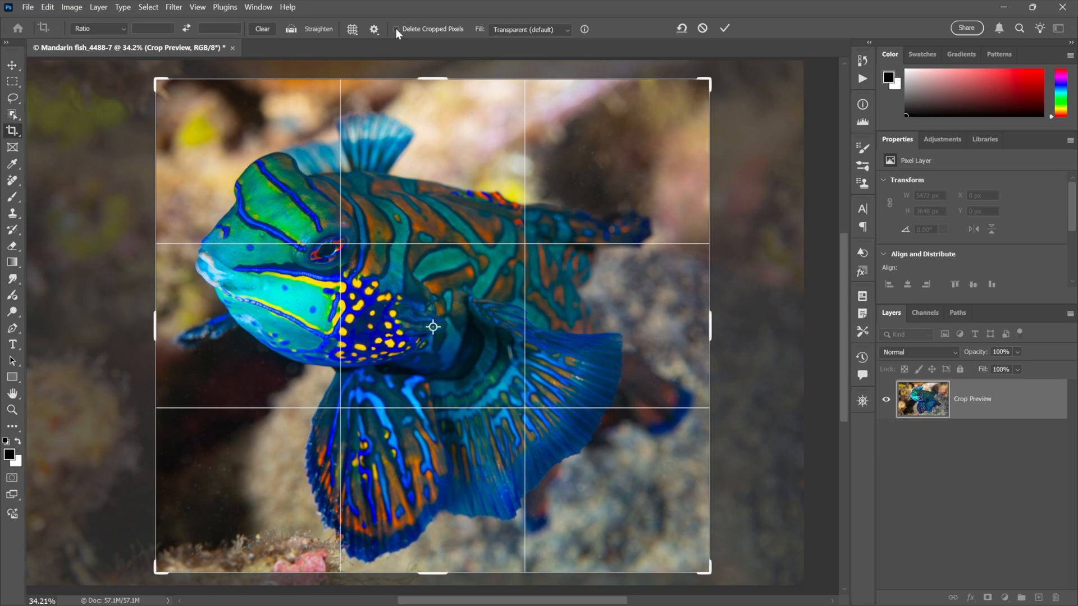
pyautogui.click(723, 28)
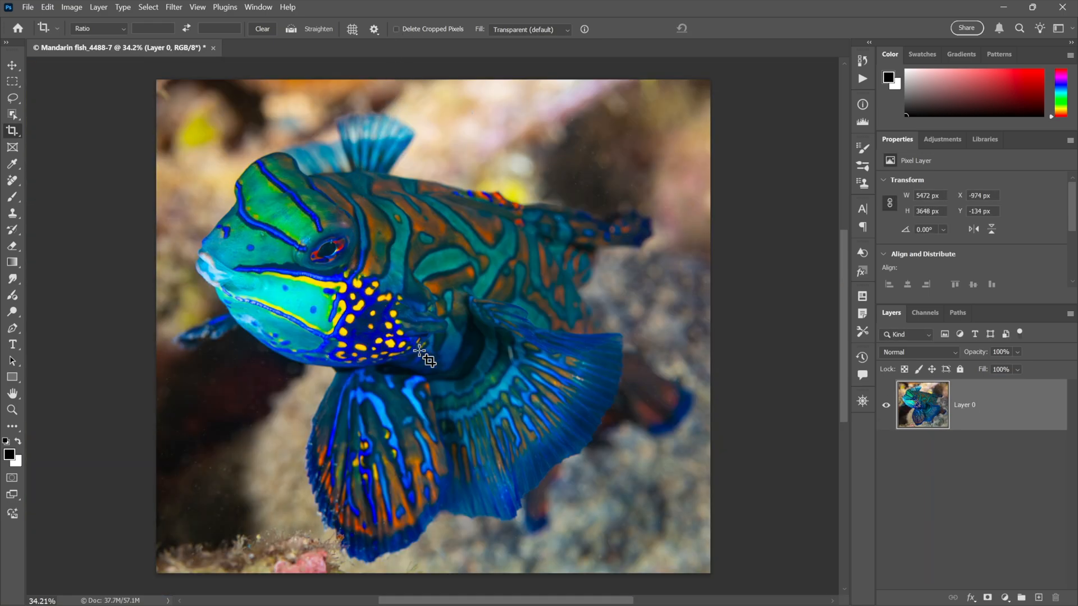
pyautogui.moveTo(284, 265)
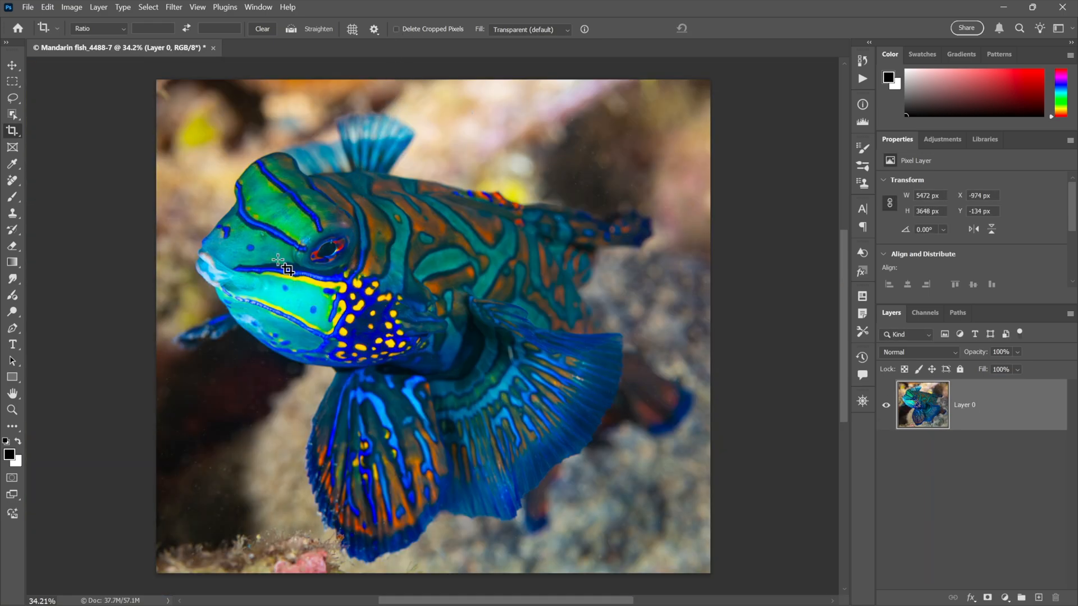
pyautogui.click(13, 65)
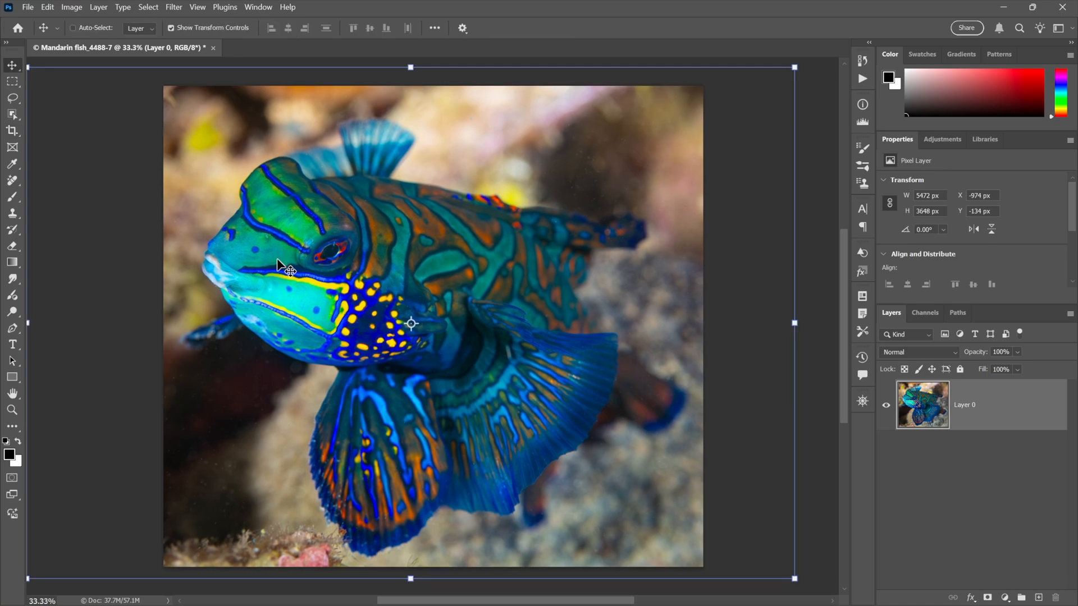
pyautogui.moveTo(469, 316)
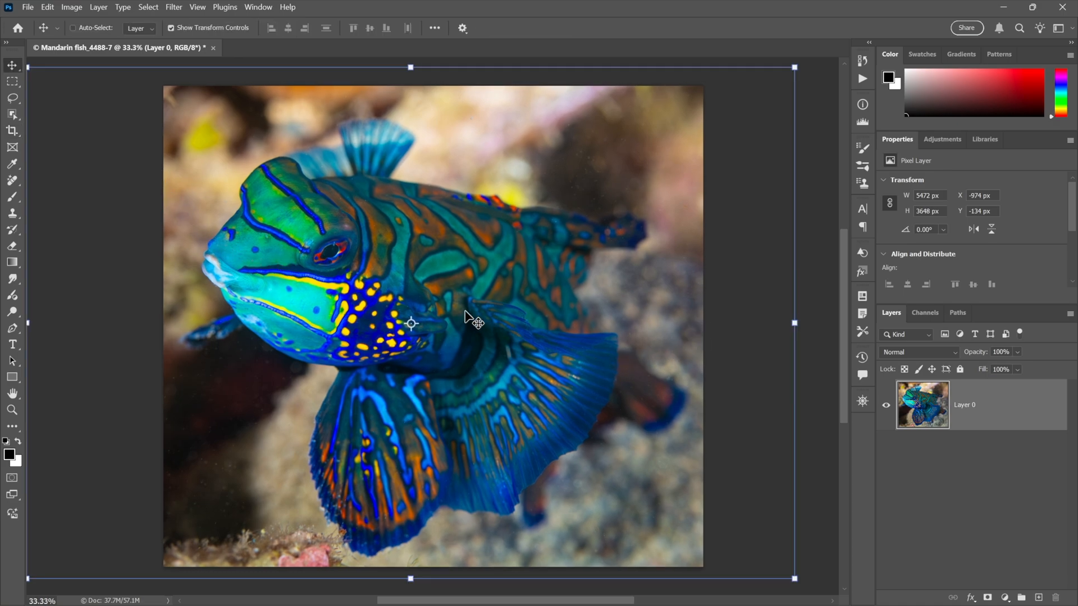
pyautogui.moveTo(197, 252)
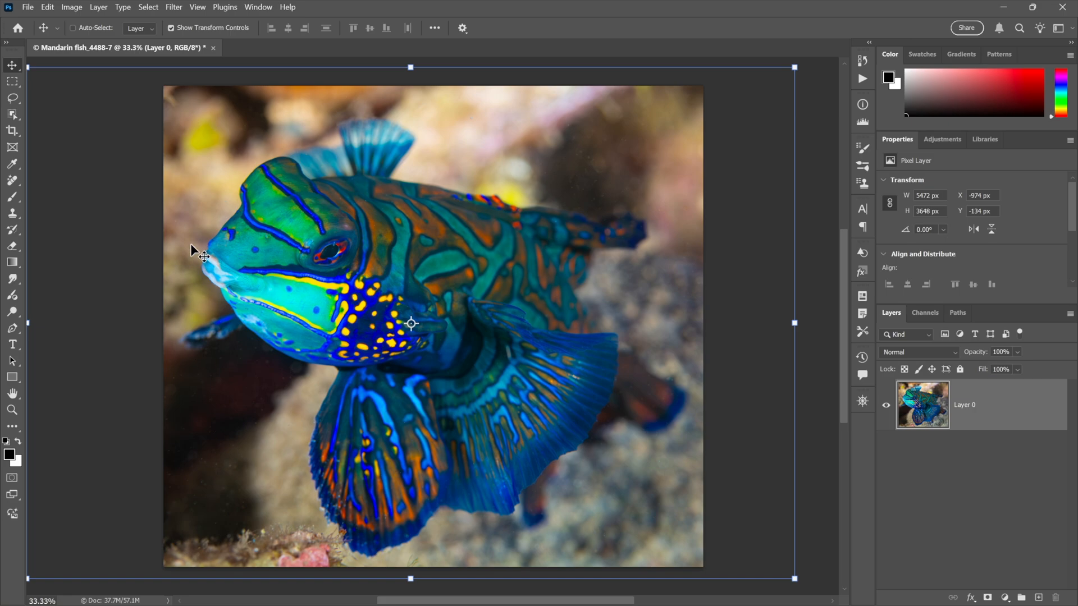
pyautogui.moveTo(745, 341)
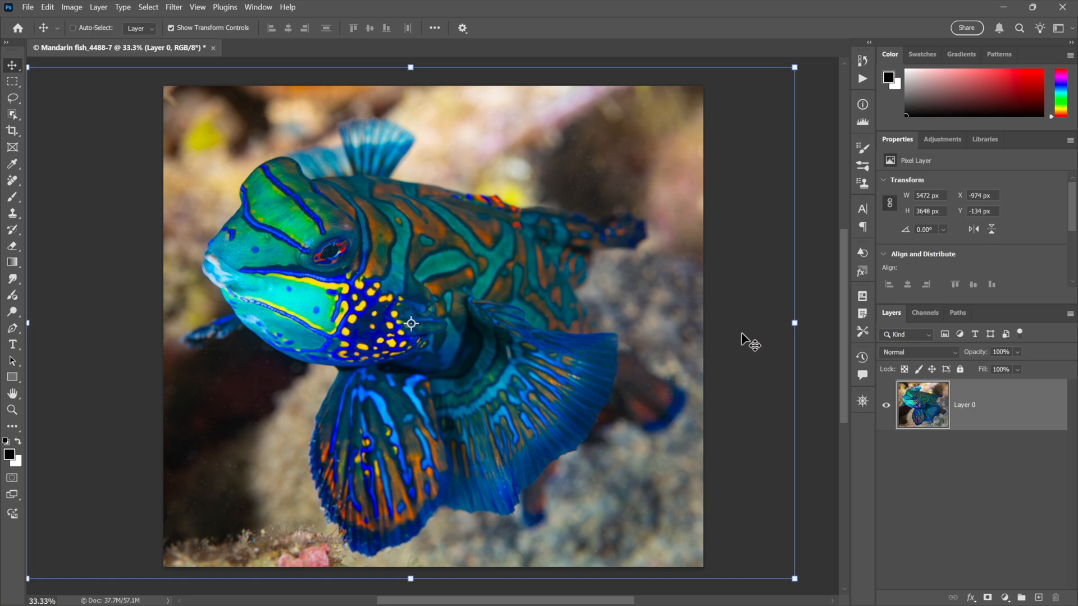
pyautogui.moveTo(927, 460)
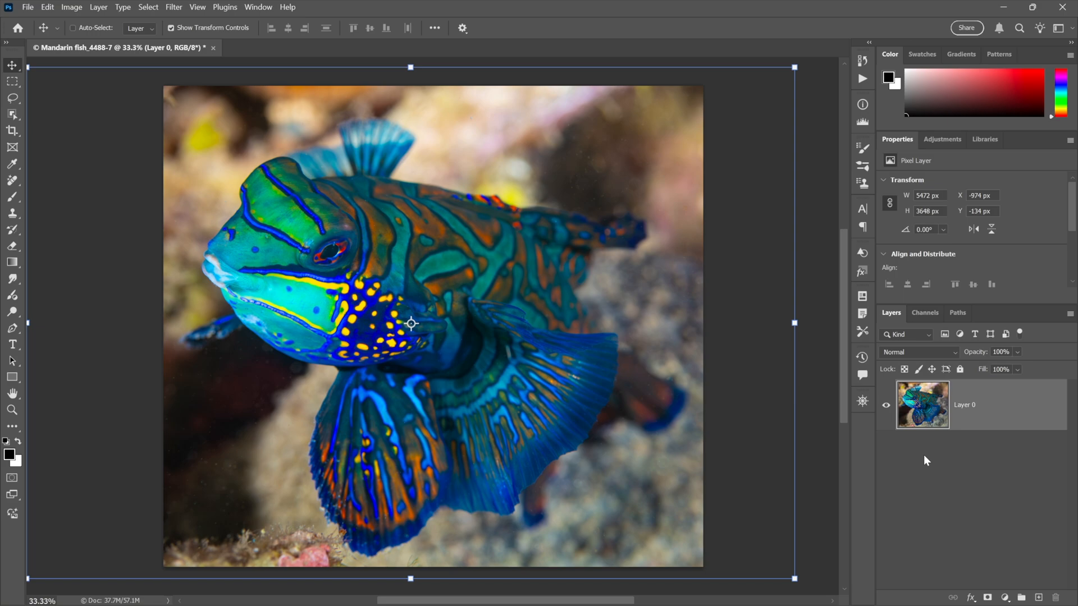
pyautogui.moveTo(867, 497)
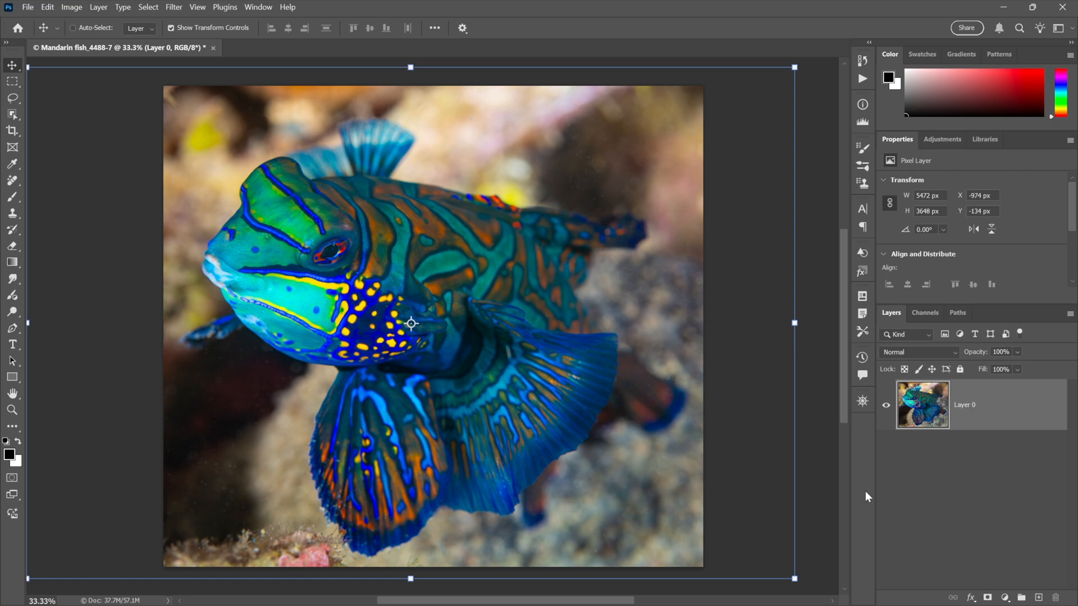
pyautogui.moveTo(892, 464)
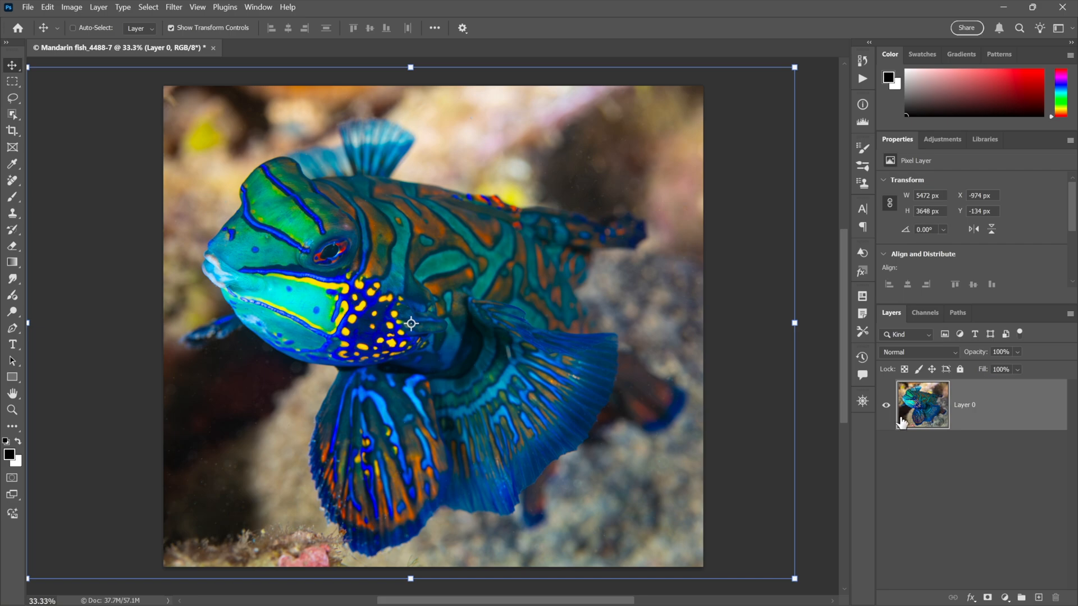
pyautogui.moveTo(949, 465)
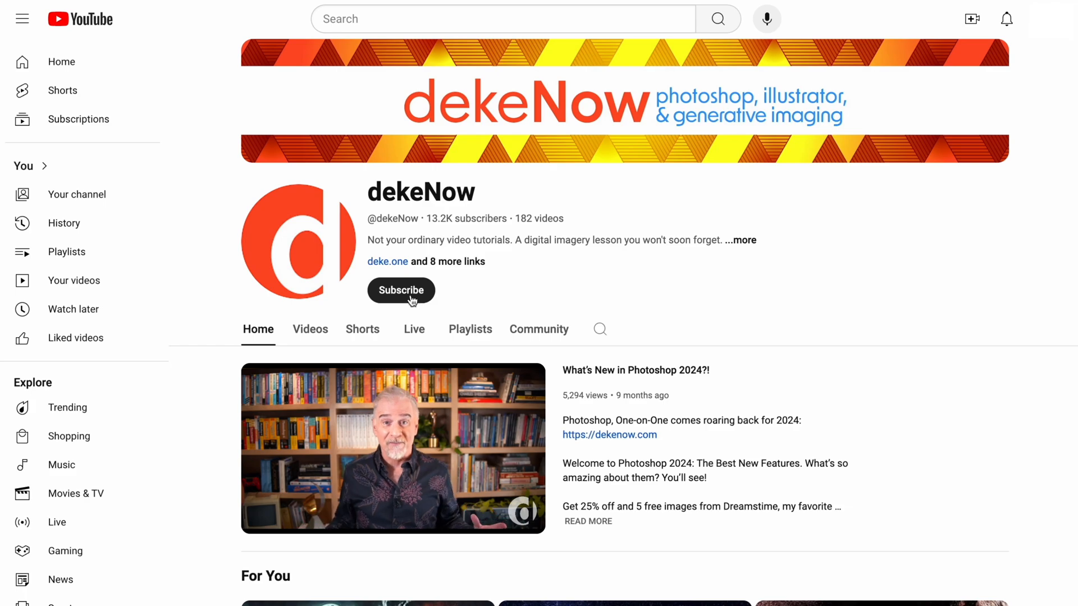
# Step: Subscribe to the dekeNow YouTube channel
pyautogui.click(401, 289)
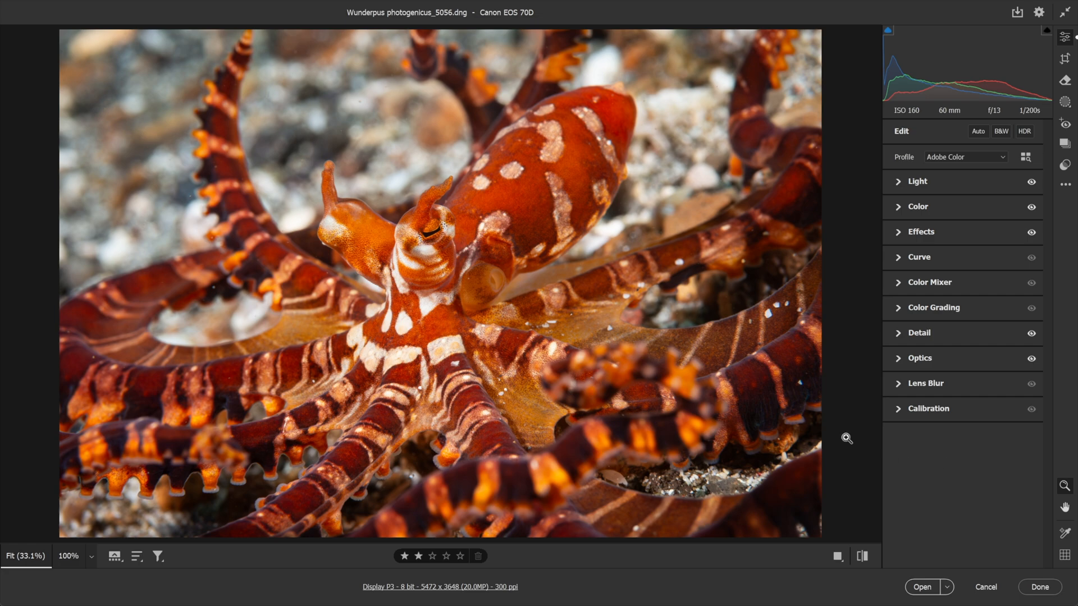
pyautogui.moveTo(724, 175)
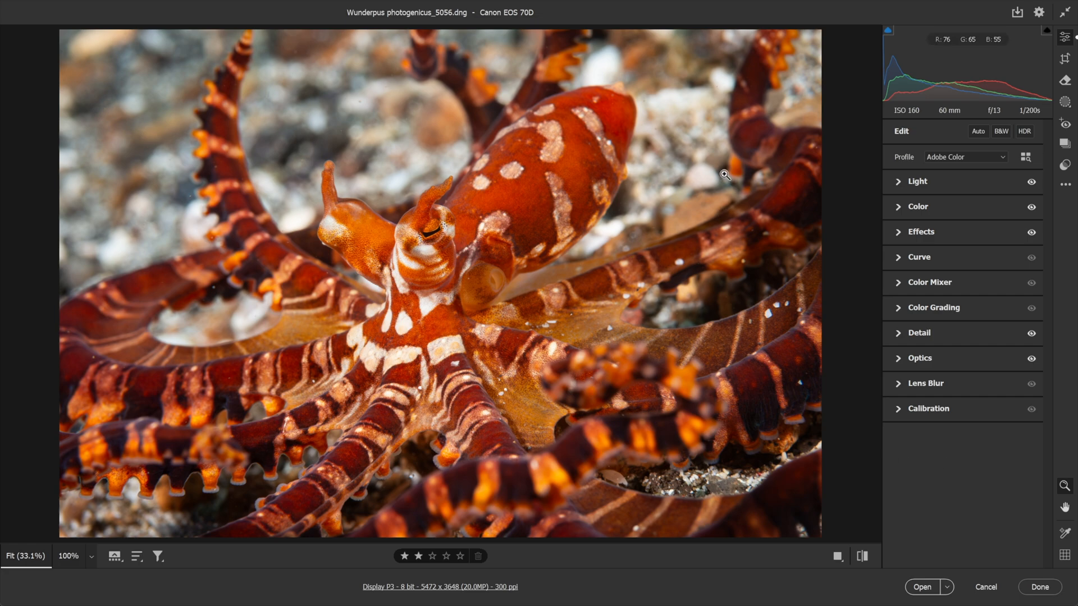
pyautogui.moveTo(1038, 13)
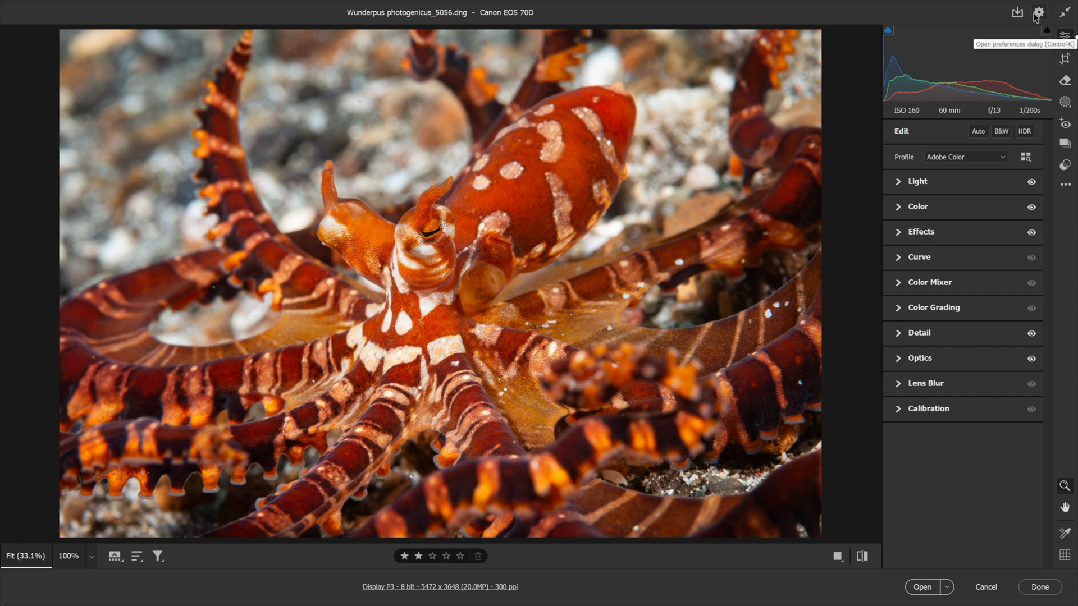
pyautogui.click(1037, 13)
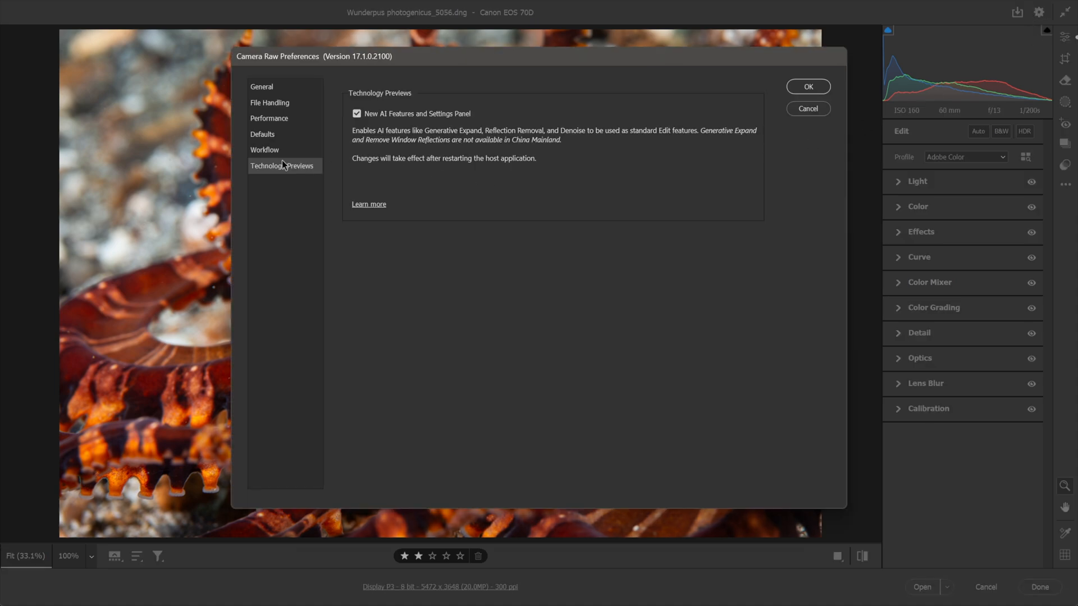
pyautogui.moveTo(466, 124)
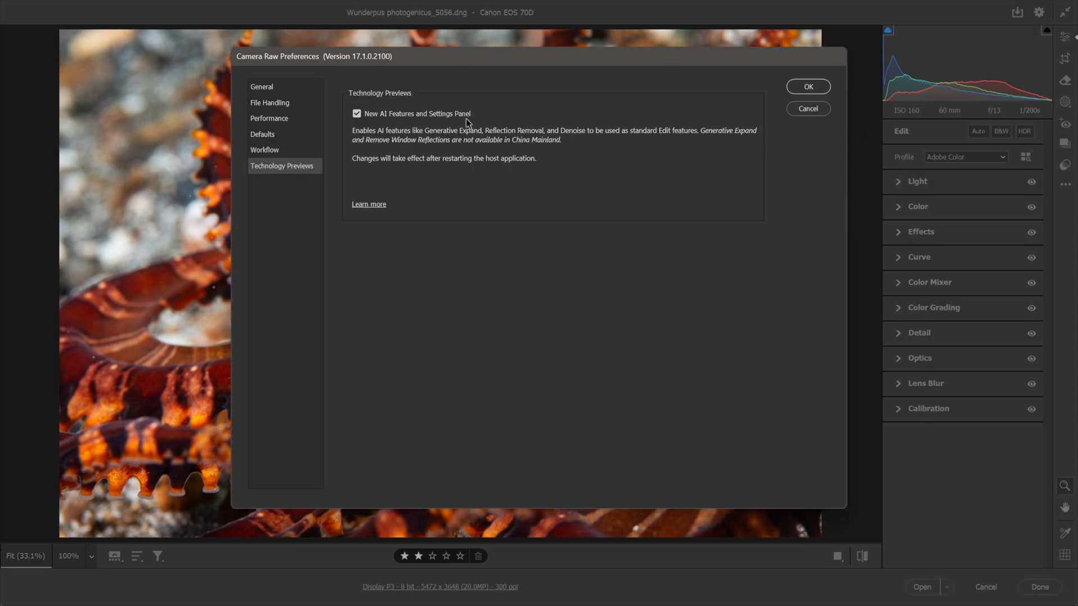
pyautogui.click(807, 87)
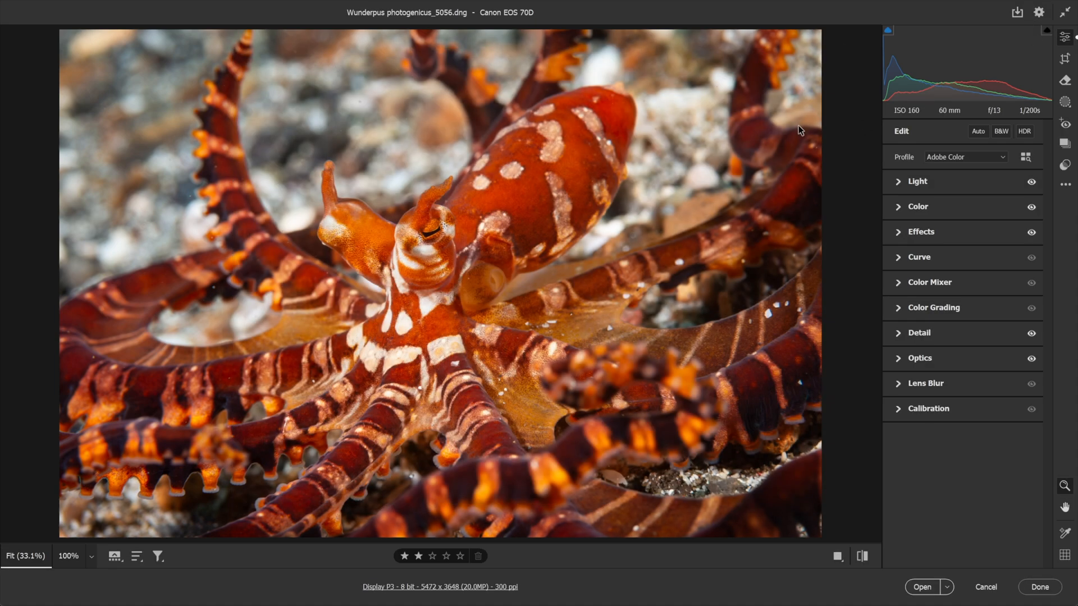
pyautogui.moveTo(853, 221)
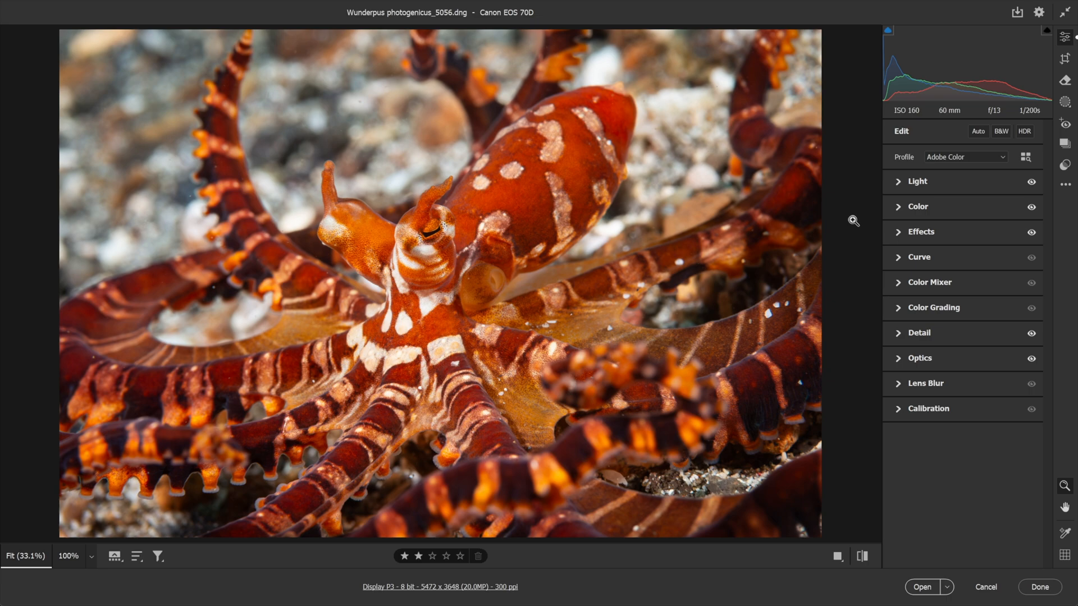
# Step: Expand the octopus crop past its edges with Enable Expand, generate fill to 6050 x 4033 and browse the three variations
pyautogui.click(1064, 58)
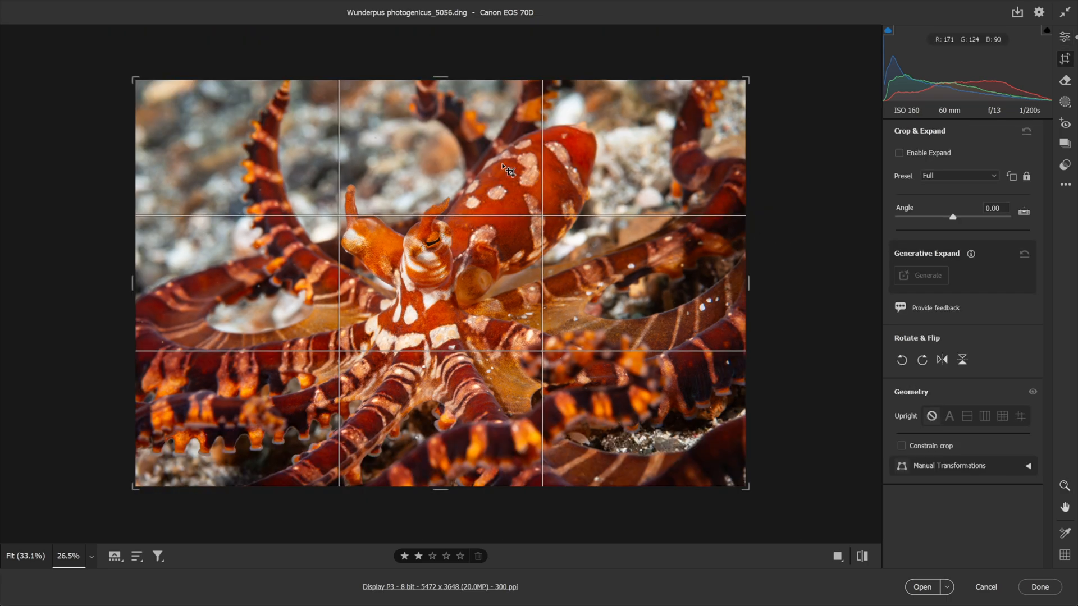
pyautogui.moveTo(461, 103)
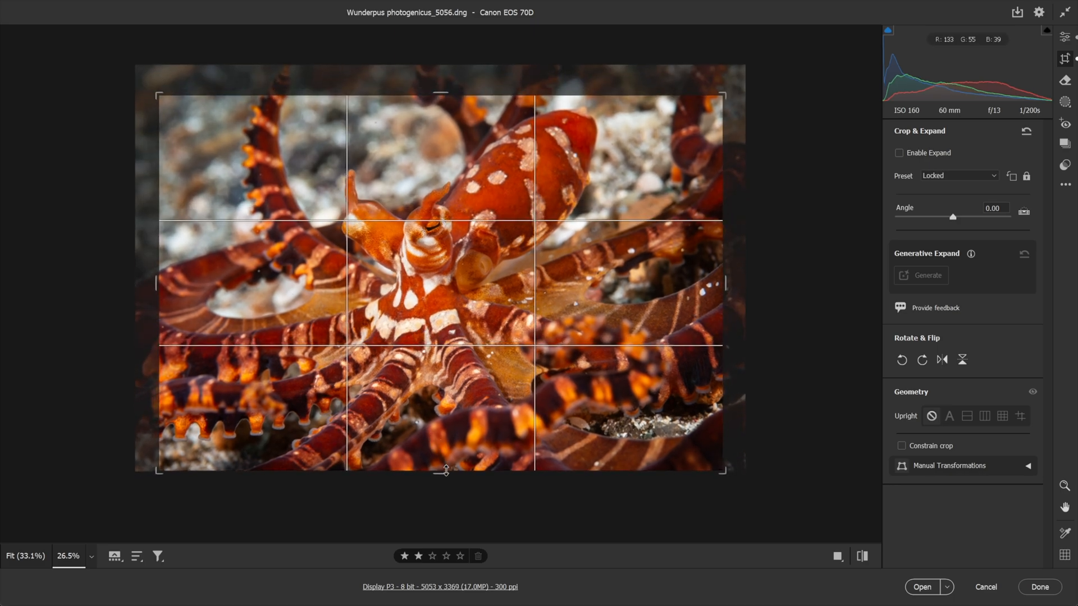
pyautogui.moveTo(887, 160)
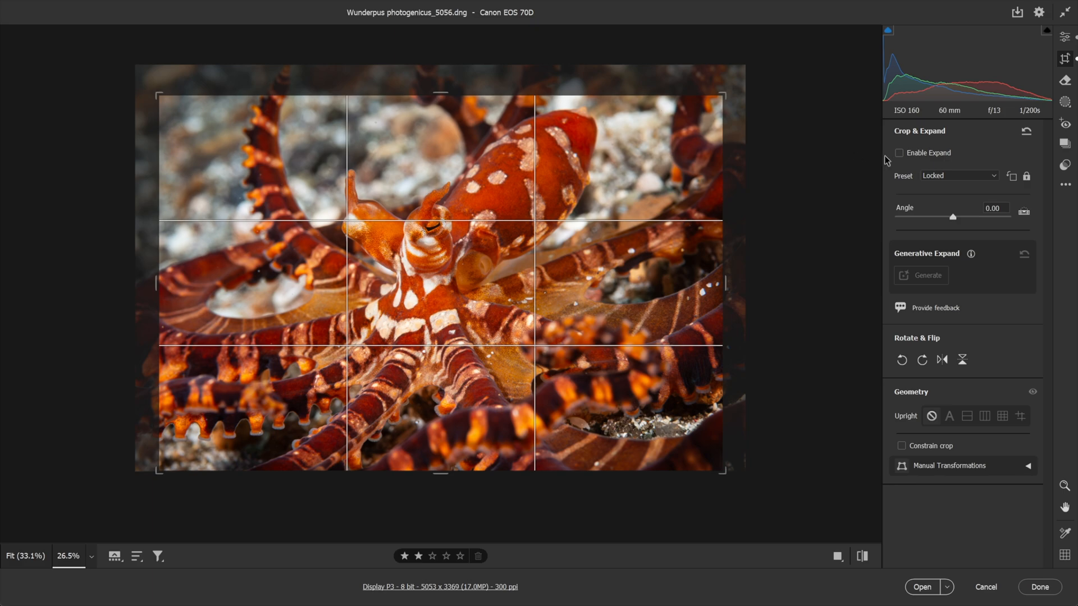
pyautogui.click(898, 153)
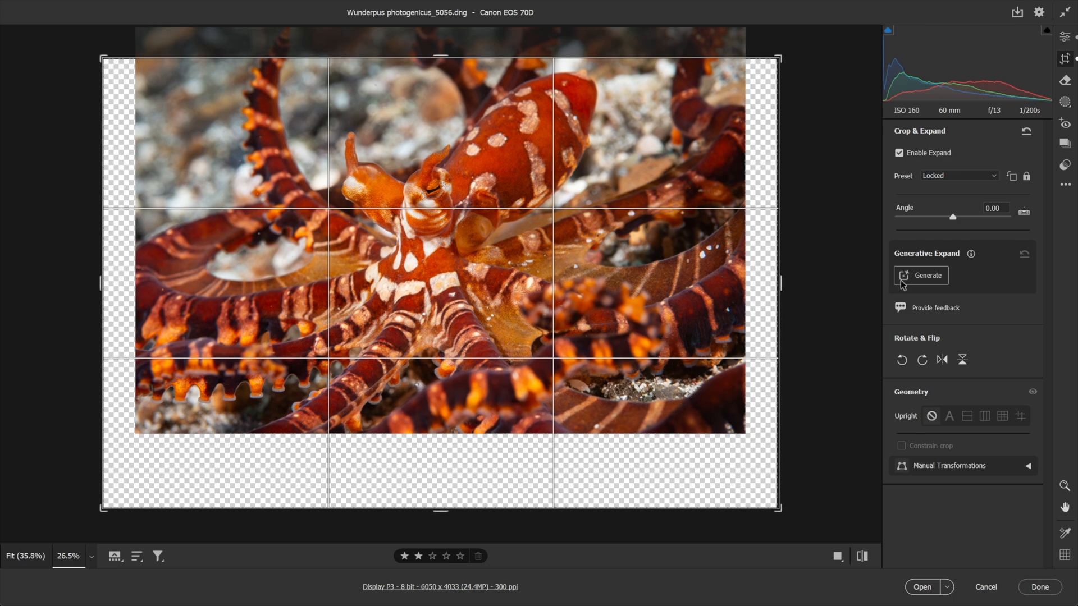
pyautogui.click(927, 275)
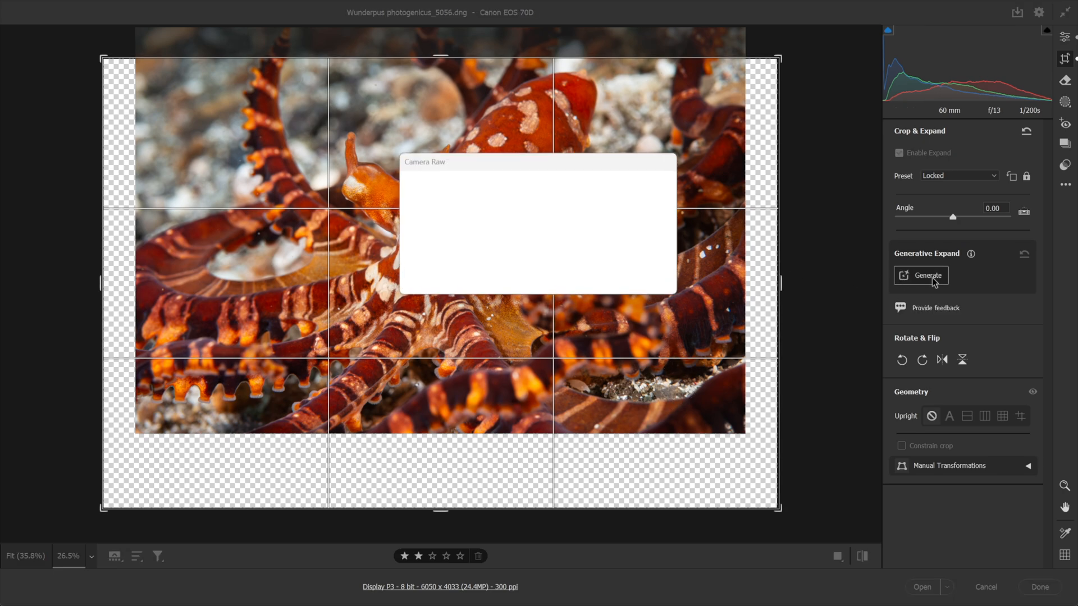
pyautogui.click(926, 276)
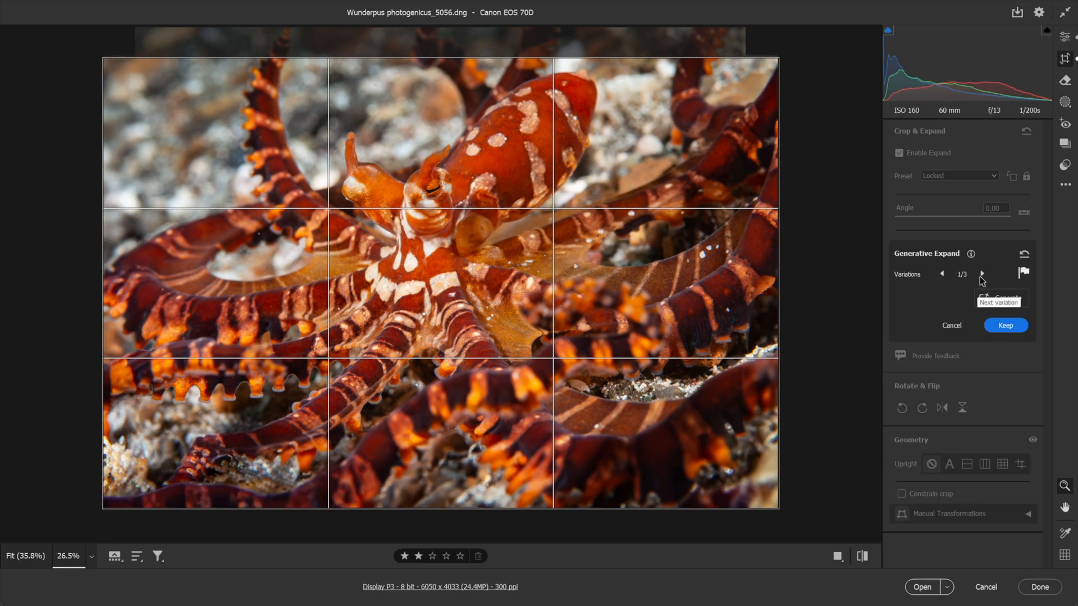
pyautogui.click(982, 274)
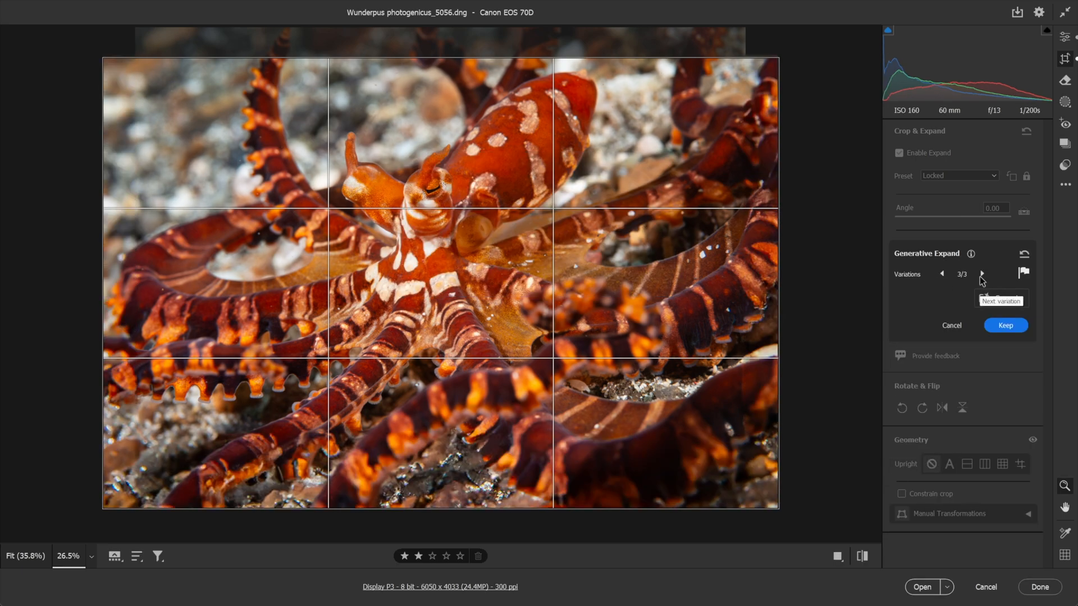
pyautogui.click(983, 274)
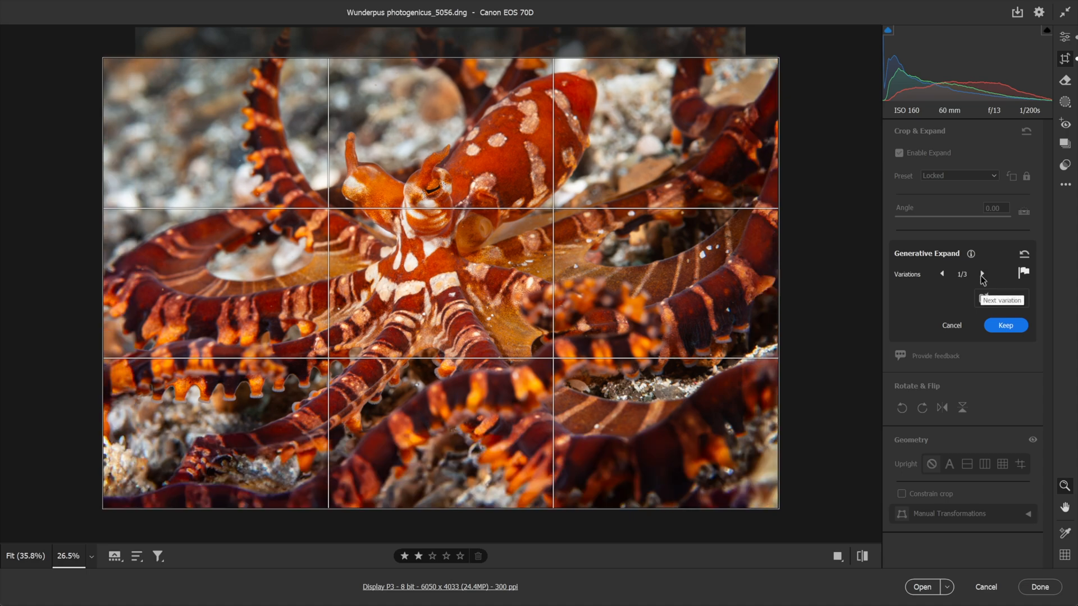
pyautogui.click(981, 274)
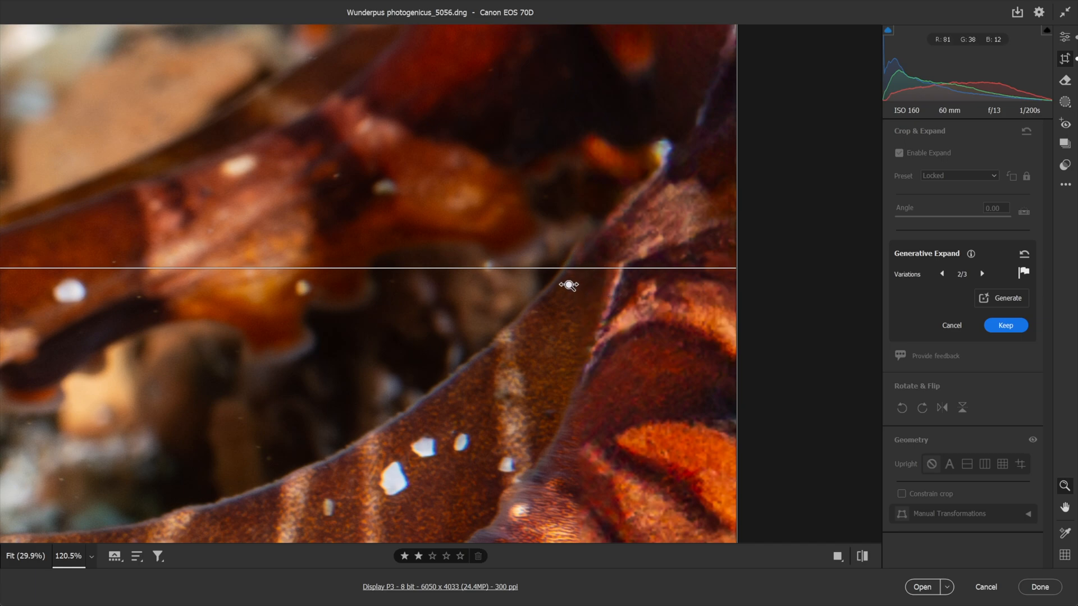
pyautogui.moveTo(516, 298)
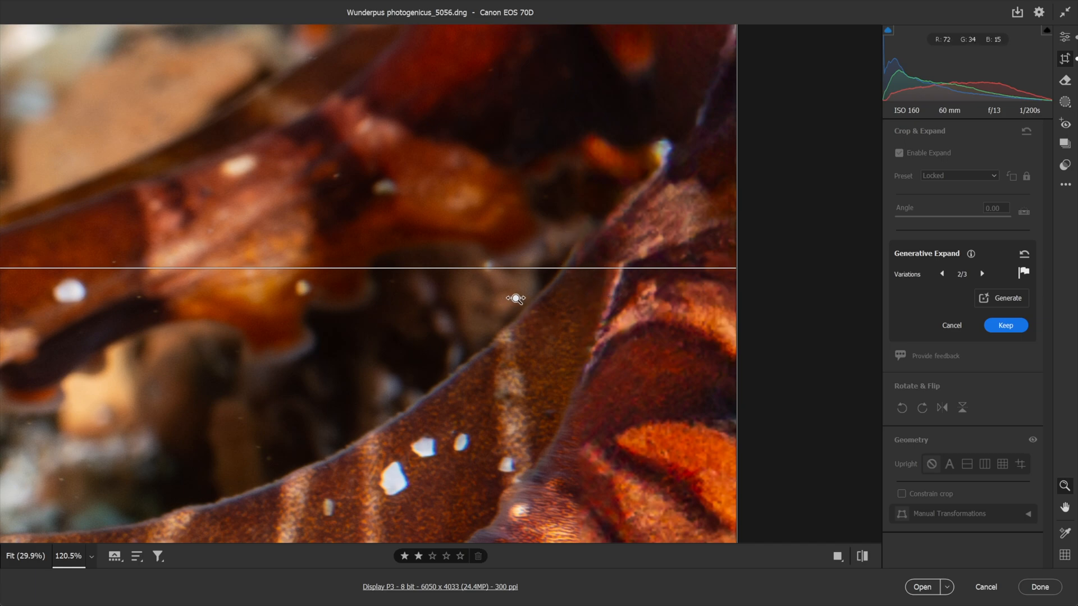
pyautogui.moveTo(584, 283)
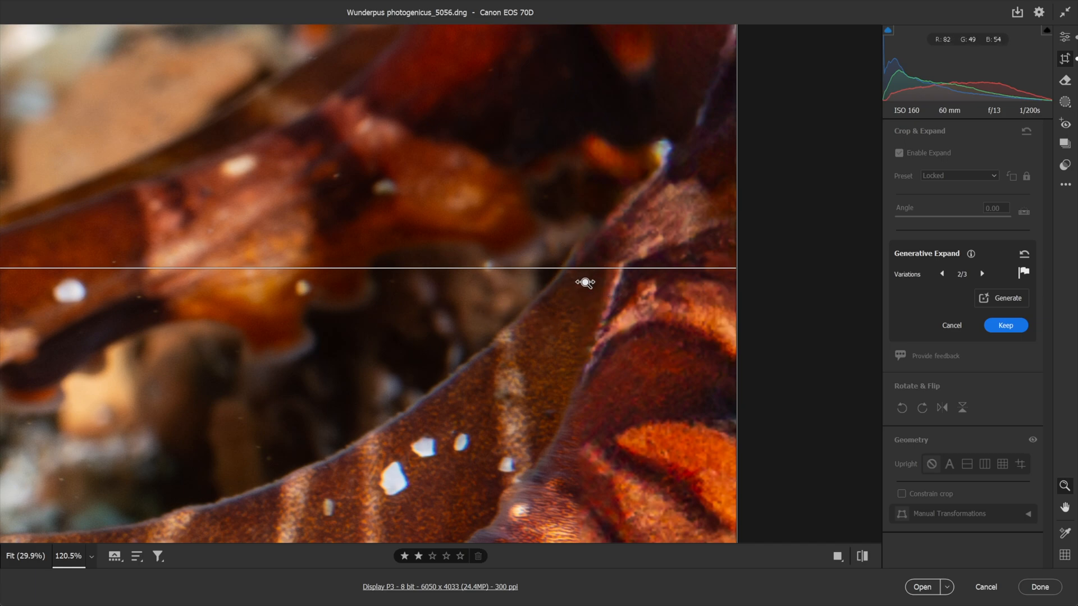
pyautogui.moveTo(612, 223)
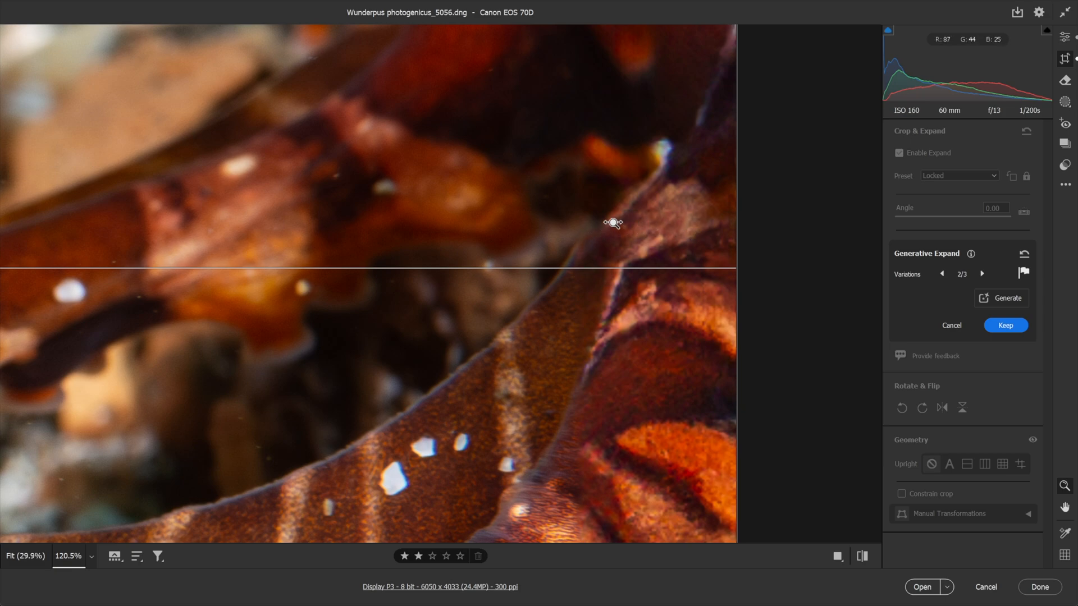
pyautogui.moveTo(659, 321)
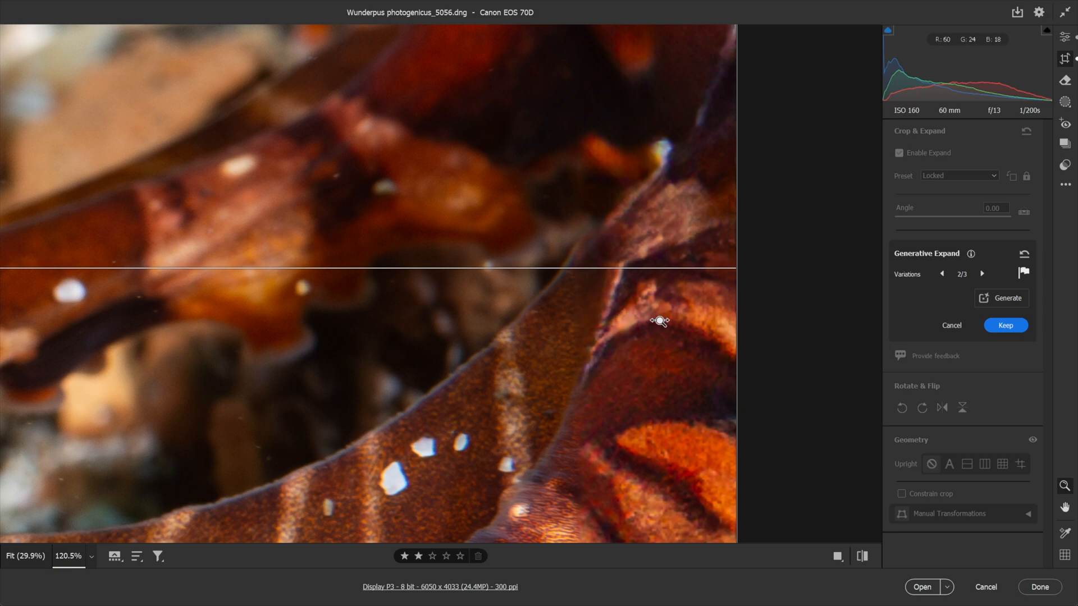
pyautogui.moveTo(578, 291)
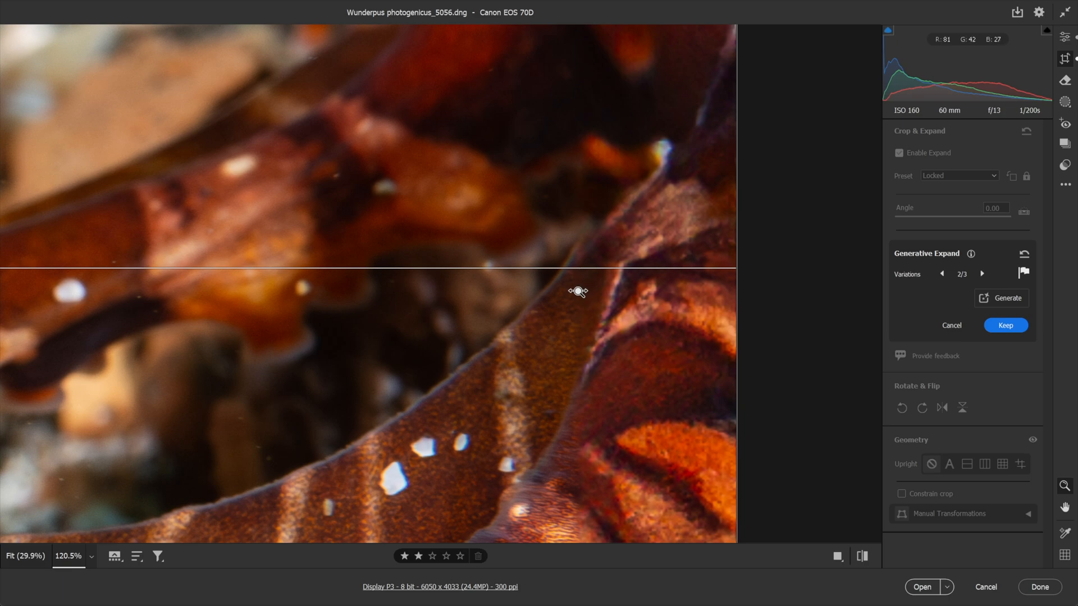
pyautogui.moveTo(460, 338)
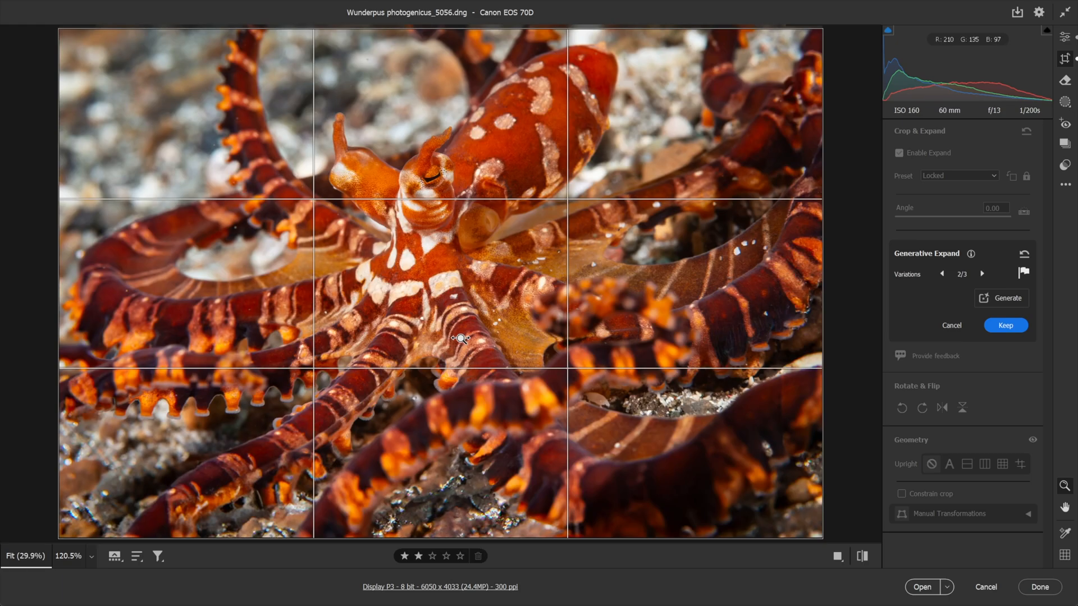
pyautogui.moveTo(827, 271)
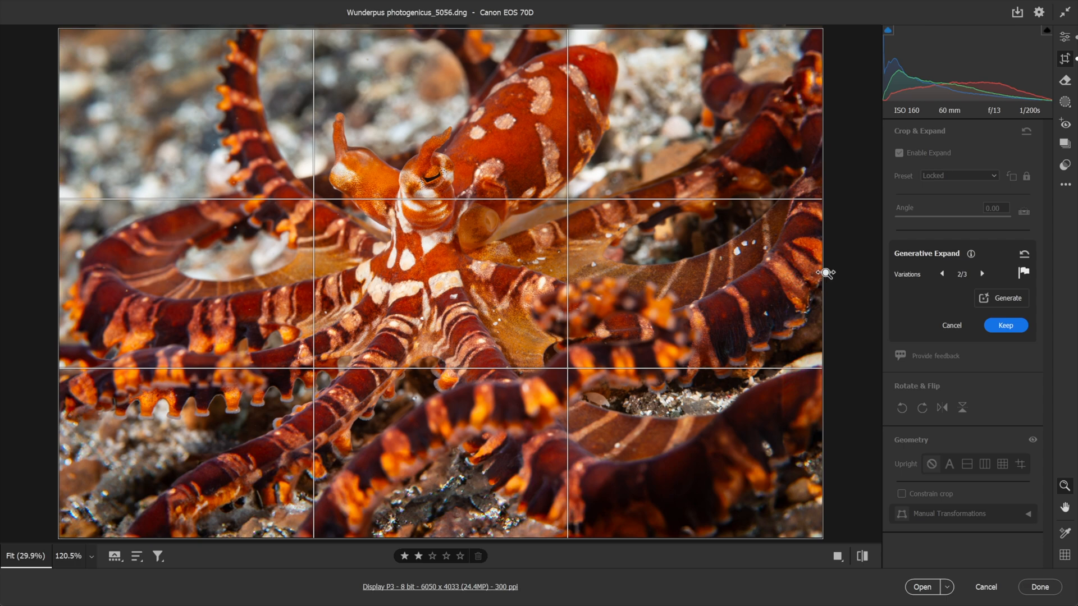
pyautogui.moveTo(987, 270)
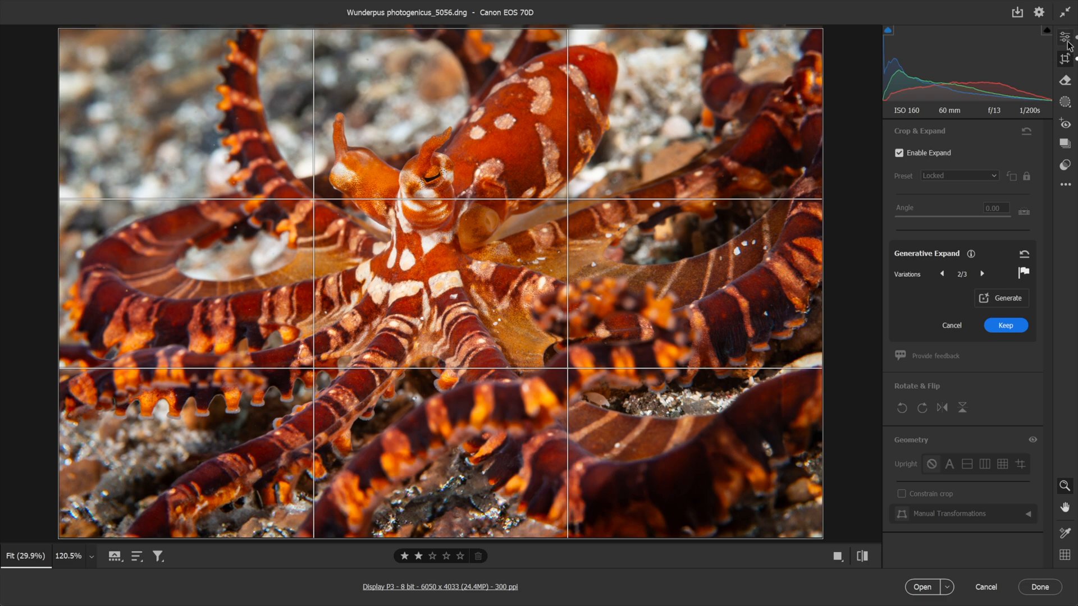
pyautogui.click(1067, 57)
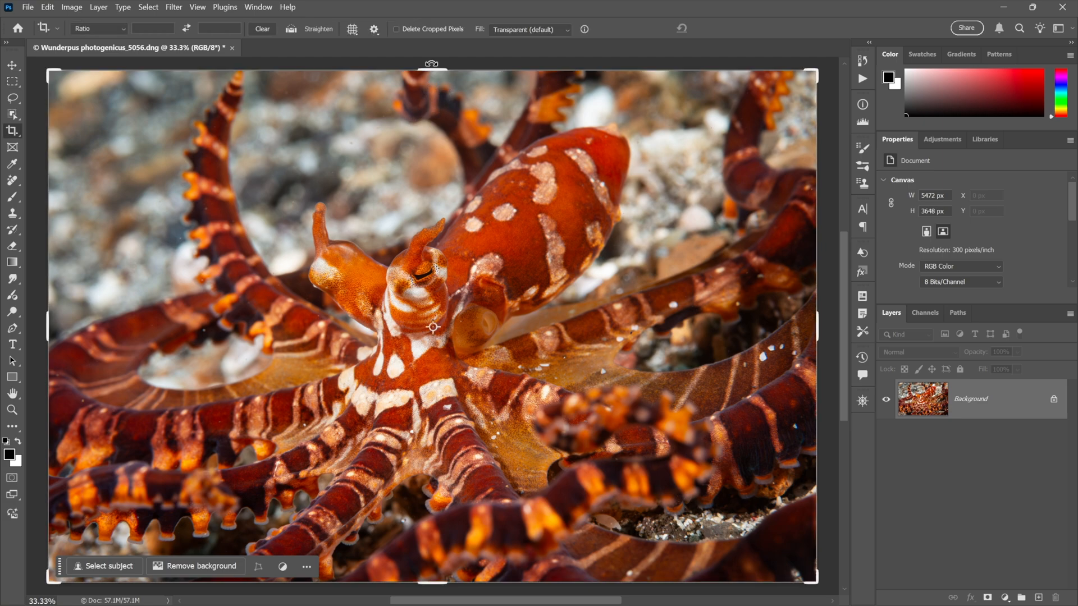
# Step: Extend the wunderpus crop beyond every edge and generate fill with Generative Expand
pyautogui.moveTo(430, 65); pyautogui.dragTo(437, 94)
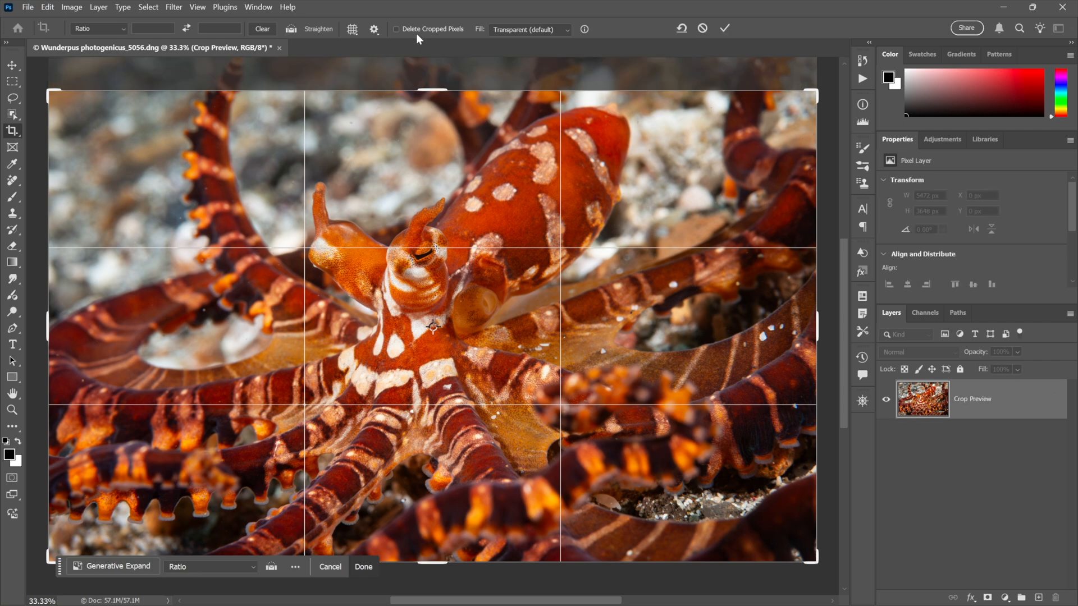
pyautogui.scroll(-3)
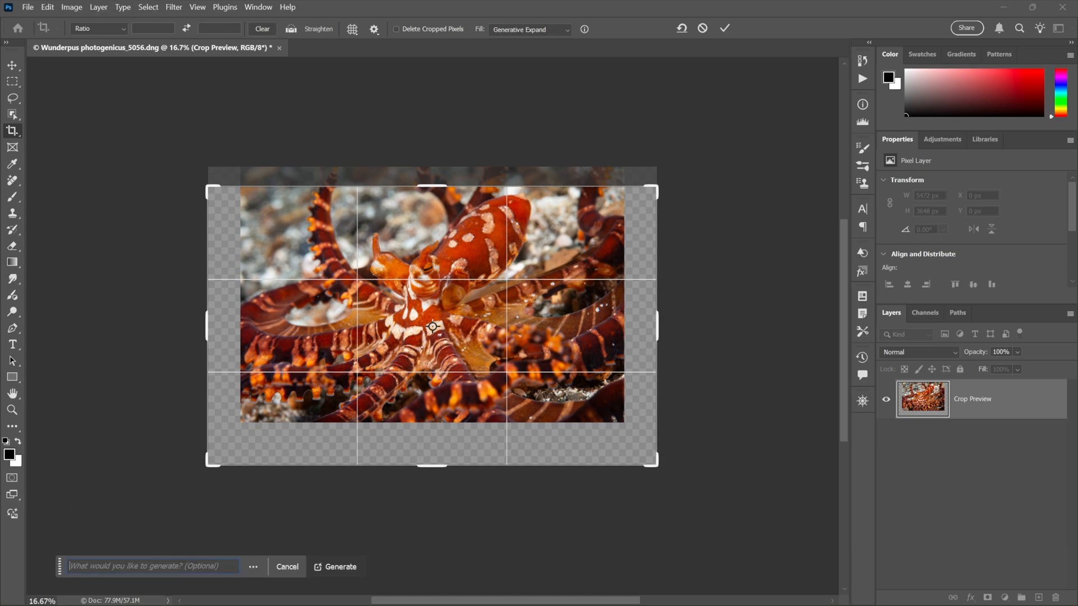
pyautogui.click(286, 566)
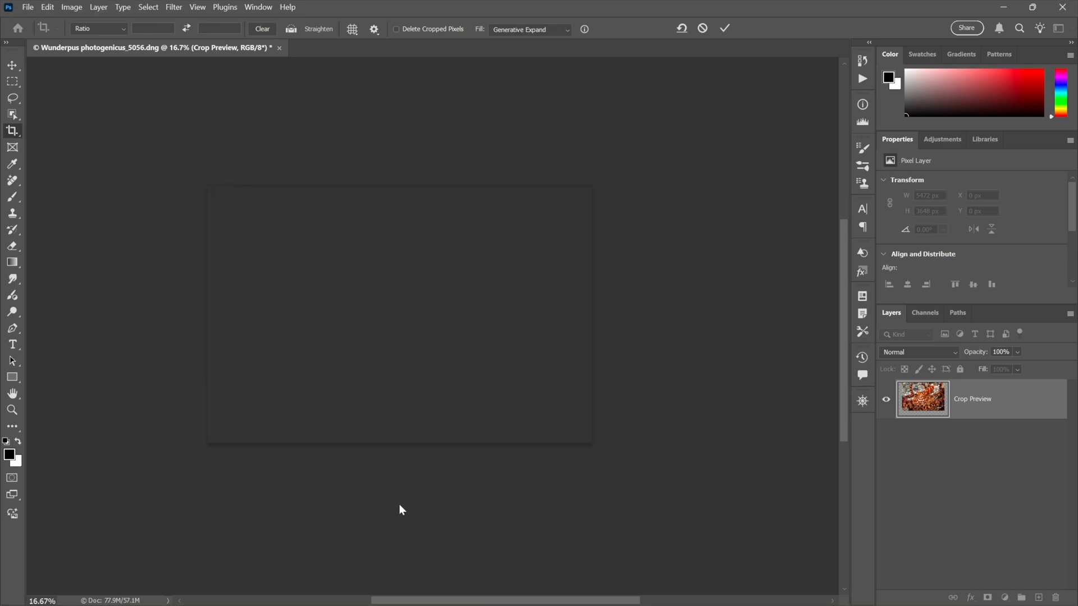
pyautogui.click(724, 28)
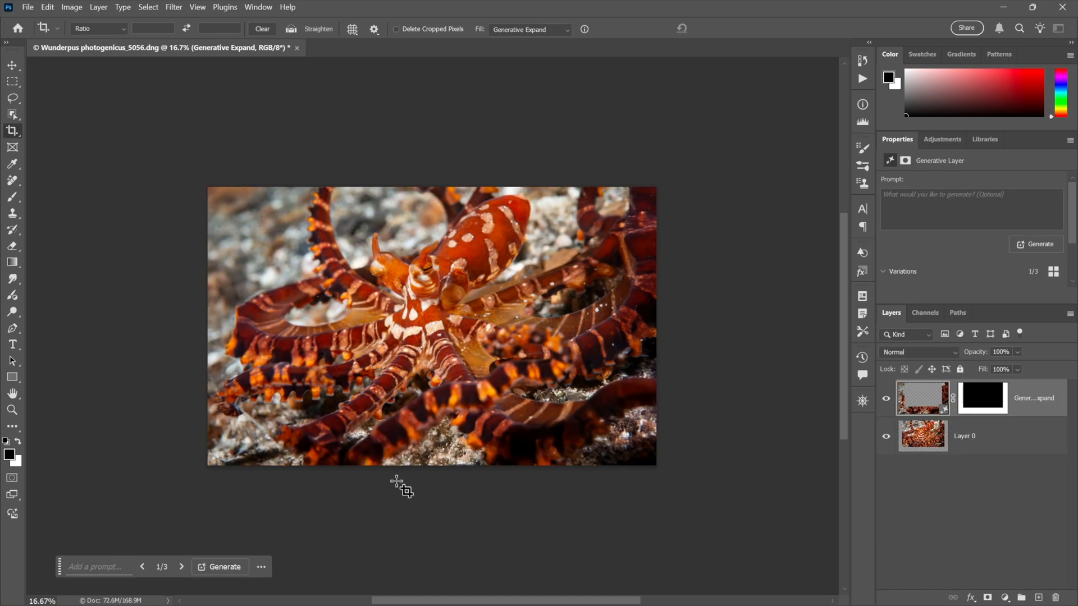
# Step: Browse the three generated variations and settle on the second one
pyautogui.click(181, 566)
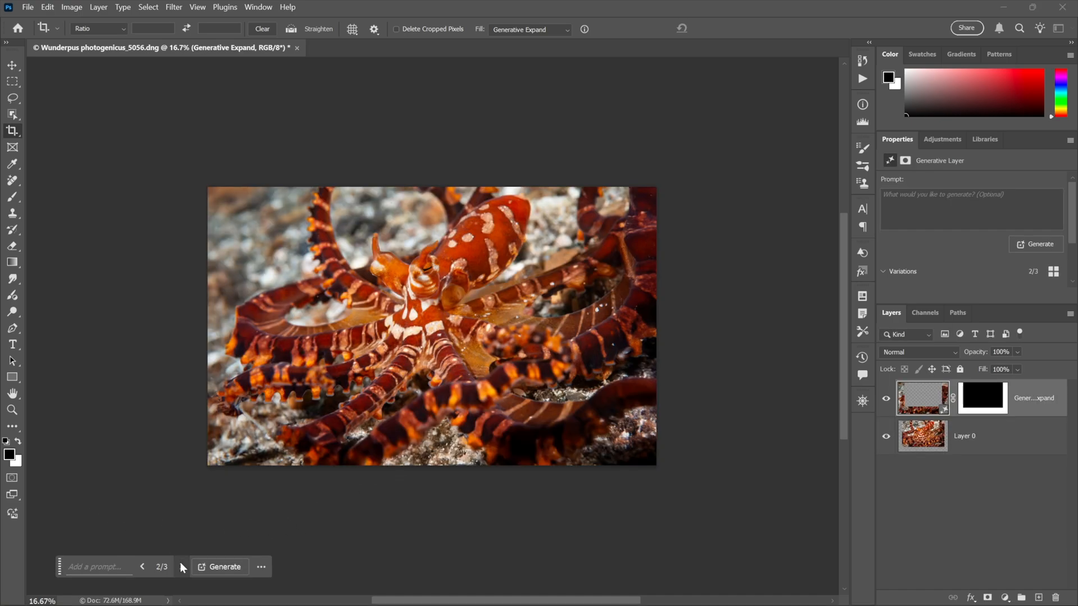
pyautogui.click(181, 566)
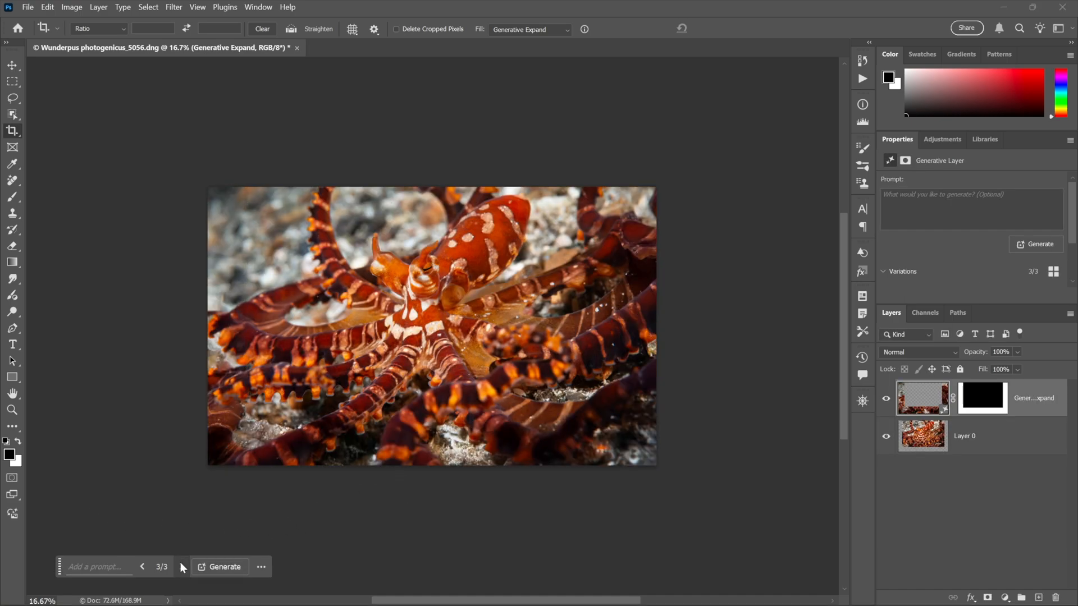
pyautogui.click(142, 566)
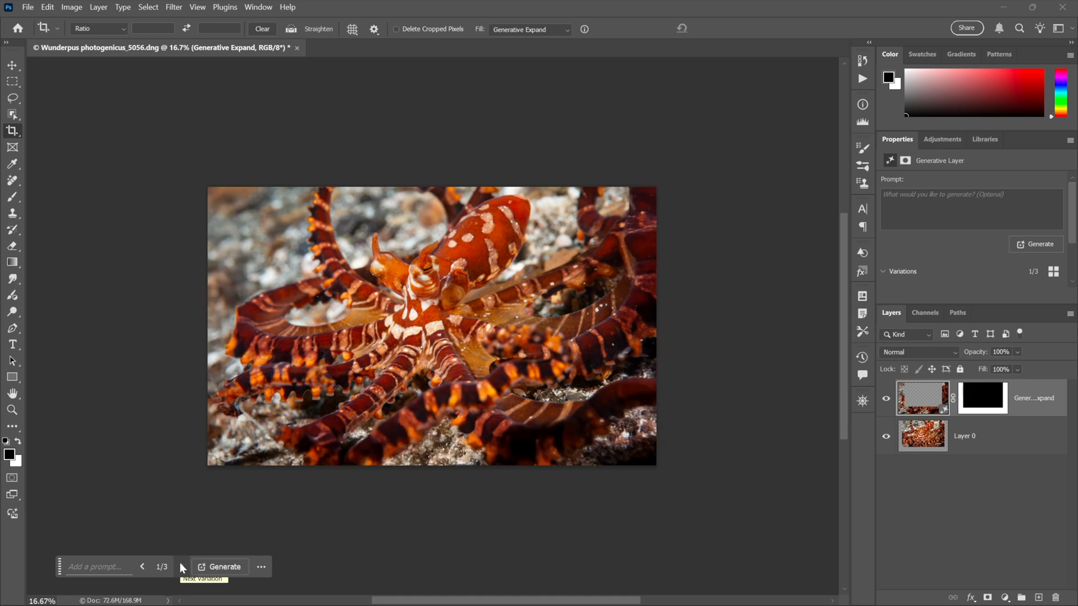
pyautogui.click(180, 567)
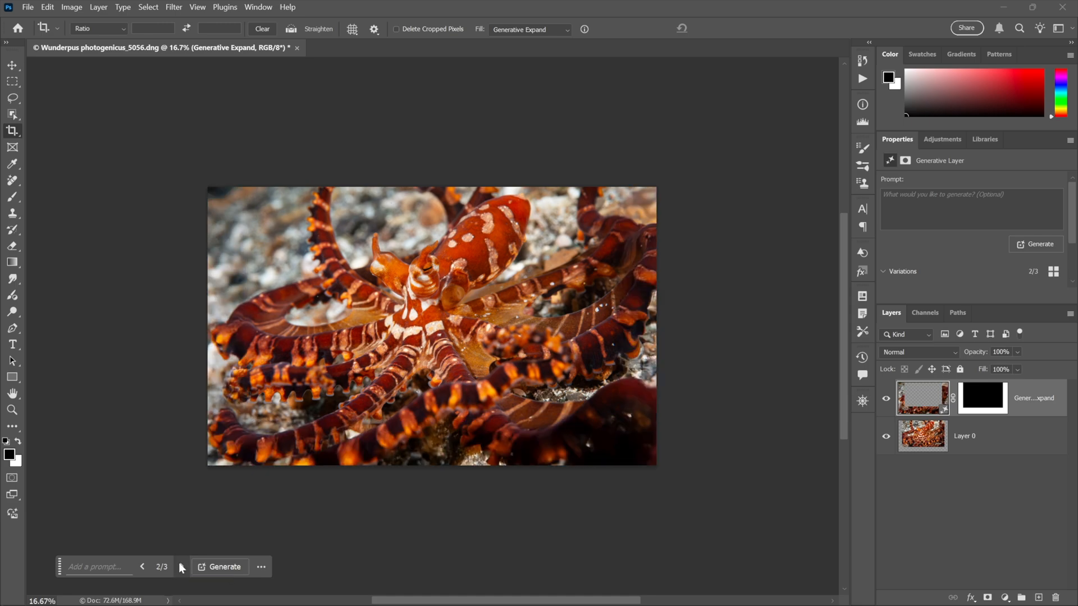
pyautogui.moveTo(626, 308)
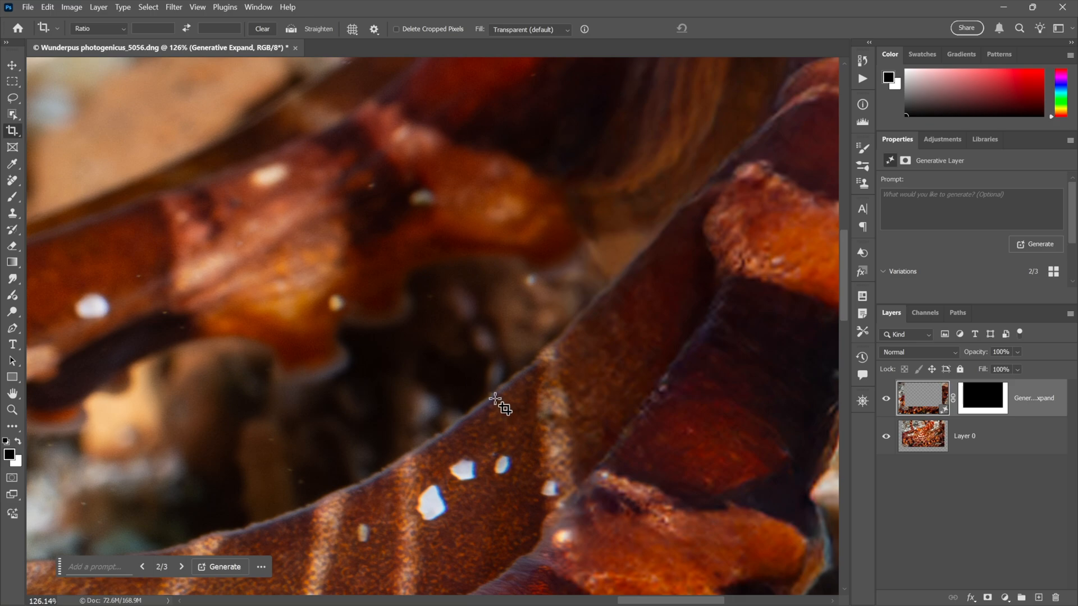
pyautogui.moveTo(529, 418)
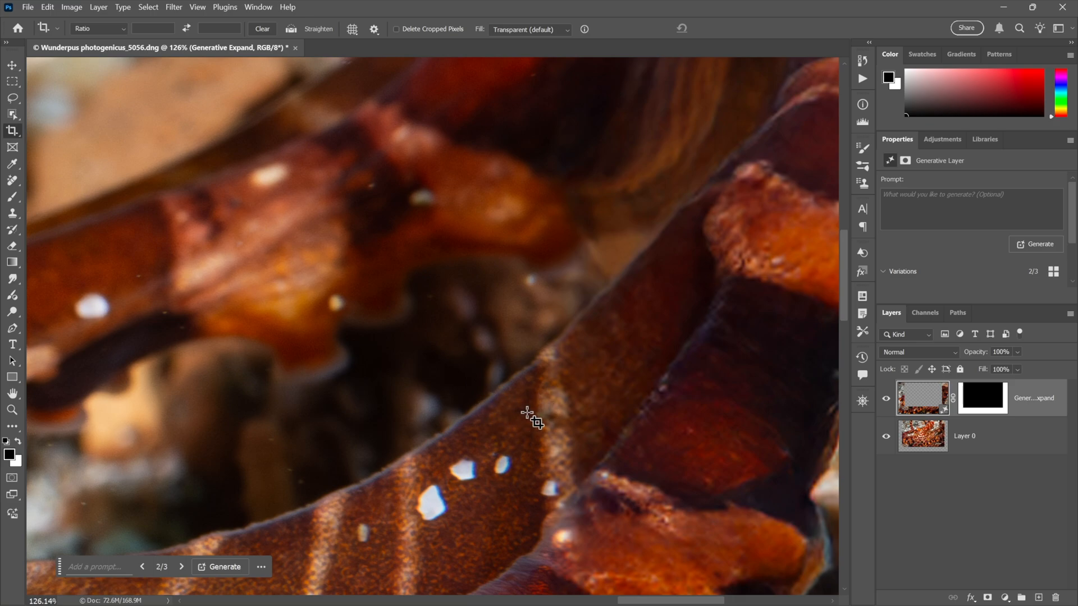
pyautogui.moveTo(705, 412)
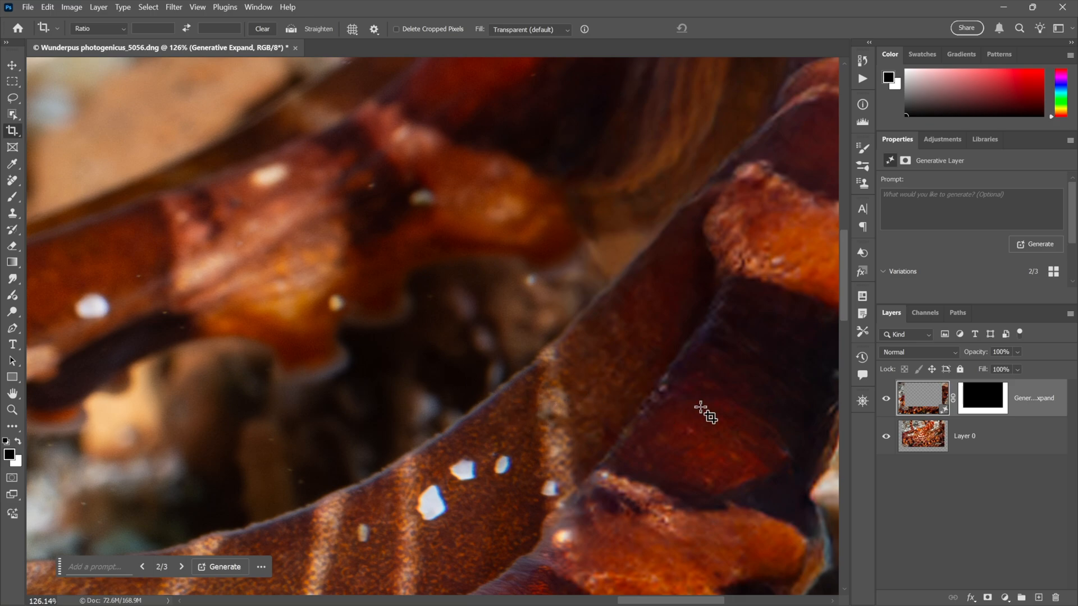
pyautogui.moveTo(737, 373)
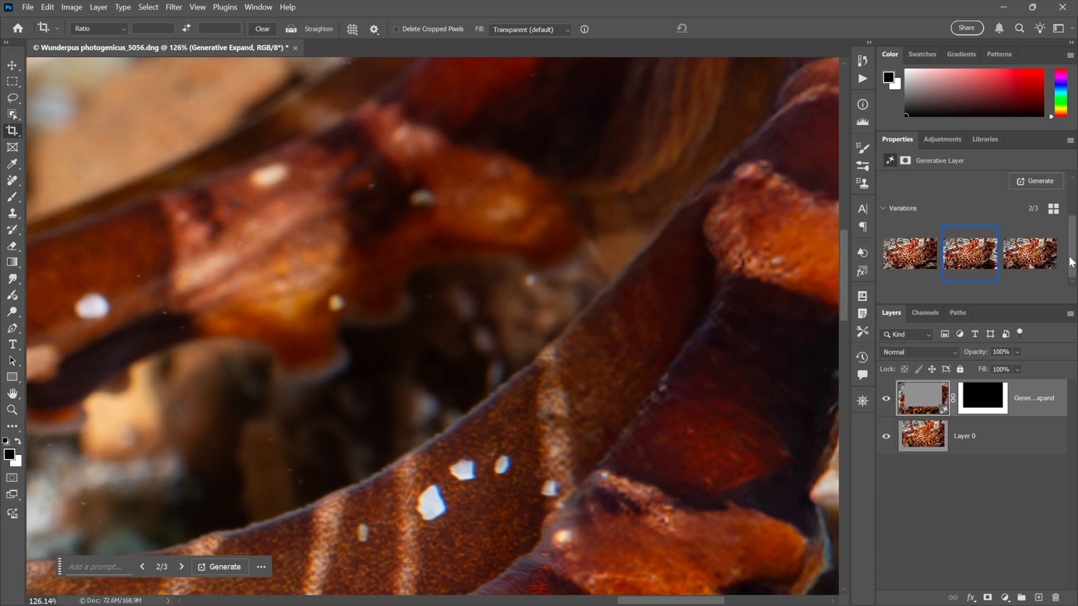
pyautogui.moveTo(969, 253)
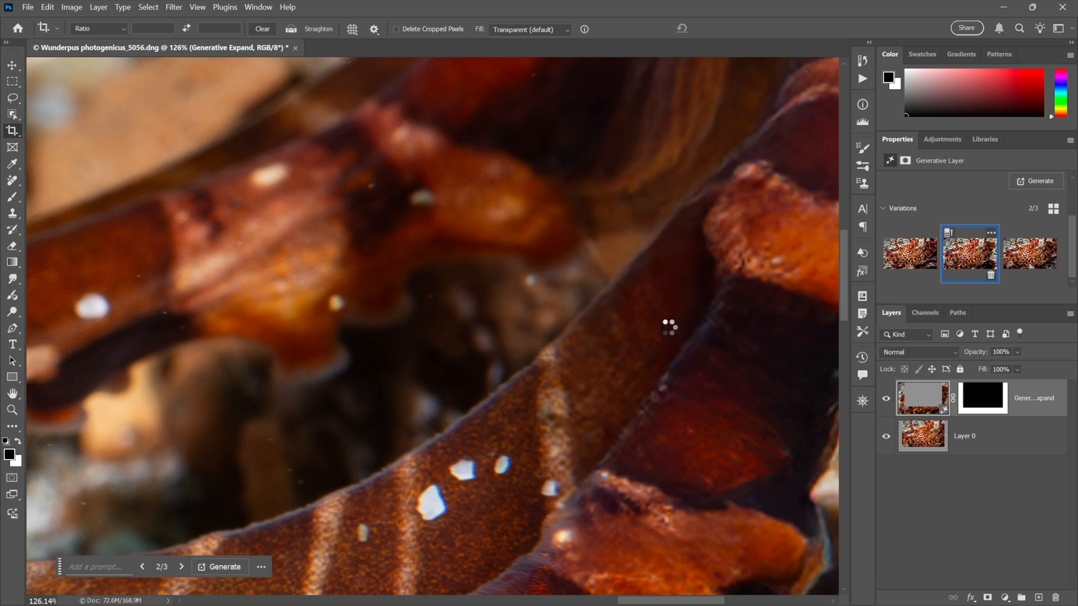
pyautogui.moveTo(765, 303)
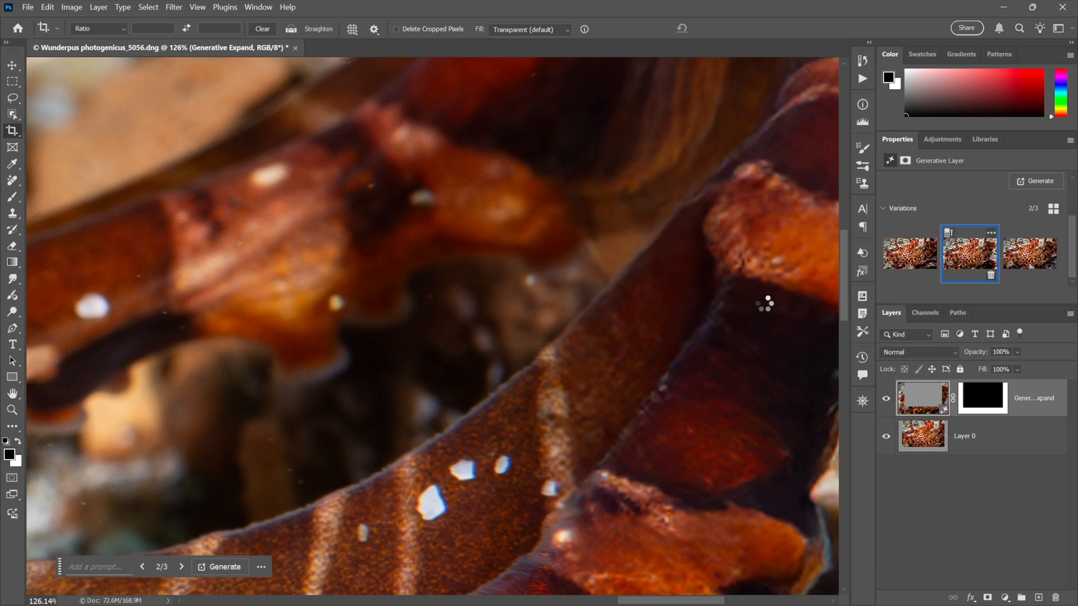
# Step: Generate a fourth variation for the expanded wunderpus canvas, keeping the second applied
pyautogui.click(220, 565)
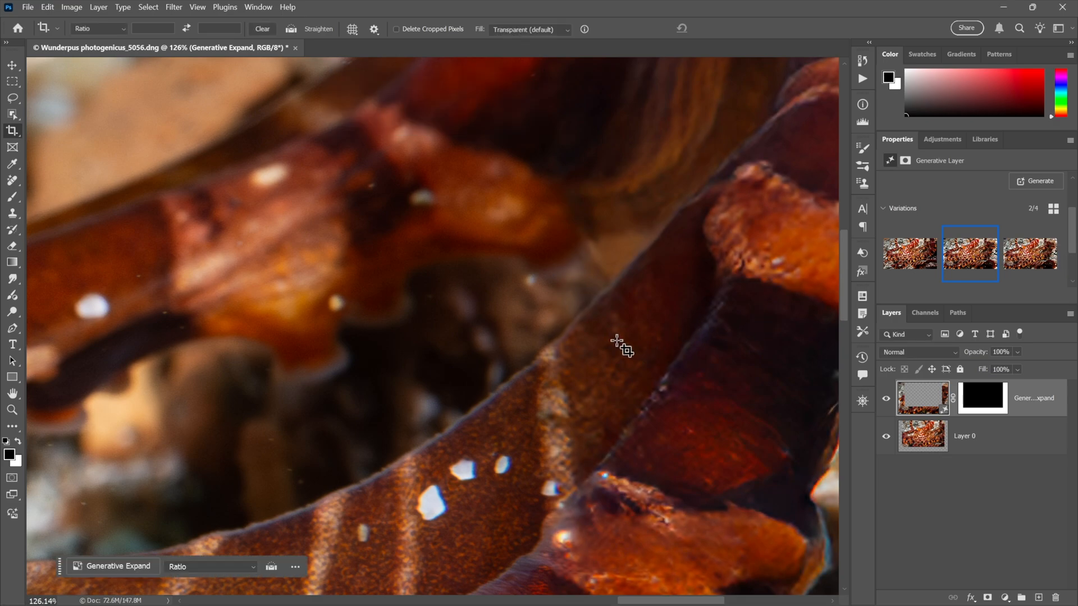
pyautogui.moveTo(611, 363)
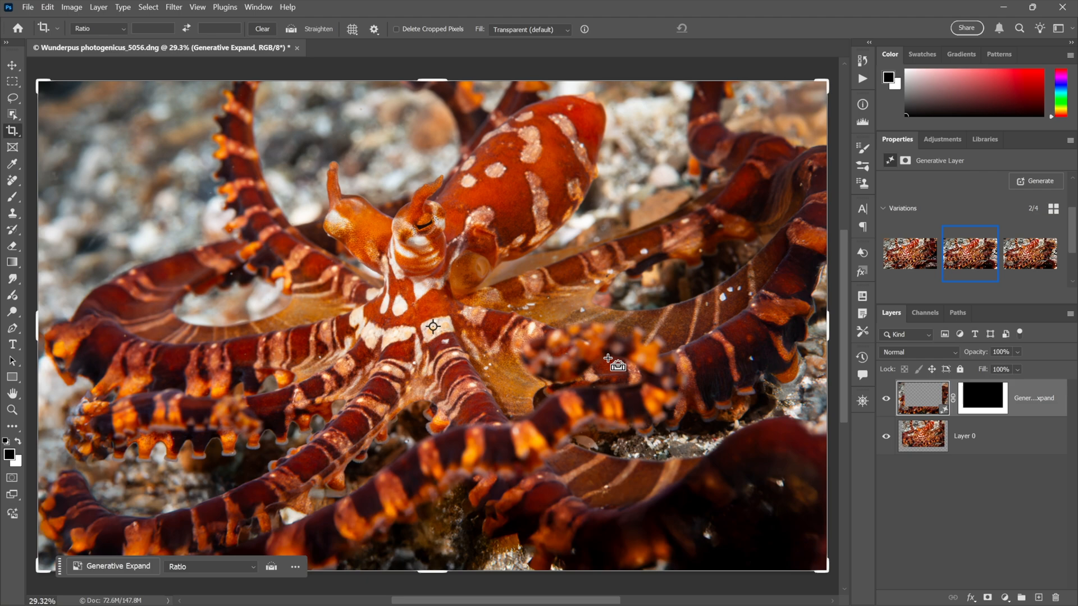
pyautogui.click(12, 81)
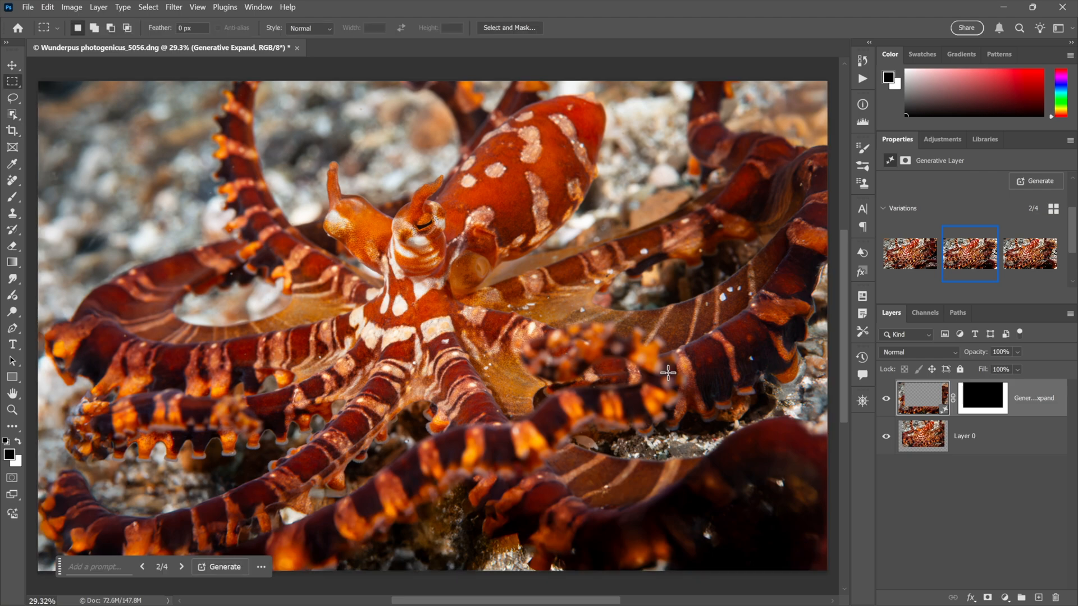
pyautogui.moveTo(906, 476)
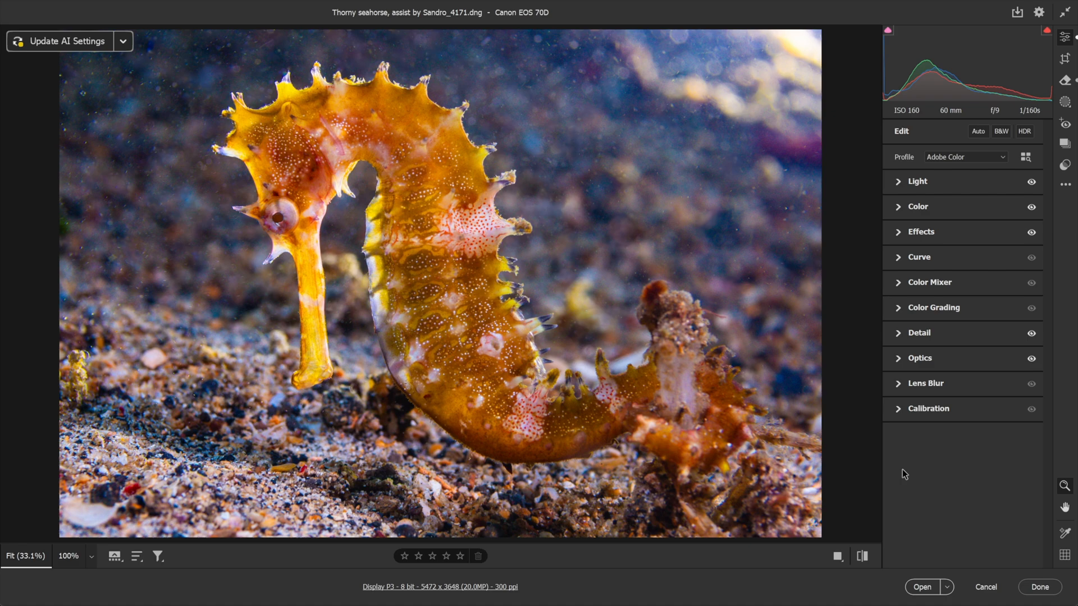
pyautogui.moveTo(363, 307)
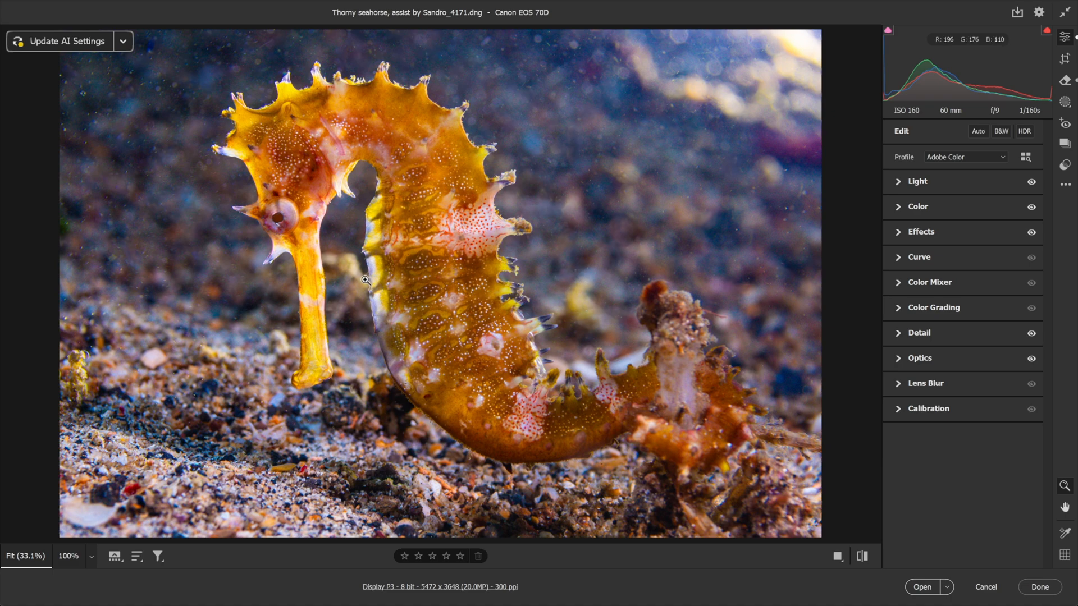
pyautogui.moveTo(654, 256)
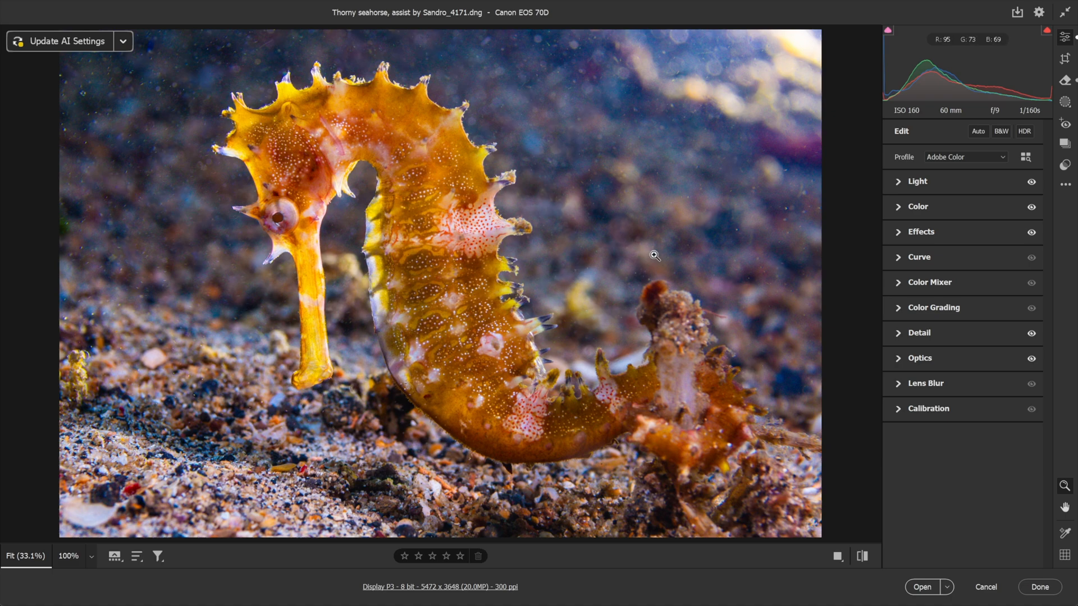
pyautogui.moveTo(840, 209)
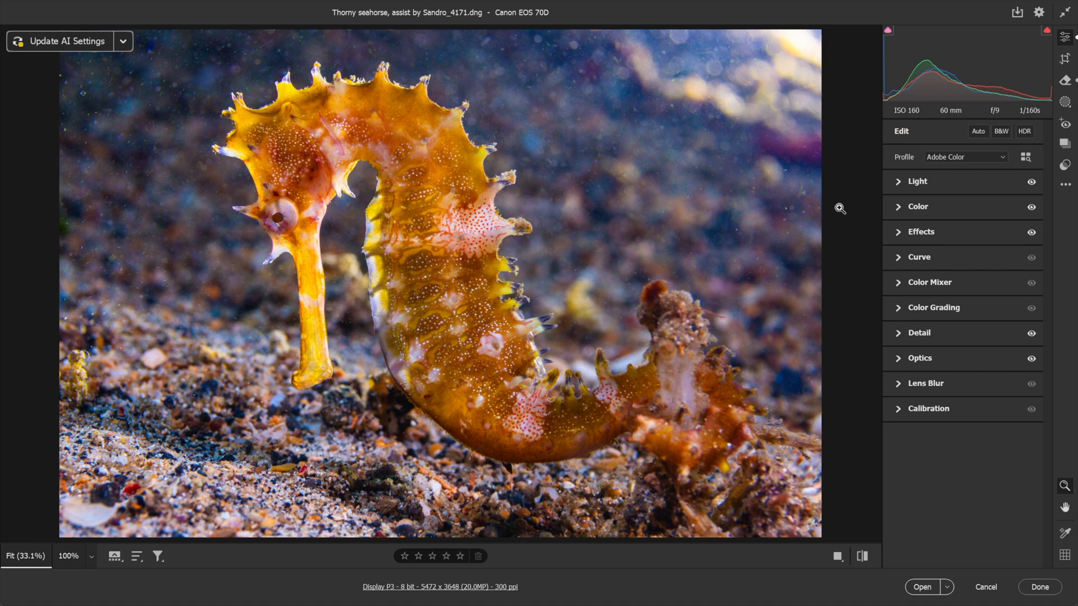
pyautogui.moveTo(703, 219)
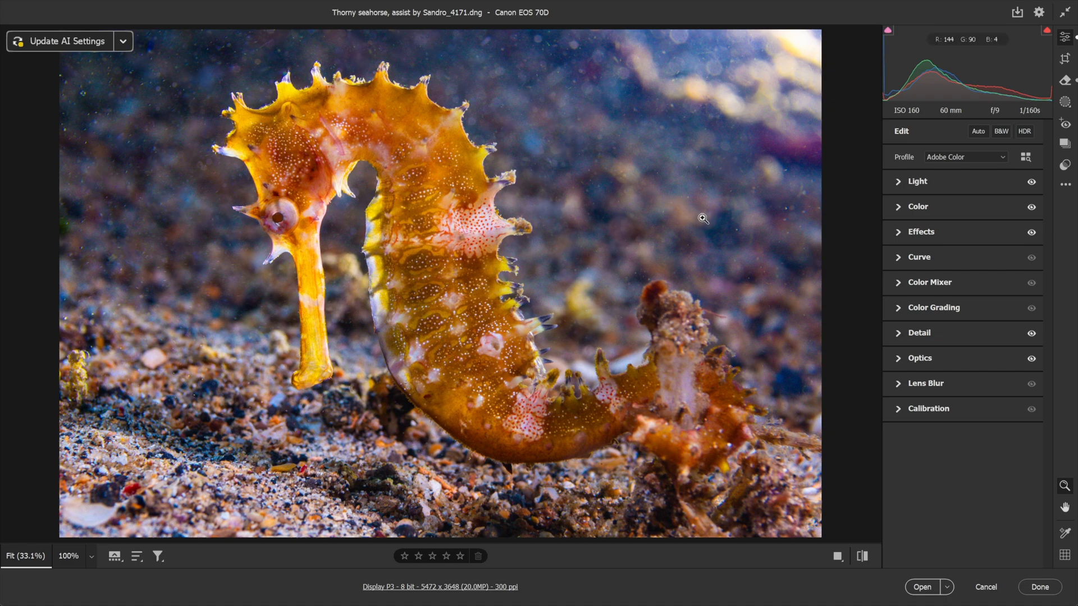
pyautogui.moveTo(742, 206)
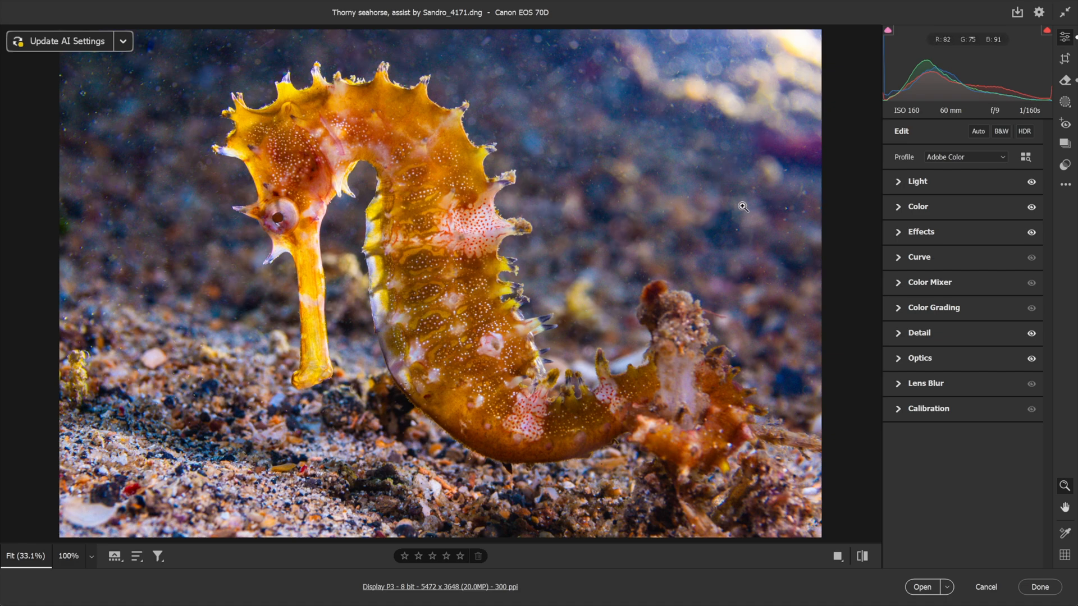
pyautogui.moveTo(197, 320)
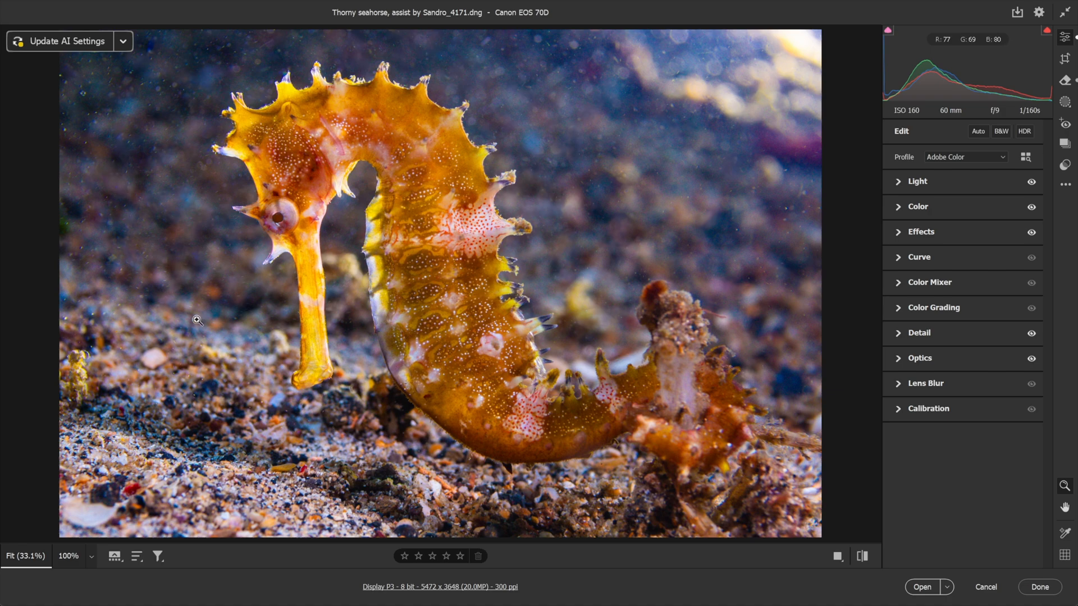
pyautogui.moveTo(756, 193)
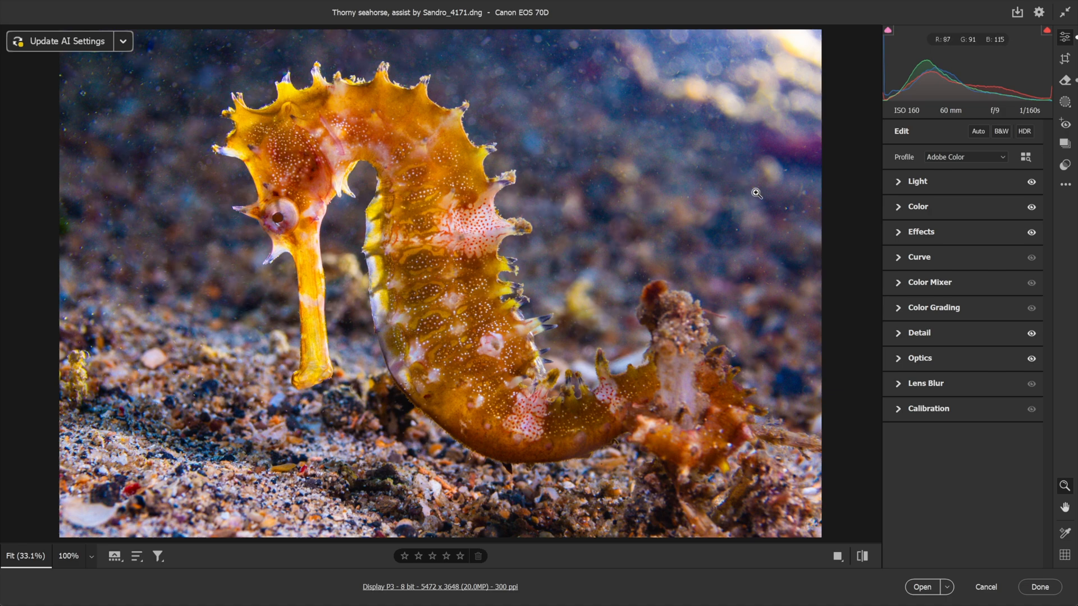
pyautogui.moveTo(768, 197)
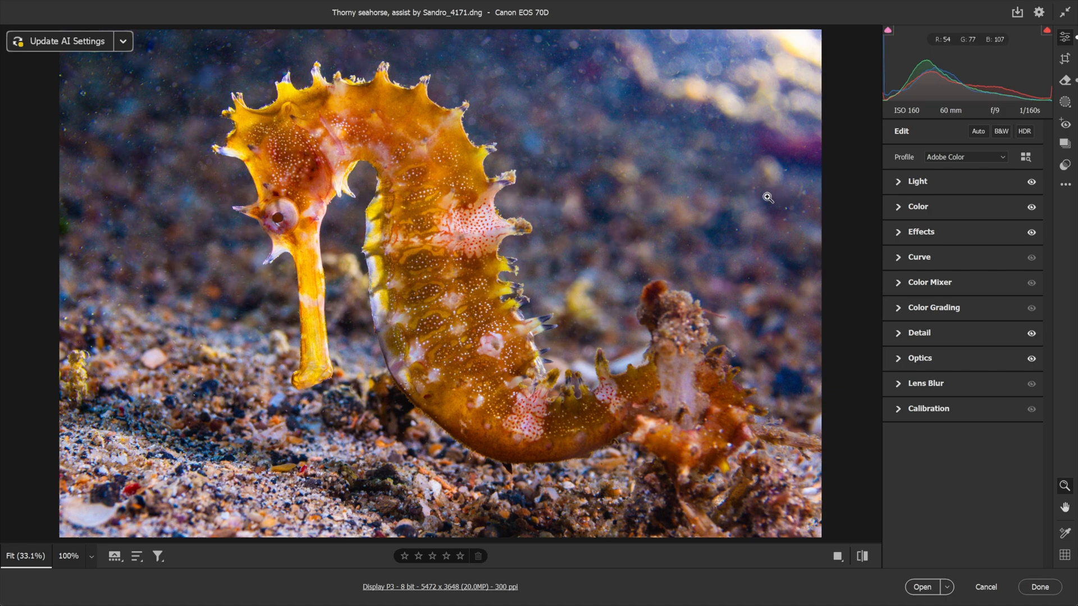
pyautogui.moveTo(869, 225)
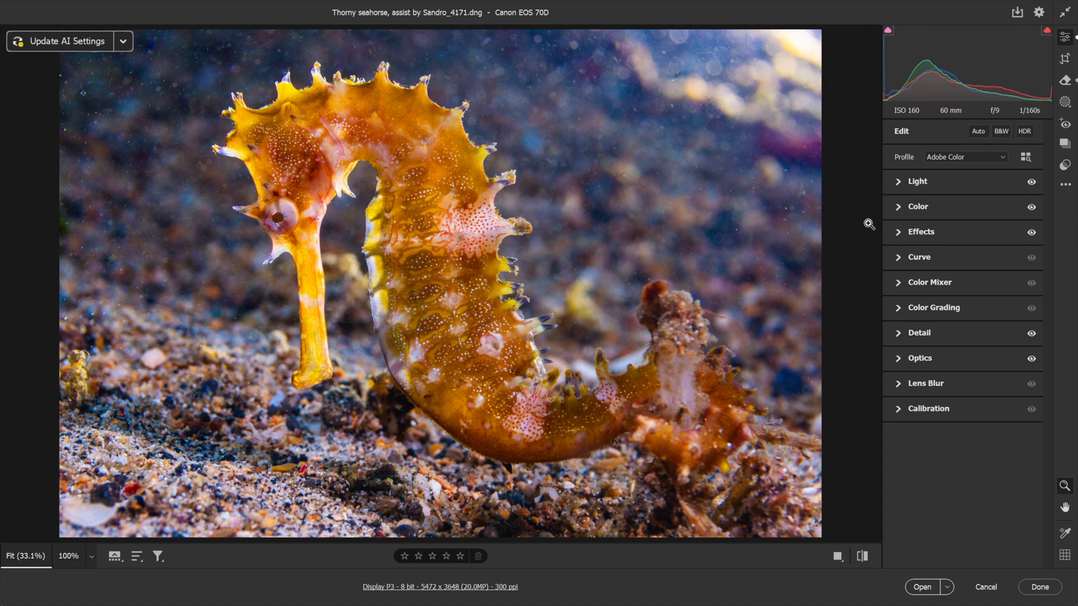
pyautogui.click(921, 231)
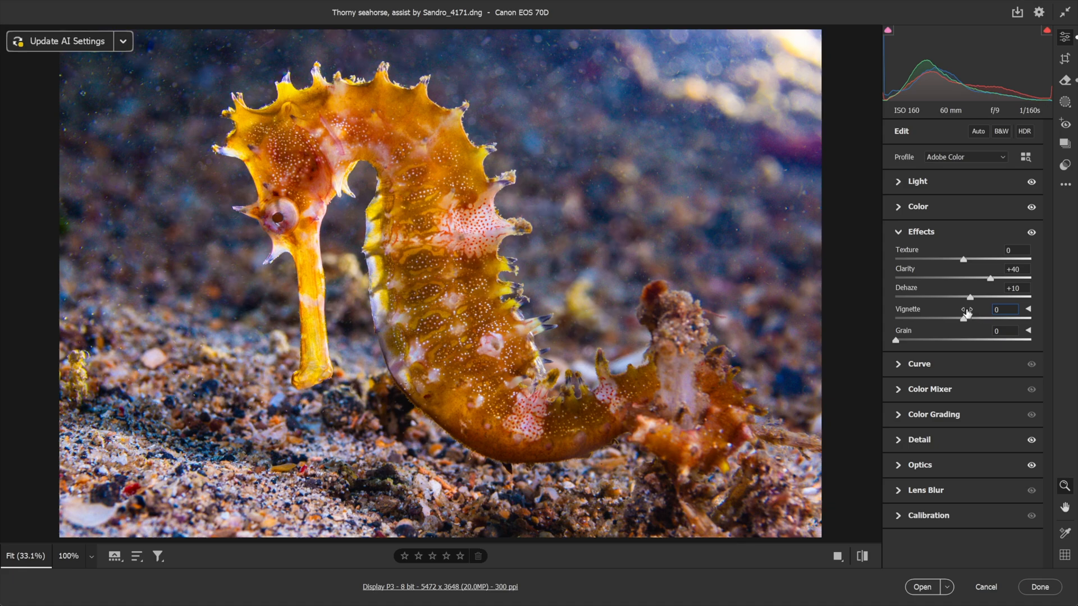
# Step: Darken the seahorse photo's edges with a -40 vignette, then move to cropping
pyautogui.click(1028, 310)
pyautogui.write('-40')
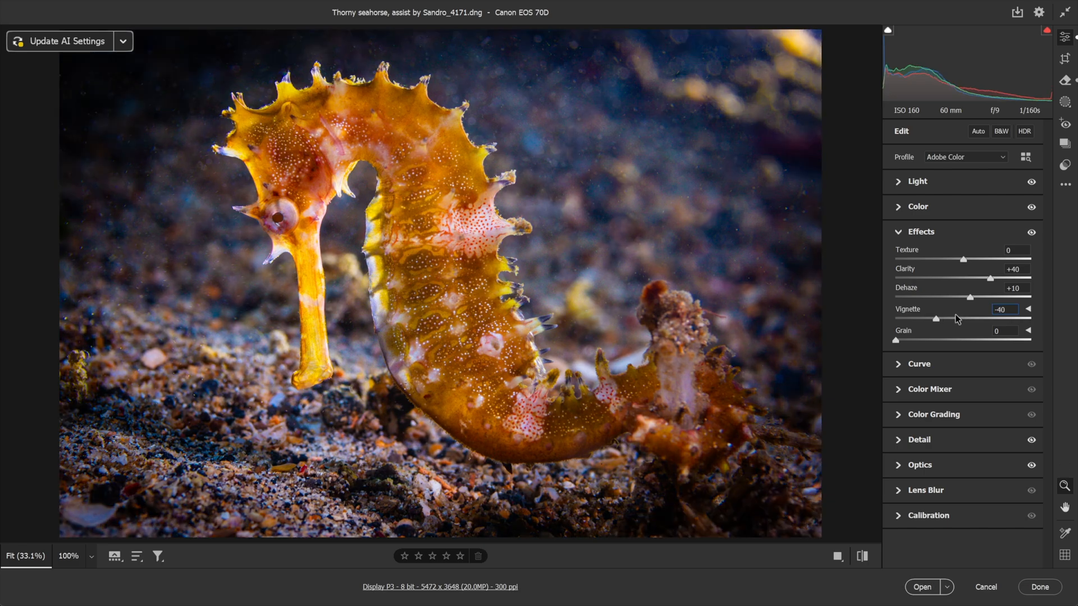
pyautogui.moveTo(636, 227)
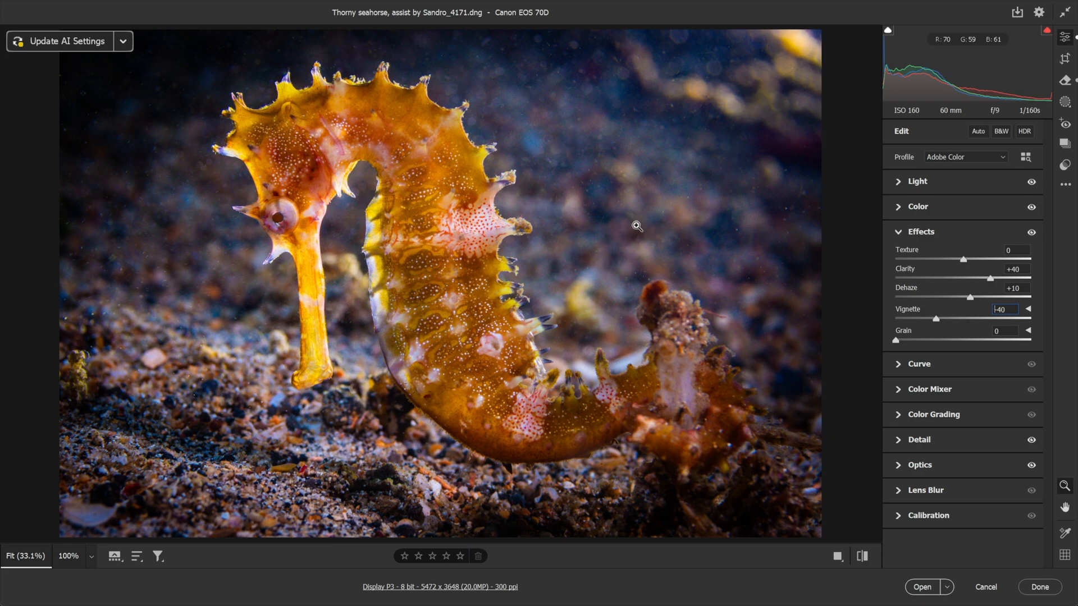
pyautogui.moveTo(161, 255)
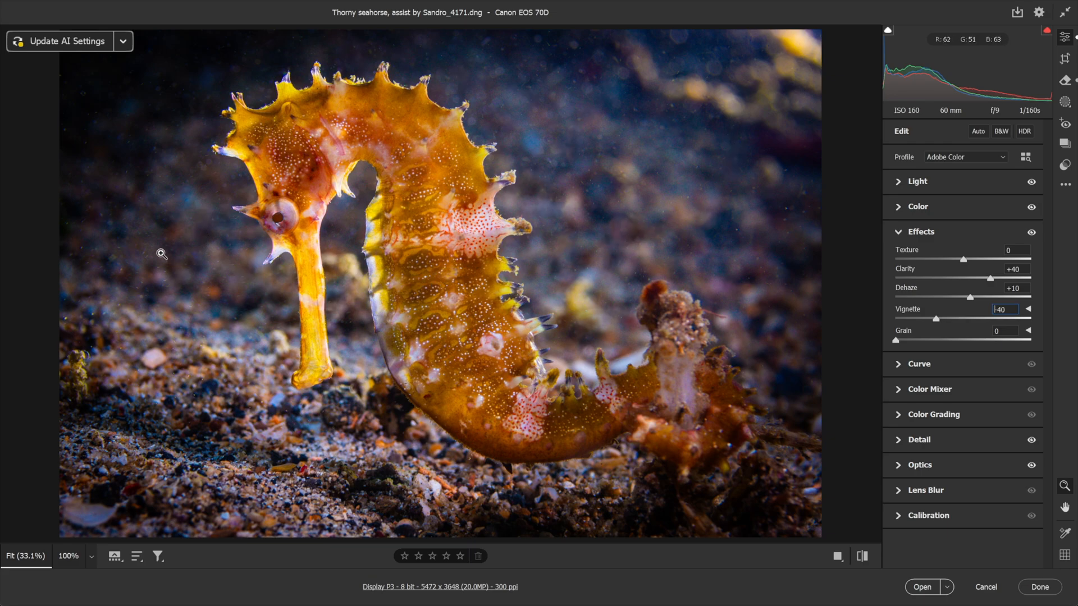
pyautogui.moveTo(395, 256)
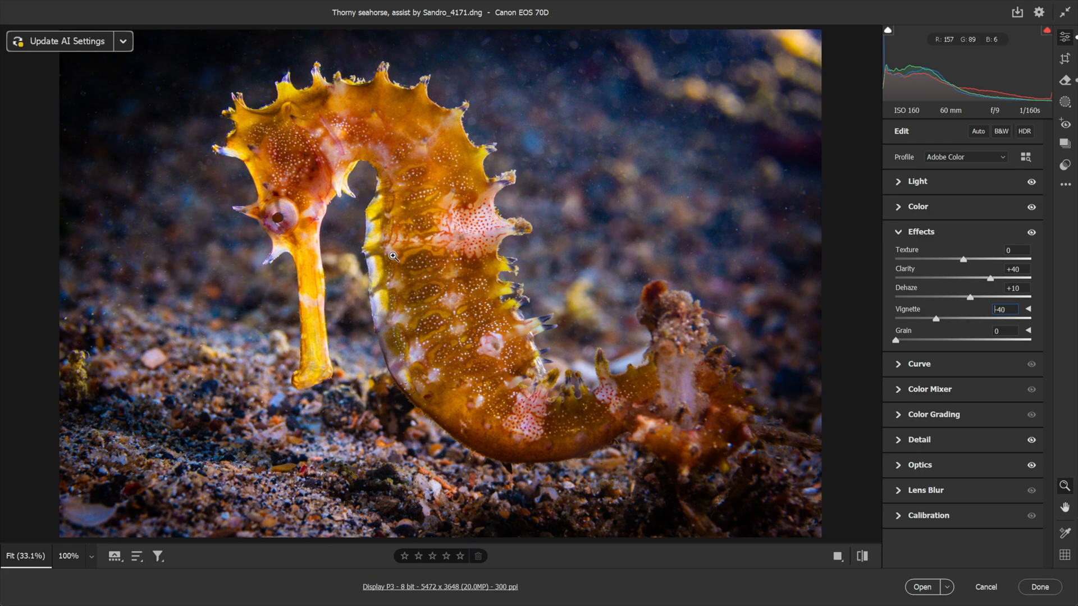
pyautogui.moveTo(841, 214)
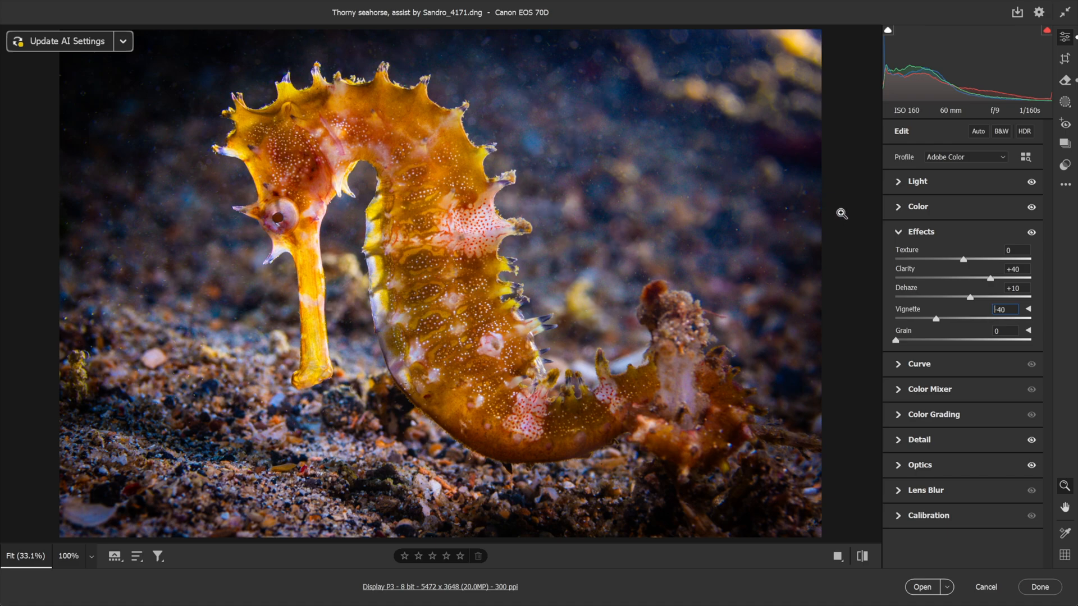
pyautogui.click(1064, 57)
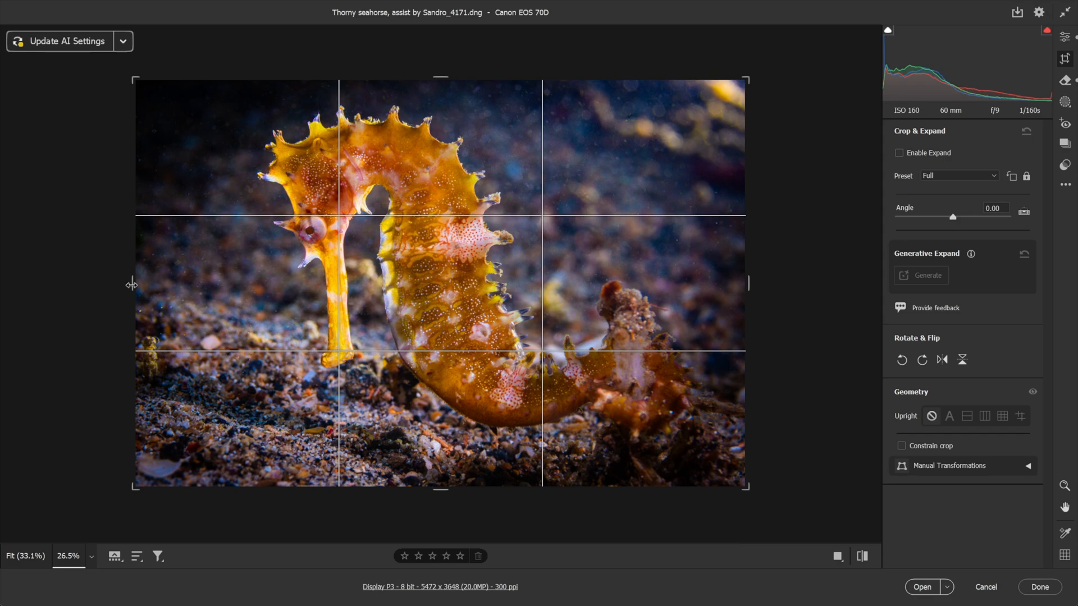
# Step: Unlock the Crop & Expand aspect ratio, try a crop, and send the seahorse photo to Photoshop
pyautogui.click(1027, 177)
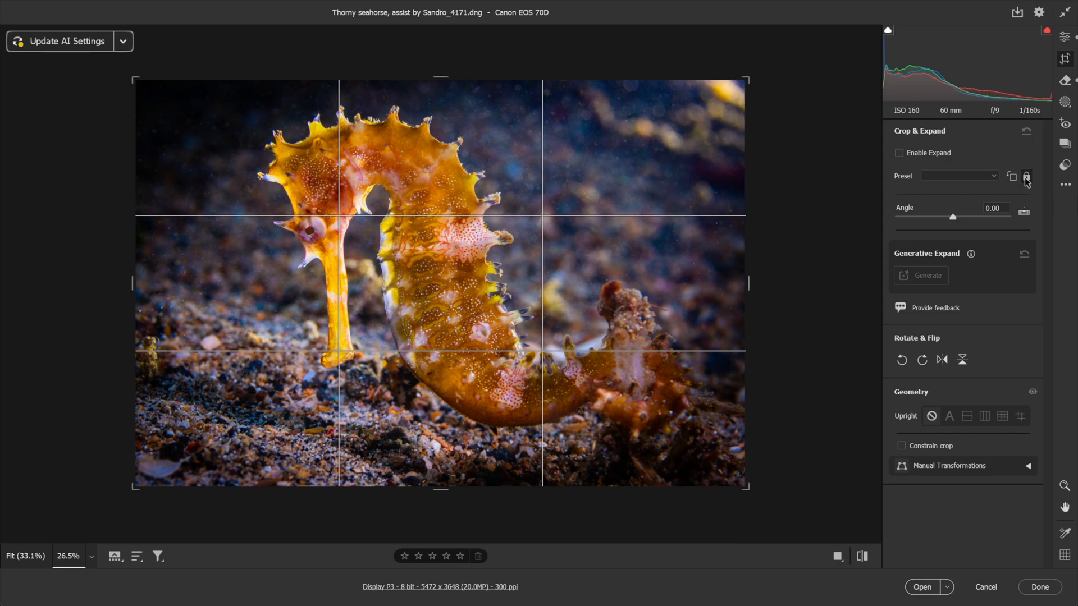
pyautogui.click(1028, 177)
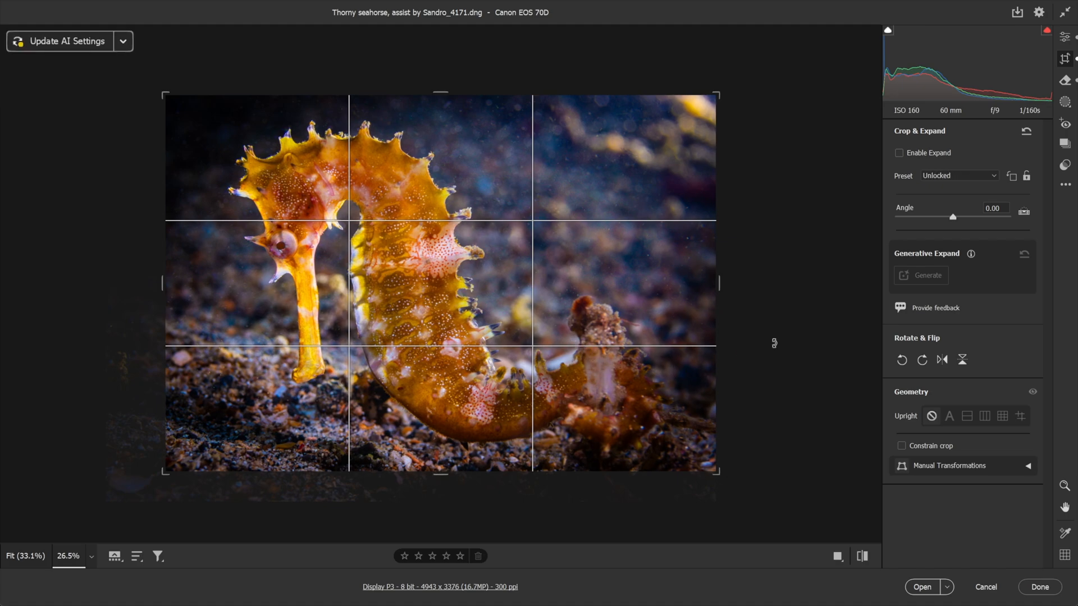
pyautogui.click(1038, 587)
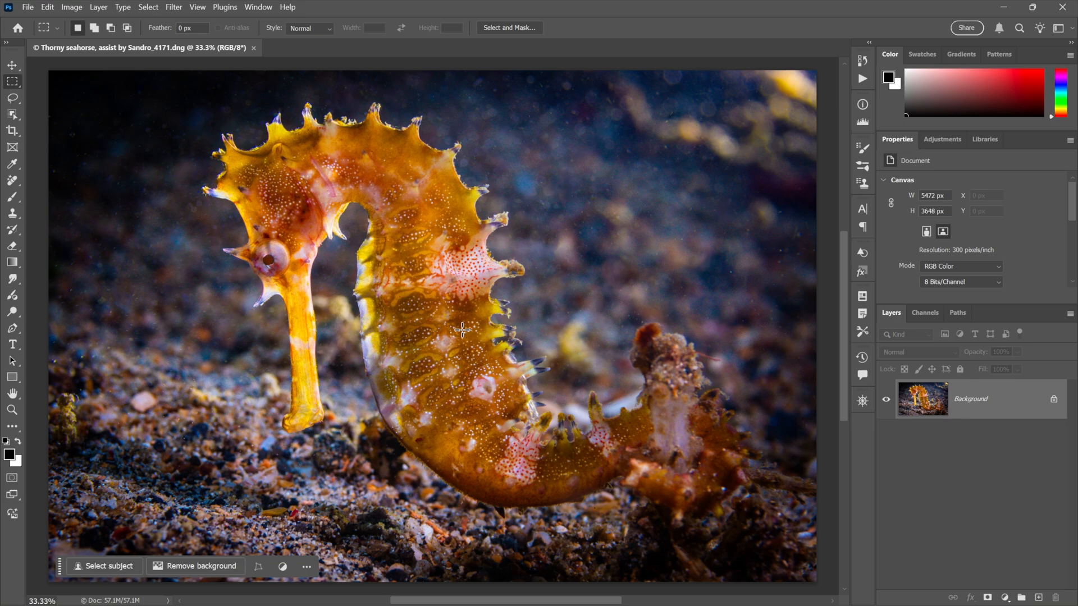
pyautogui.moveTo(189, 292)
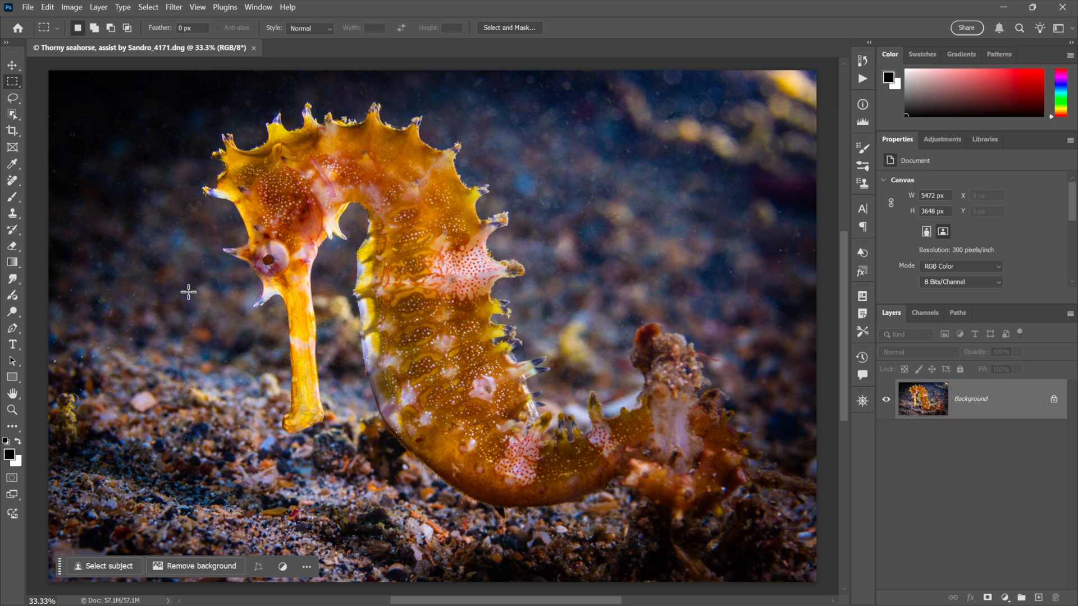
# Step: Select the Crop tool so its frame and grid surround the whole seahorse image
pyautogui.click(12, 131)
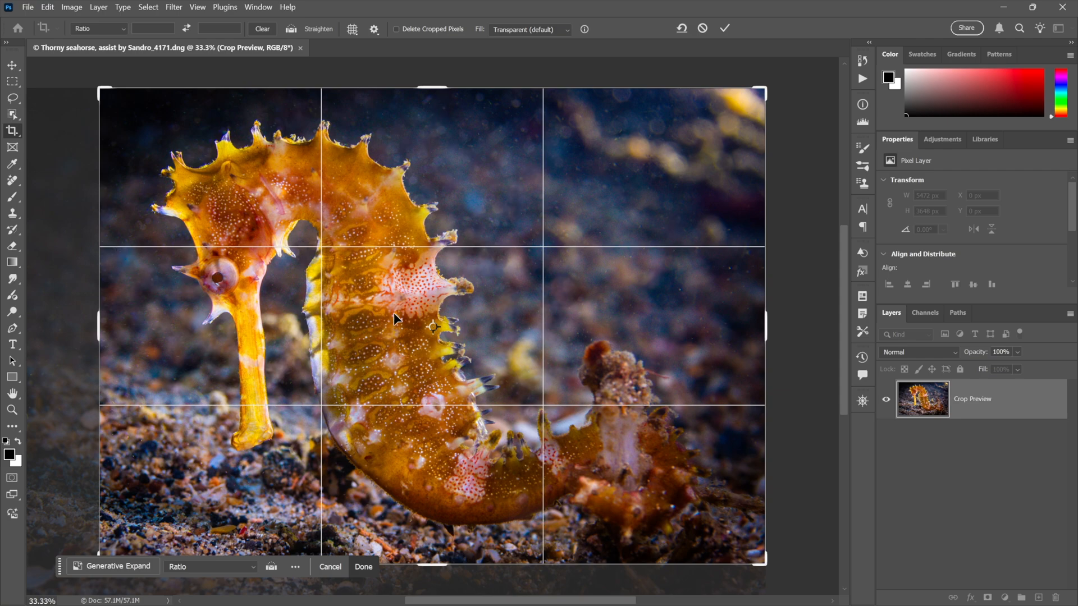
pyautogui.moveTo(439, 337)
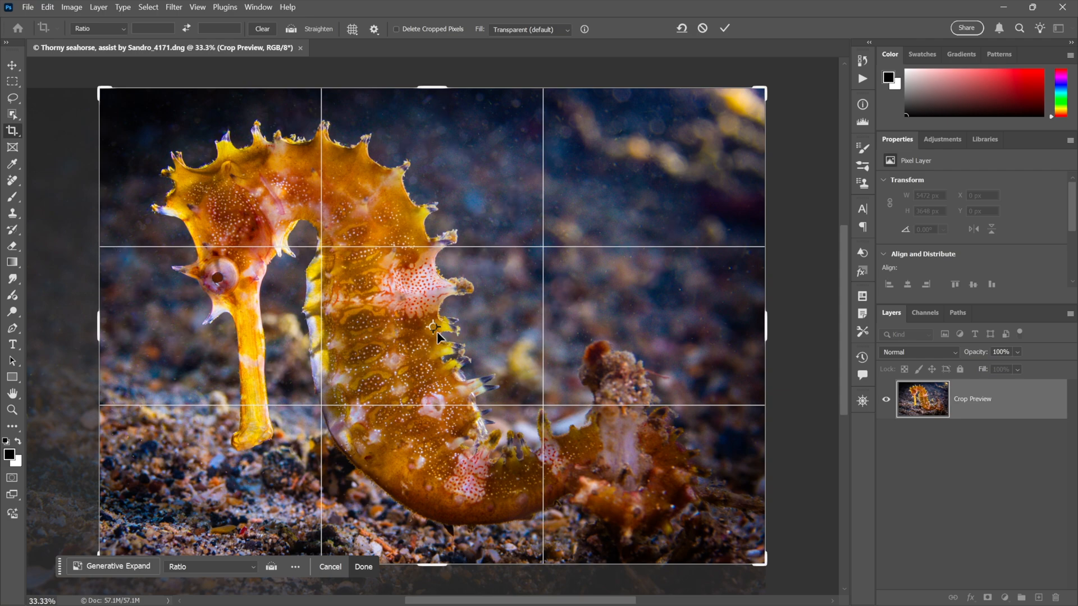
pyautogui.moveTo(715, 357)
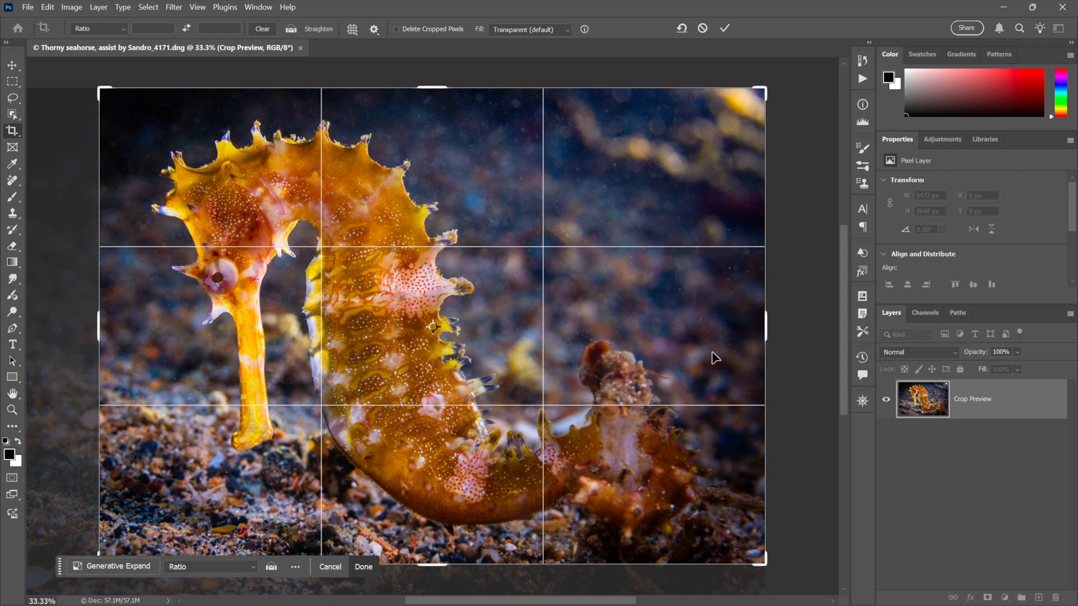
pyautogui.moveTo(784, 354)
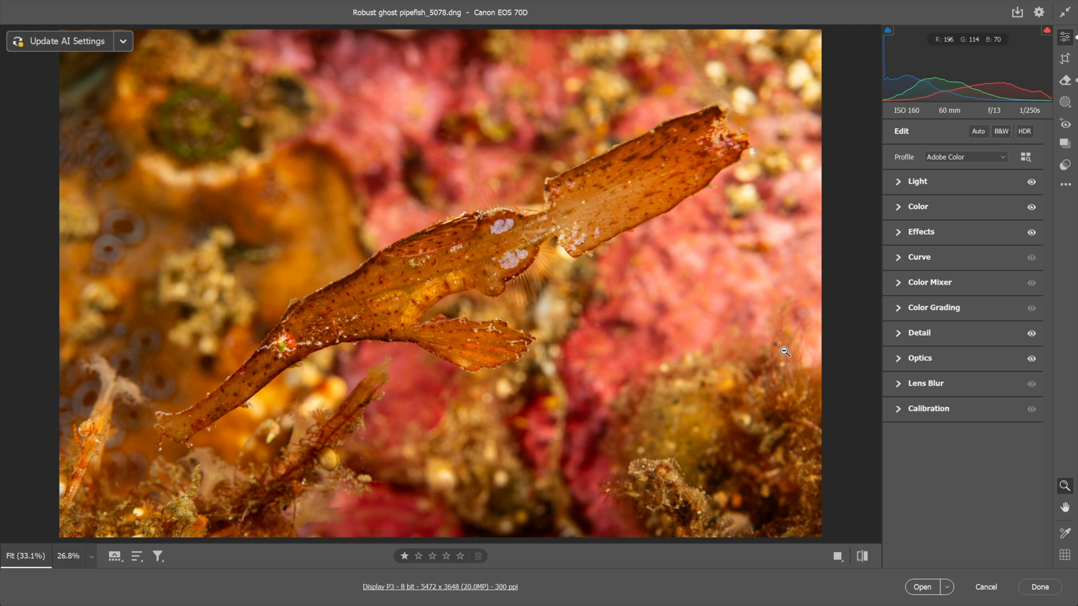
pyautogui.moveTo(686, 348)
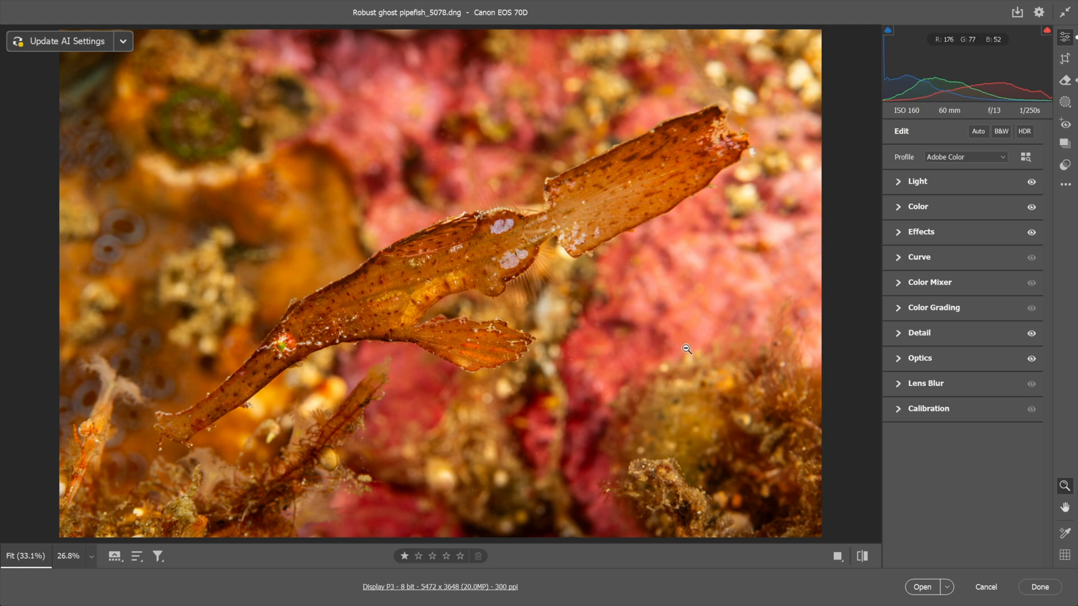
pyautogui.moveTo(686, 348)
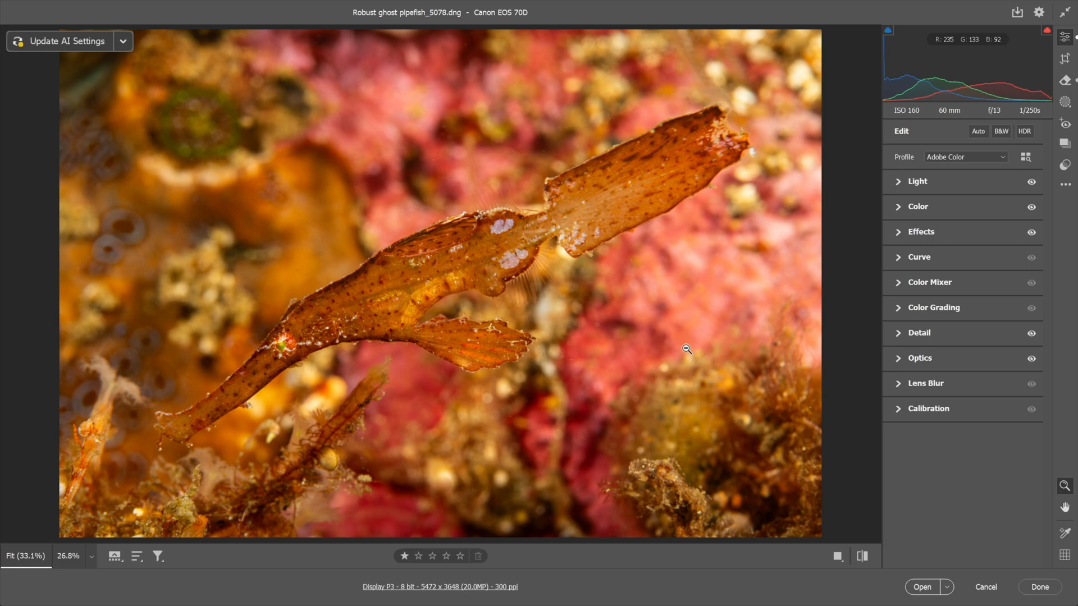
pyautogui.moveTo(562, 301)
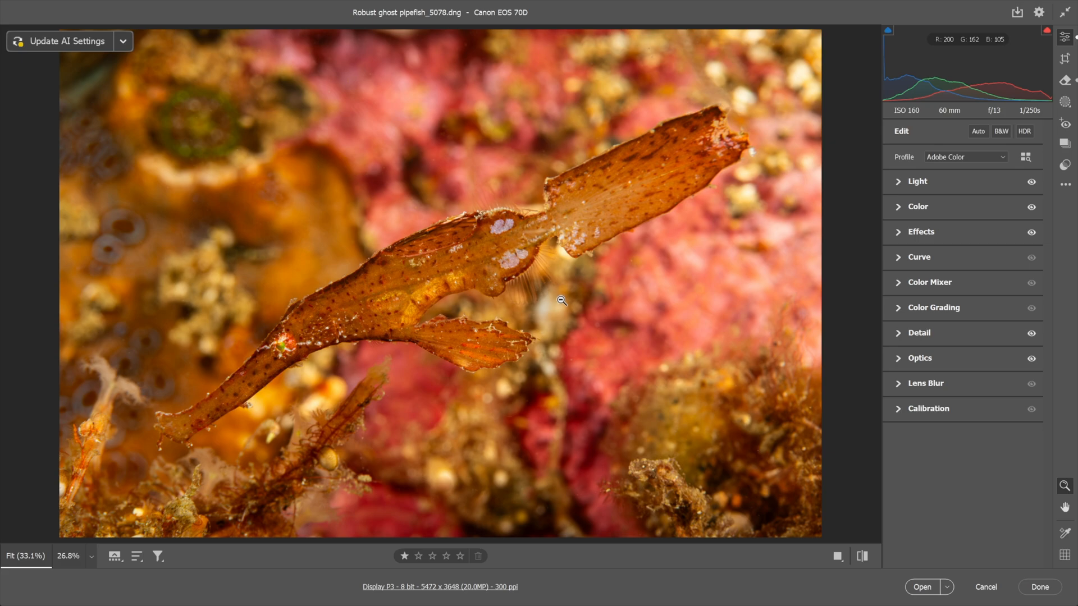
pyautogui.moveTo(748, 307)
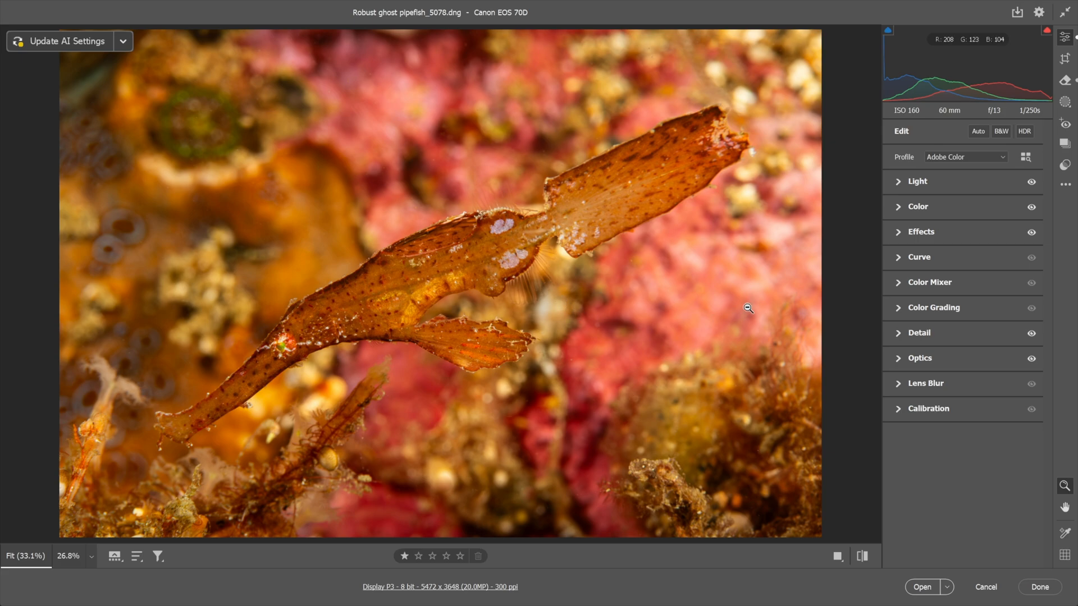
pyautogui.moveTo(366, 335)
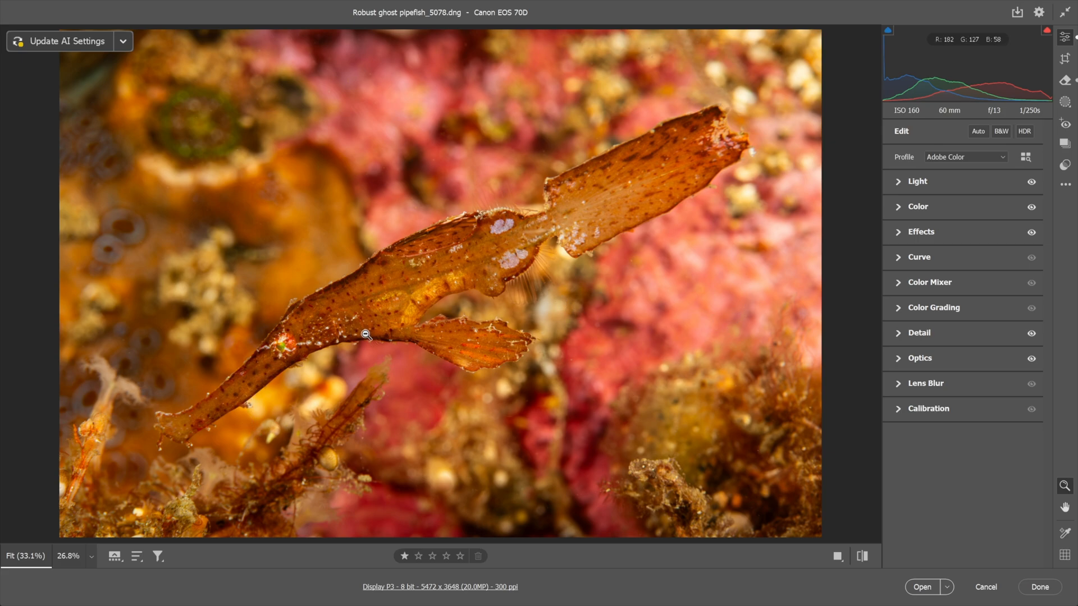
pyautogui.moveTo(400, 280)
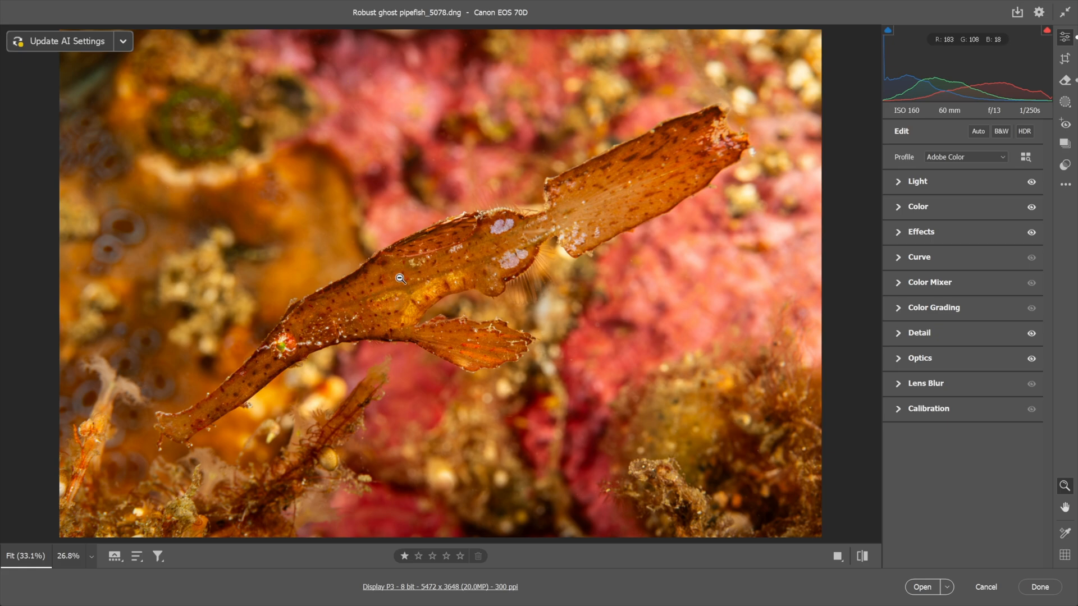
pyautogui.click(1064, 59)
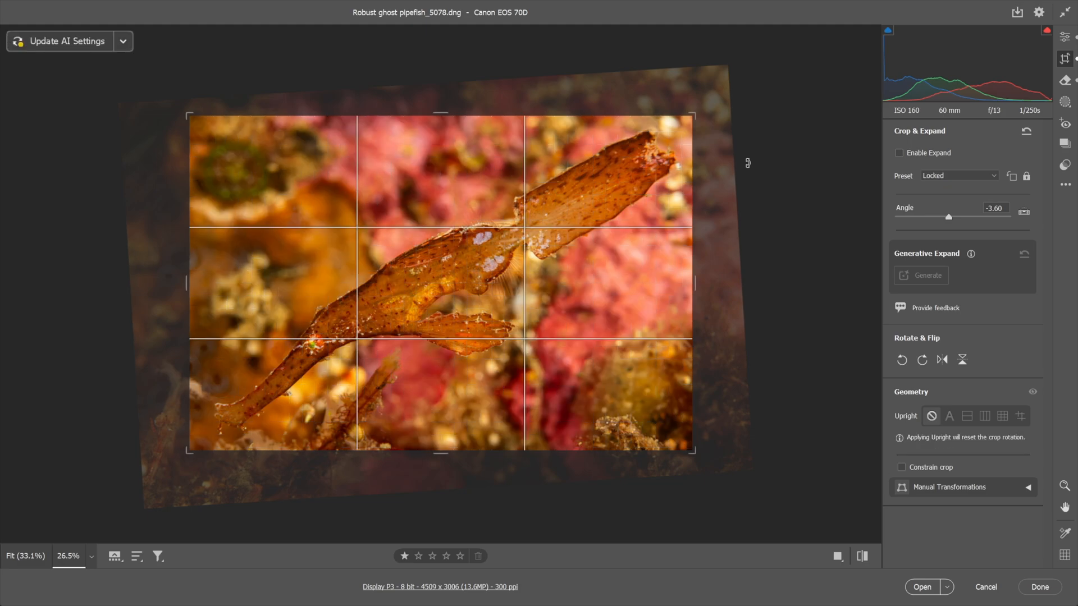
pyautogui.moveTo(816, 330)
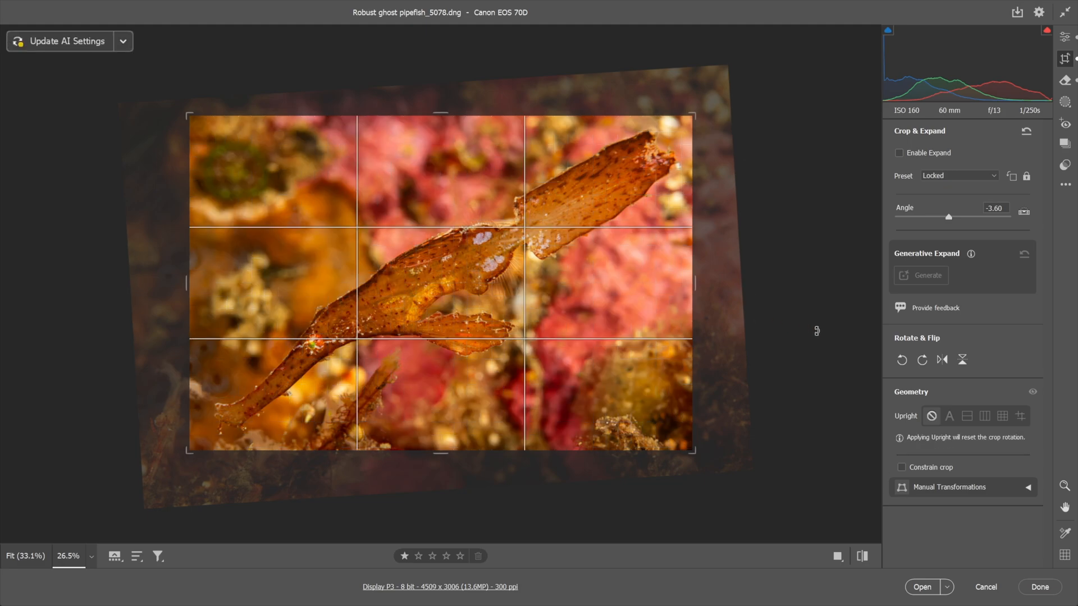
pyautogui.moveTo(800, 433)
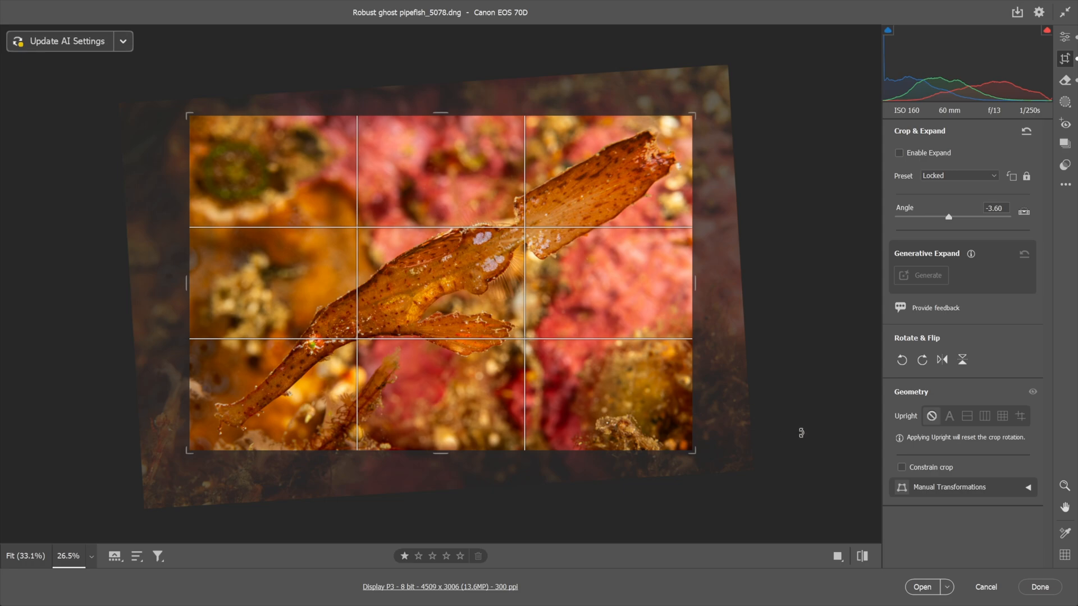
pyautogui.moveTo(891, 537)
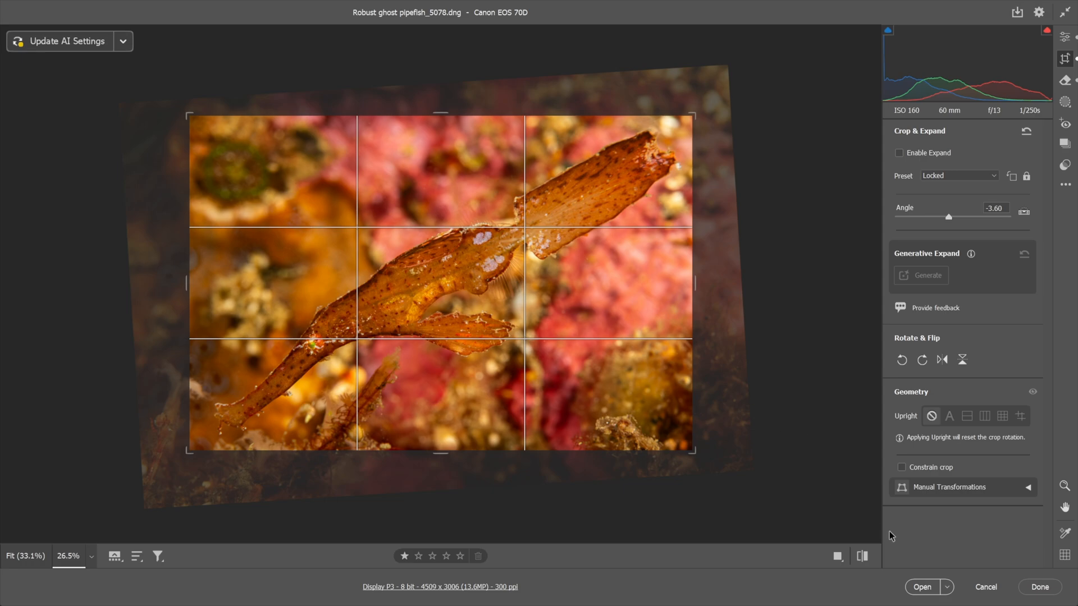
# Step: Send the -3.60° cropped ghost pipefish photo to Photoshop as a 4509 x 3006 smart object
pyautogui.click(948, 587)
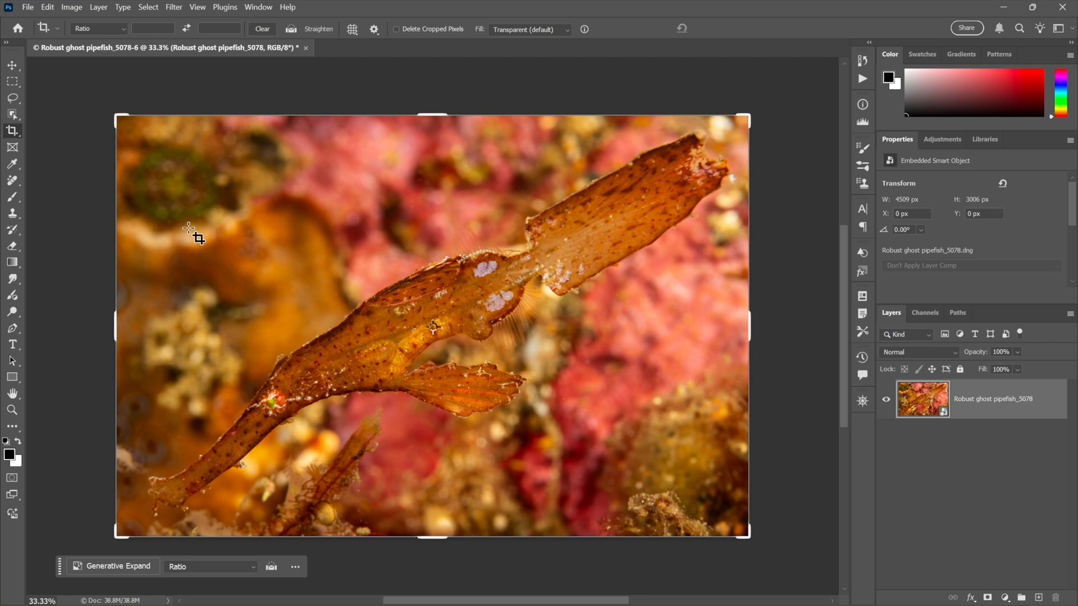
pyautogui.click(13, 80)
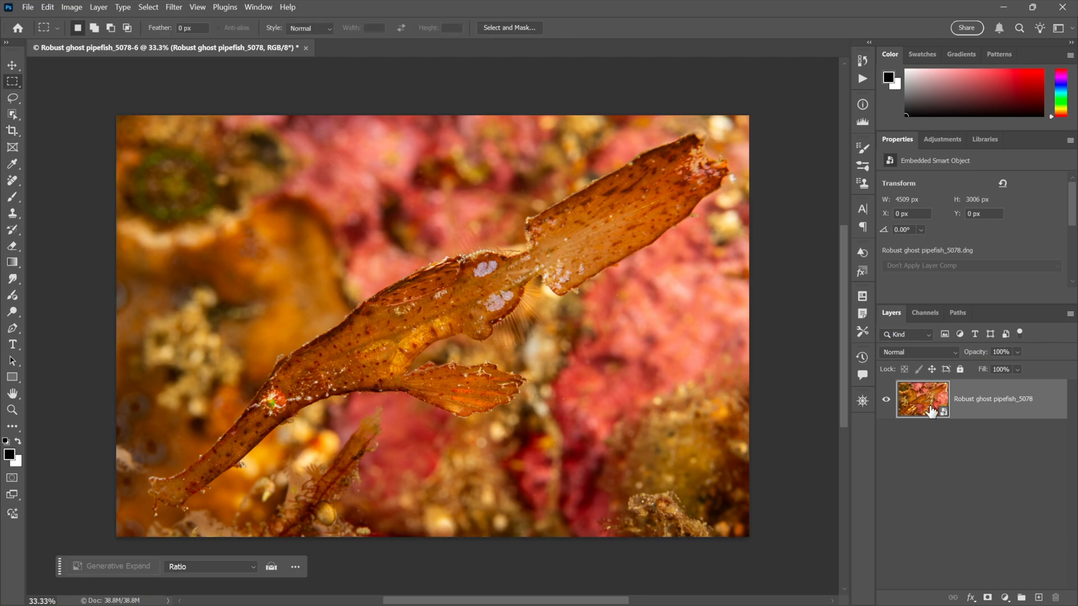
pyautogui.moveTo(949, 420)
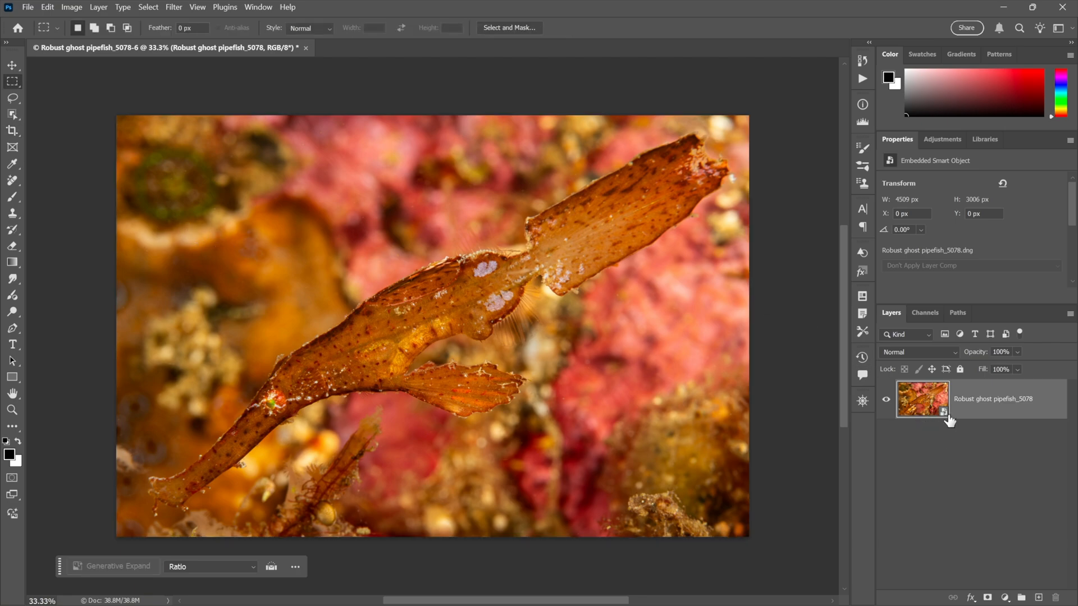
pyautogui.moveTo(930, 411)
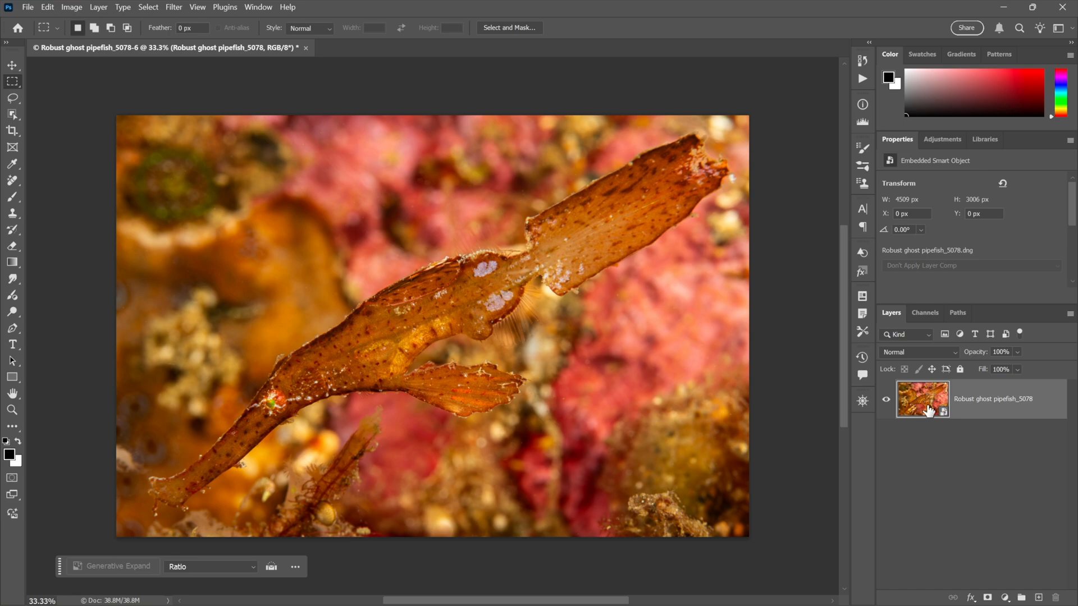
pyautogui.moveTo(700, 387)
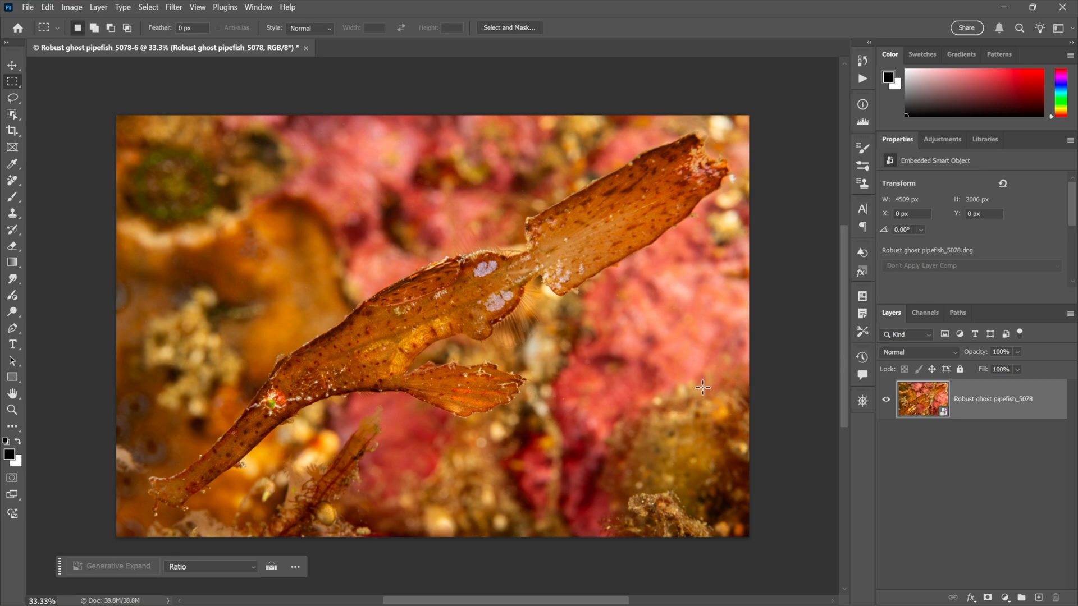
pyautogui.moveTo(387, 287)
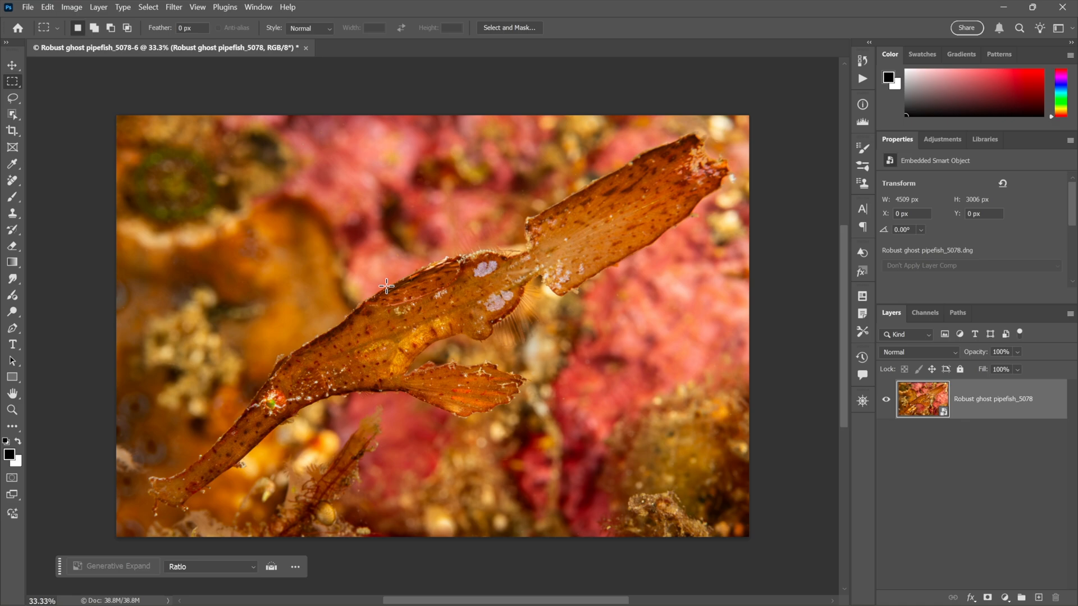
pyautogui.click(12, 130)
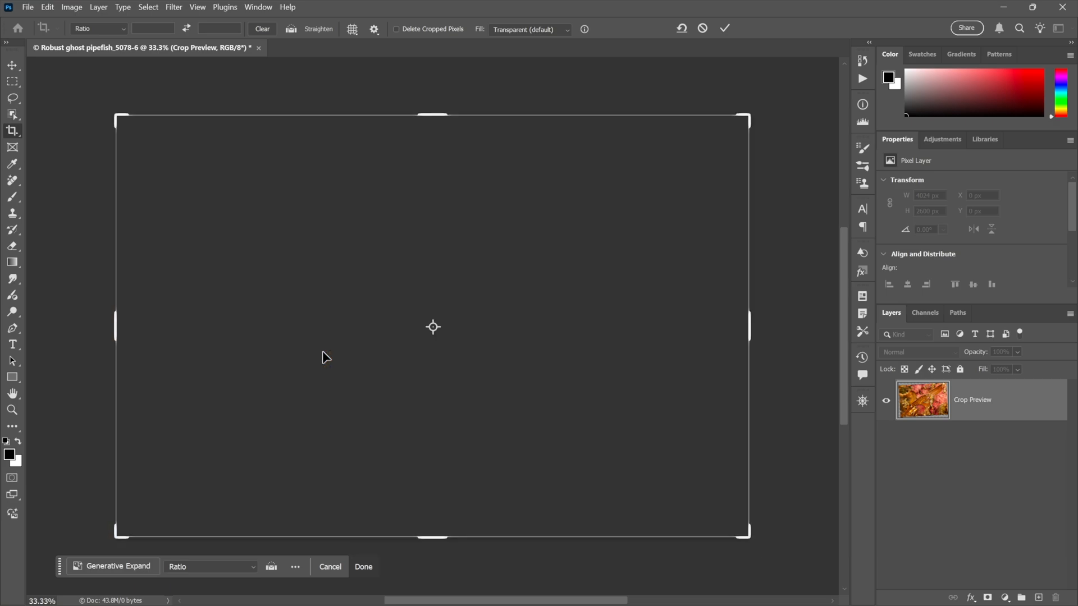
# Step: Cancel the pending crop on the pipefish smart object layer
pyautogui.click(362, 566)
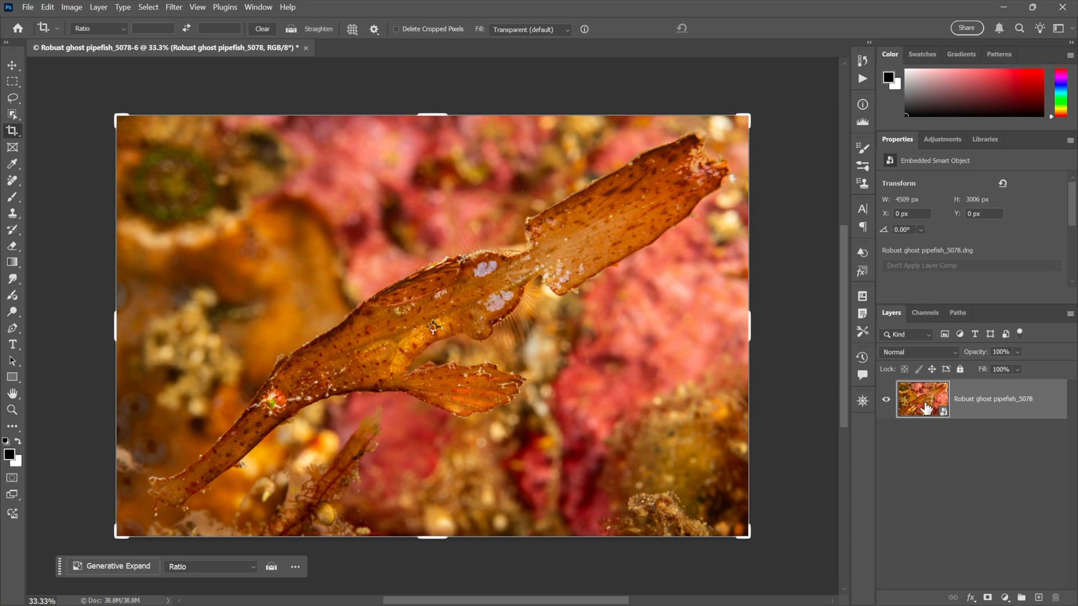
pyautogui.moveTo(923, 409)
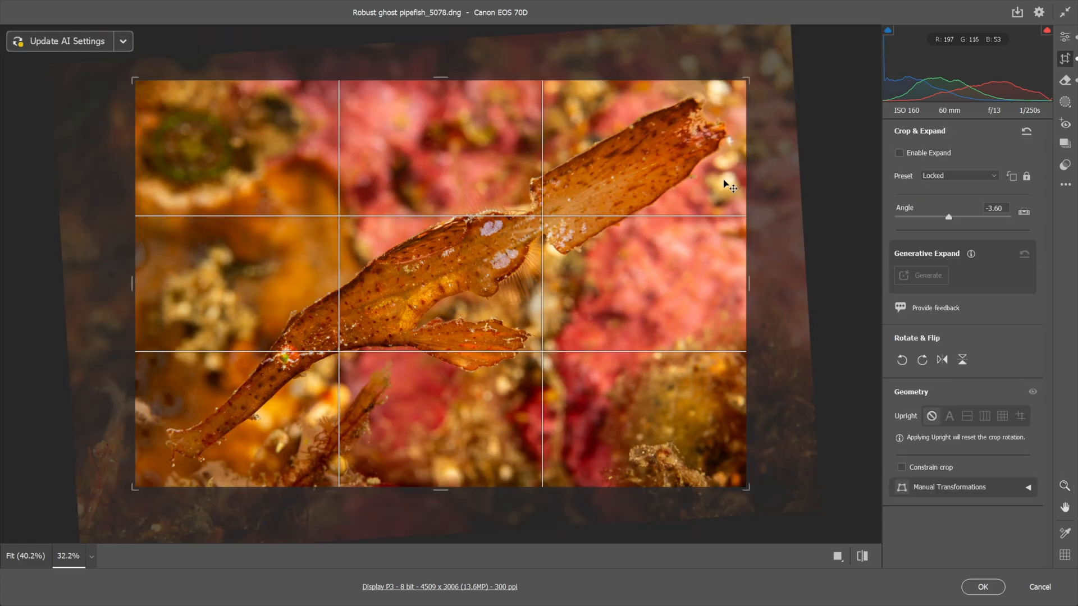
pyautogui.moveTo(1029, 134)
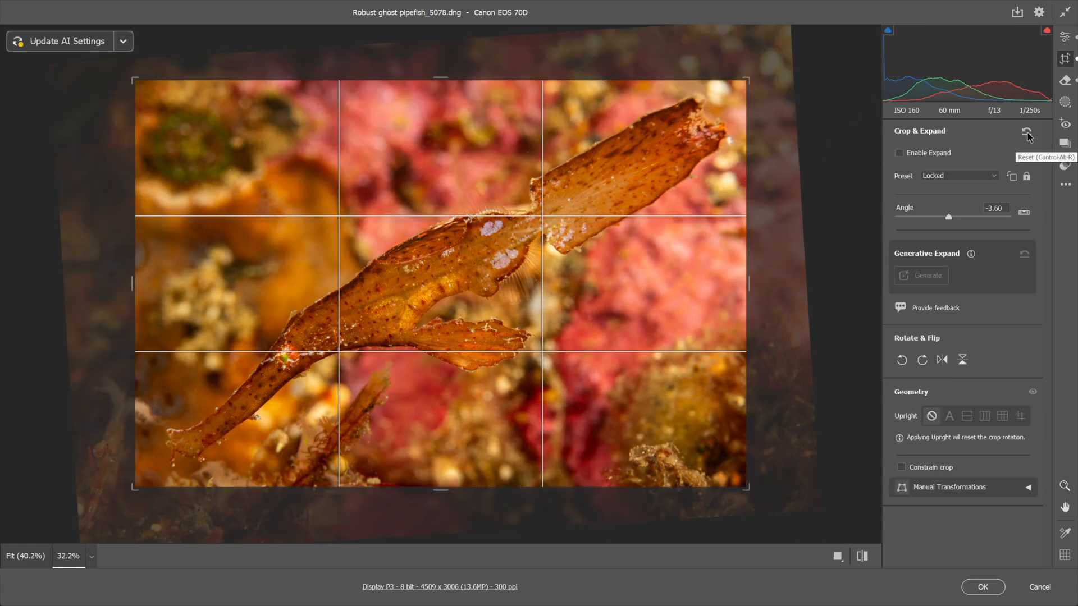
# Step: Reset the crop and tilt to the full 5472 x 3648 frame and apply it with OK
pyautogui.click(1028, 133)
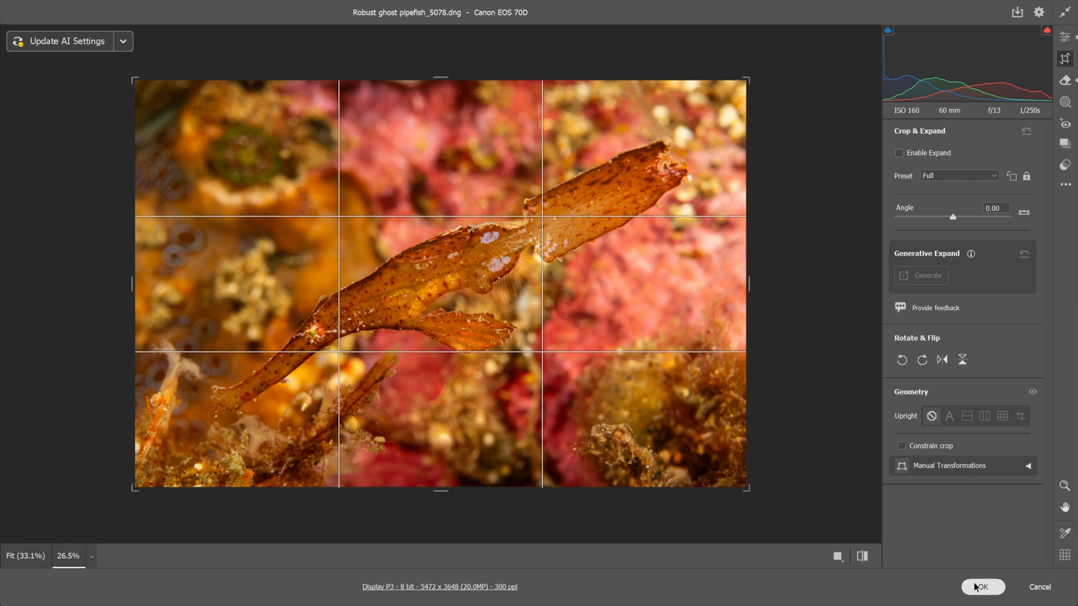
pyautogui.click(981, 587)
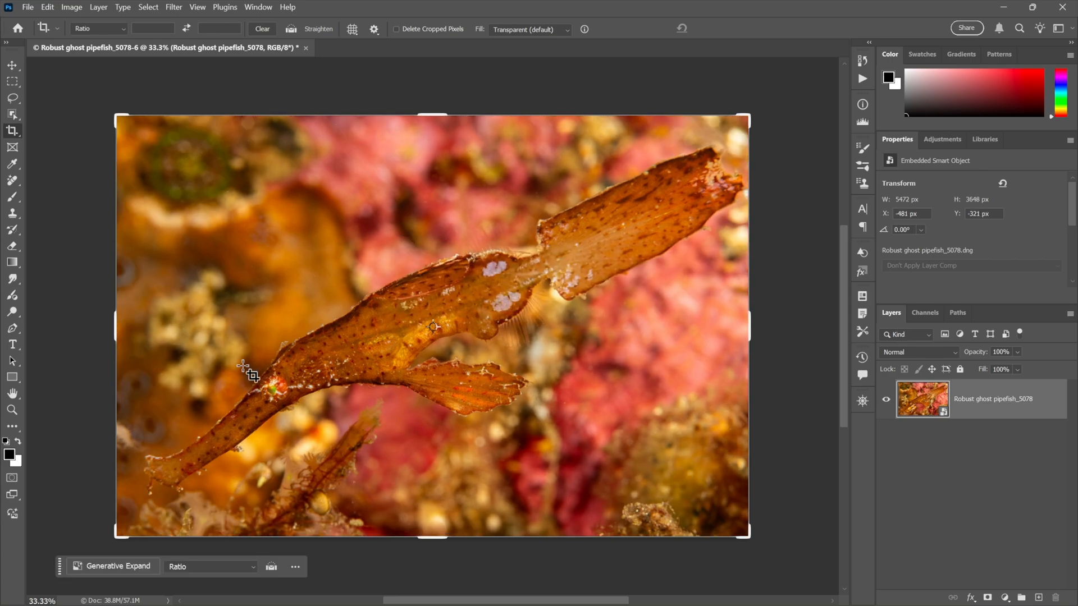
pyautogui.moveTo(212, 329)
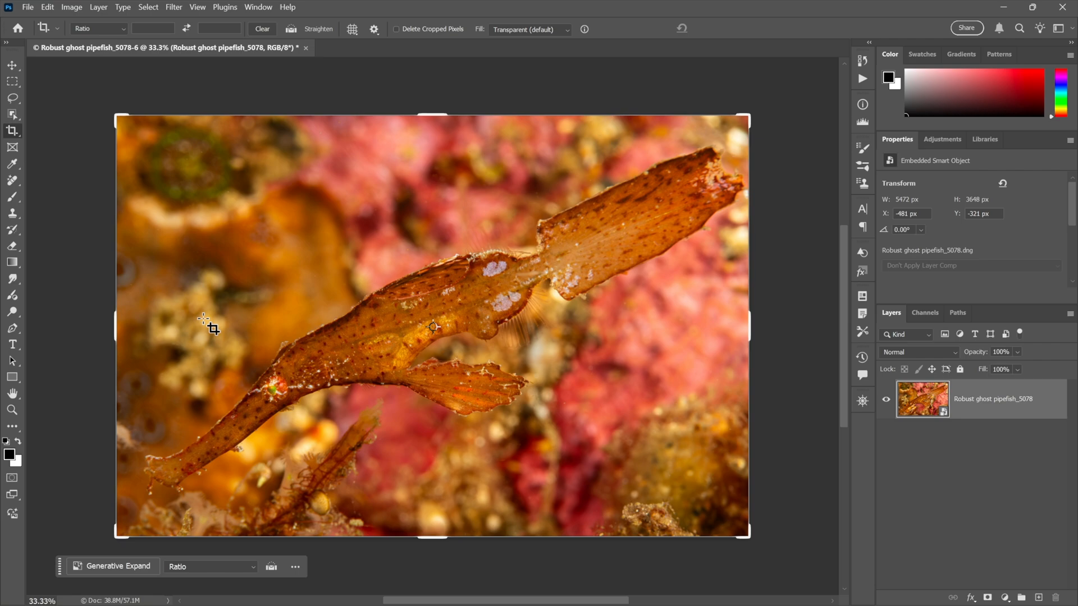
pyautogui.moveTo(214, 339)
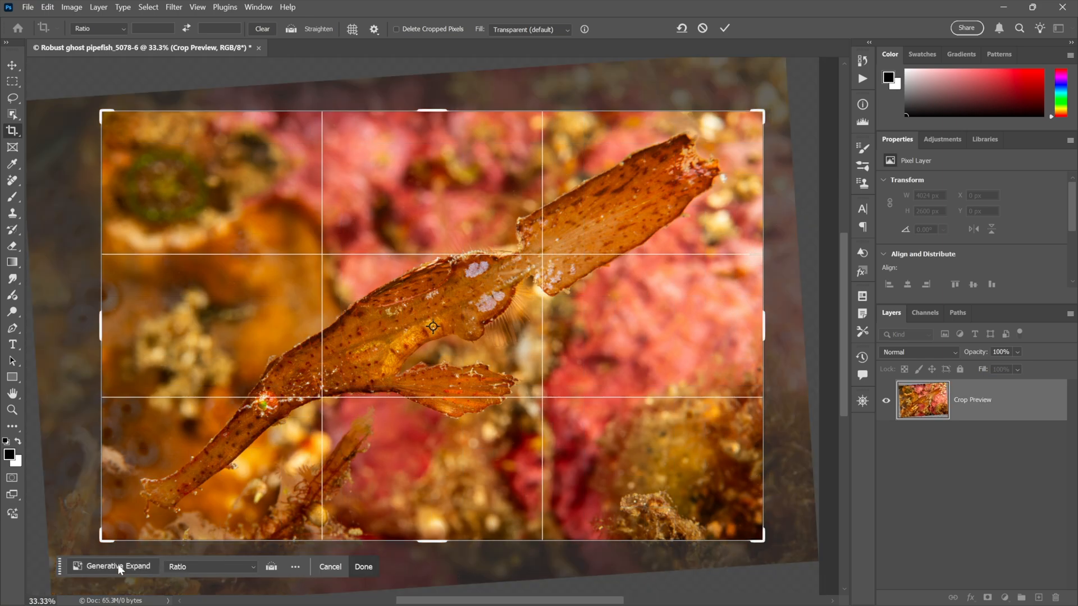
pyautogui.moveTo(126, 351)
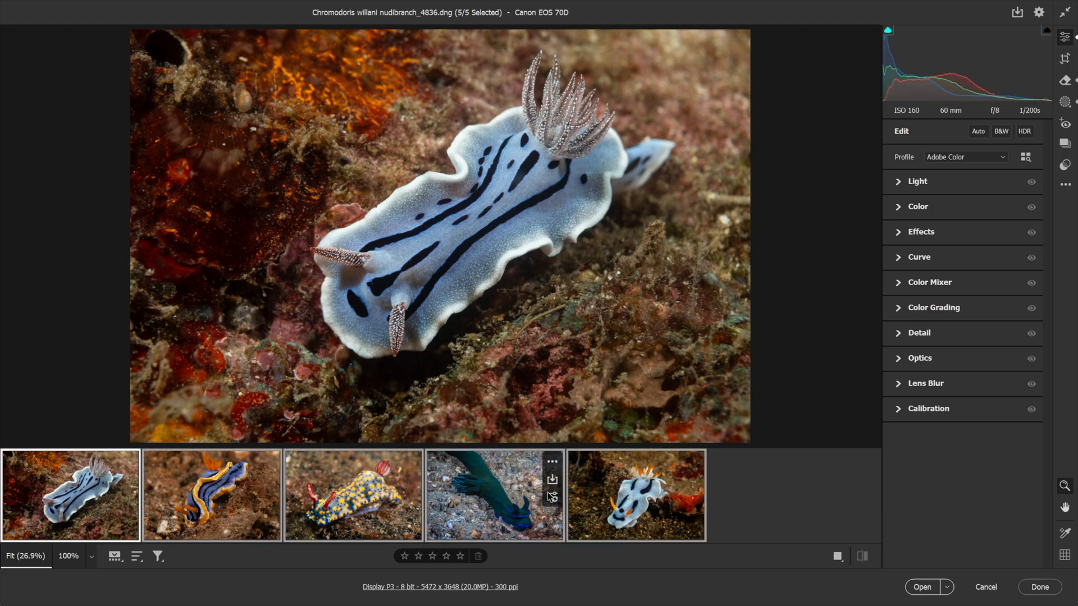
pyautogui.moveTo(636, 485)
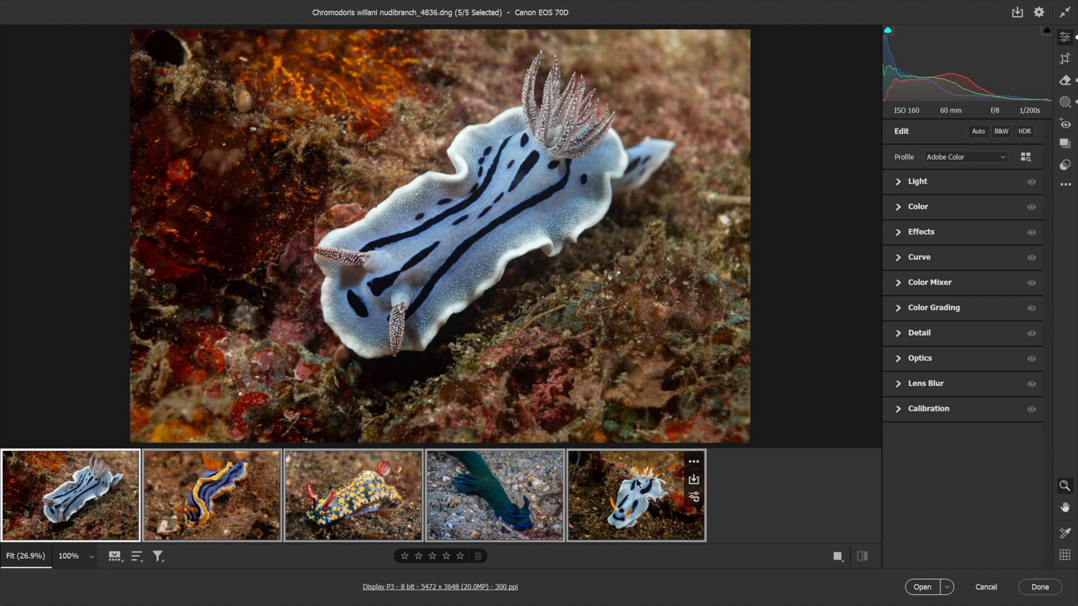
pyautogui.moveTo(1001, 82)
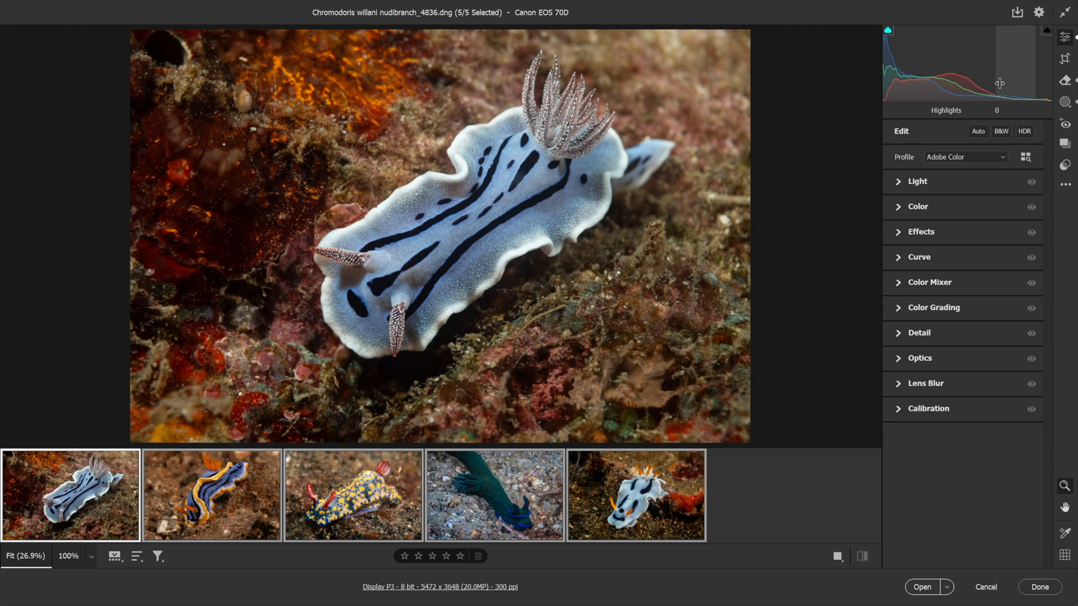
# Step: Browse the filmstrip to the Tambja morosa nudibranch's shared crop, then exit Camera Raw
pyautogui.click(1065, 59)
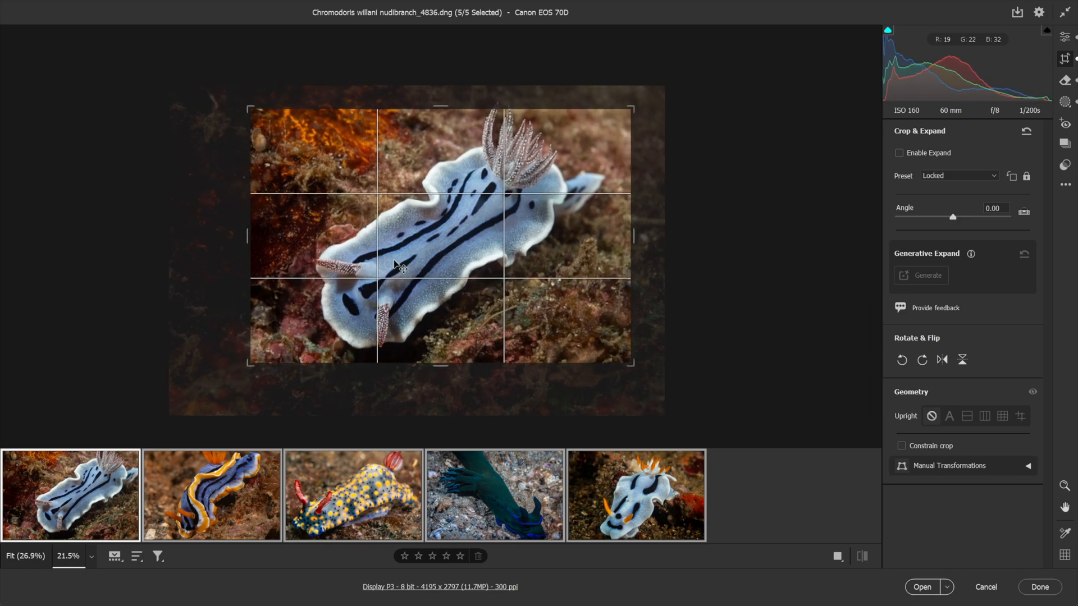
pyautogui.moveTo(499, 337)
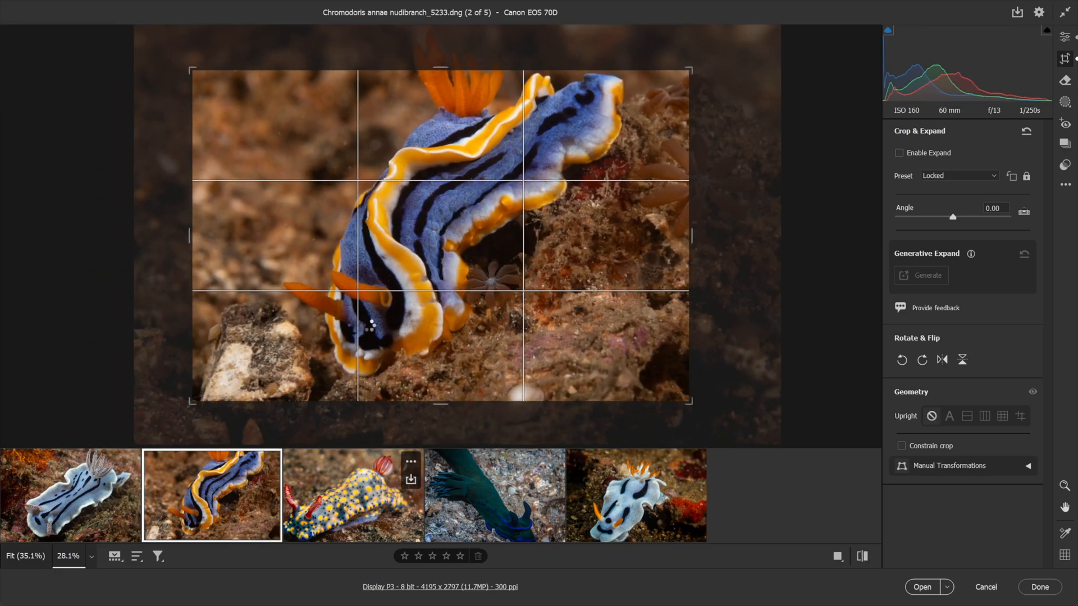
pyautogui.click(353, 495)
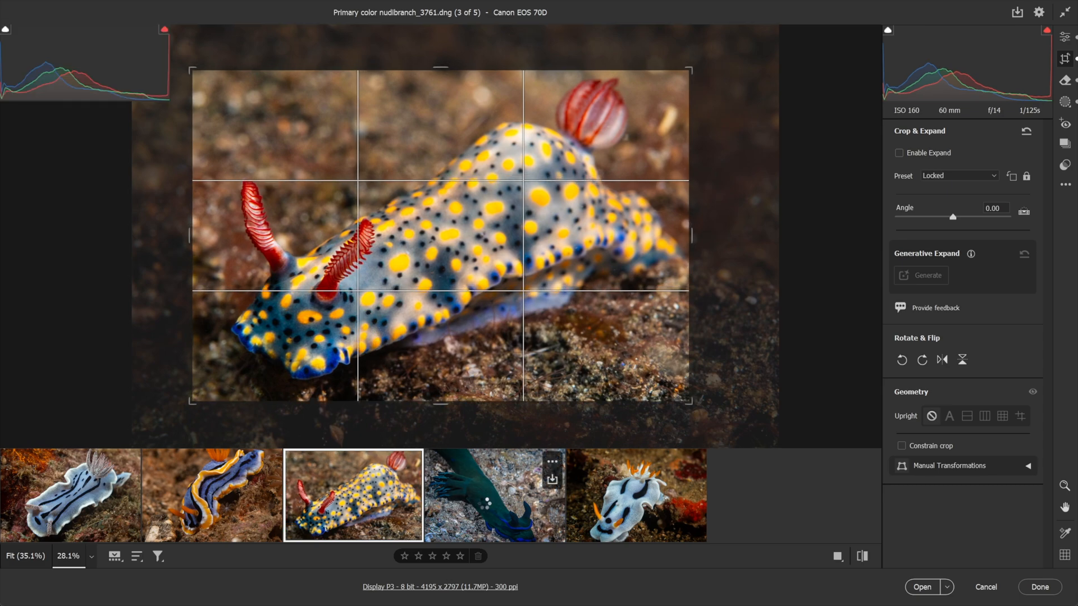
pyautogui.click(494, 496)
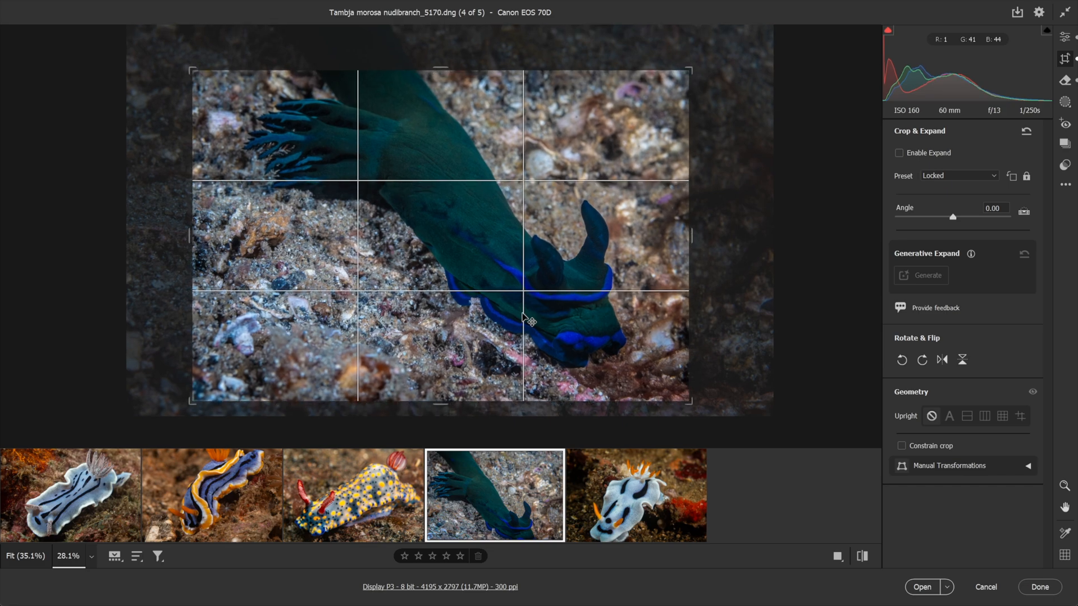
pyautogui.moveTo(736, 330)
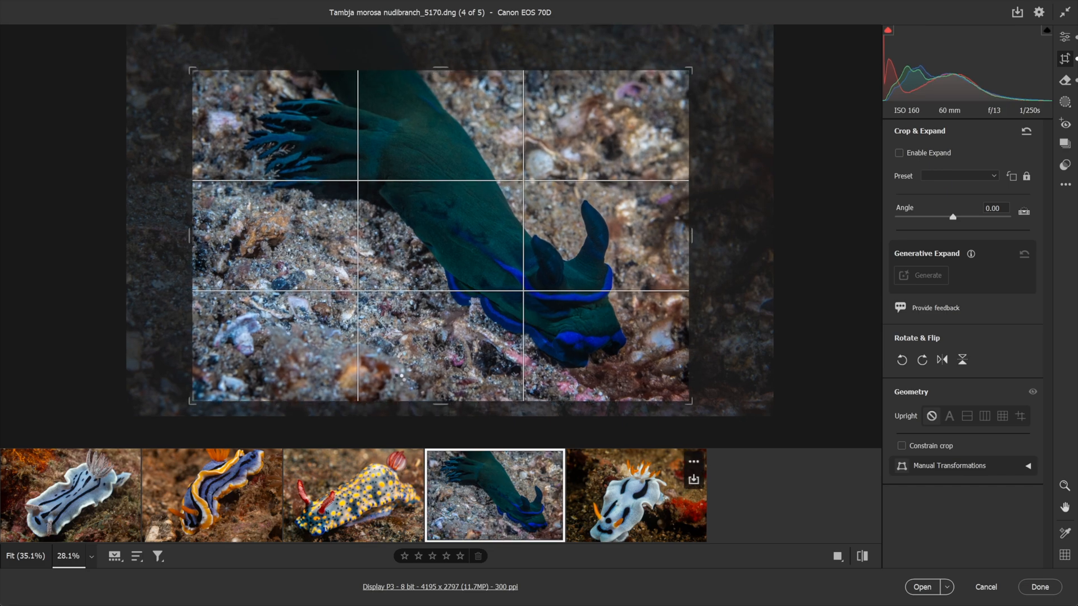
pyautogui.click(635, 495)
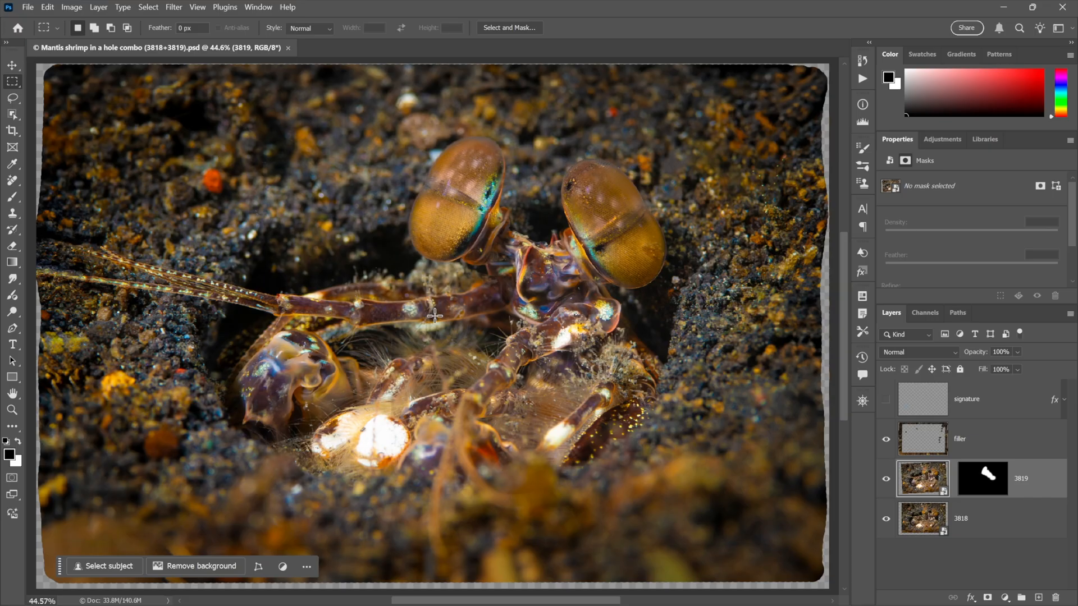
pyautogui.moveTo(546, 311)
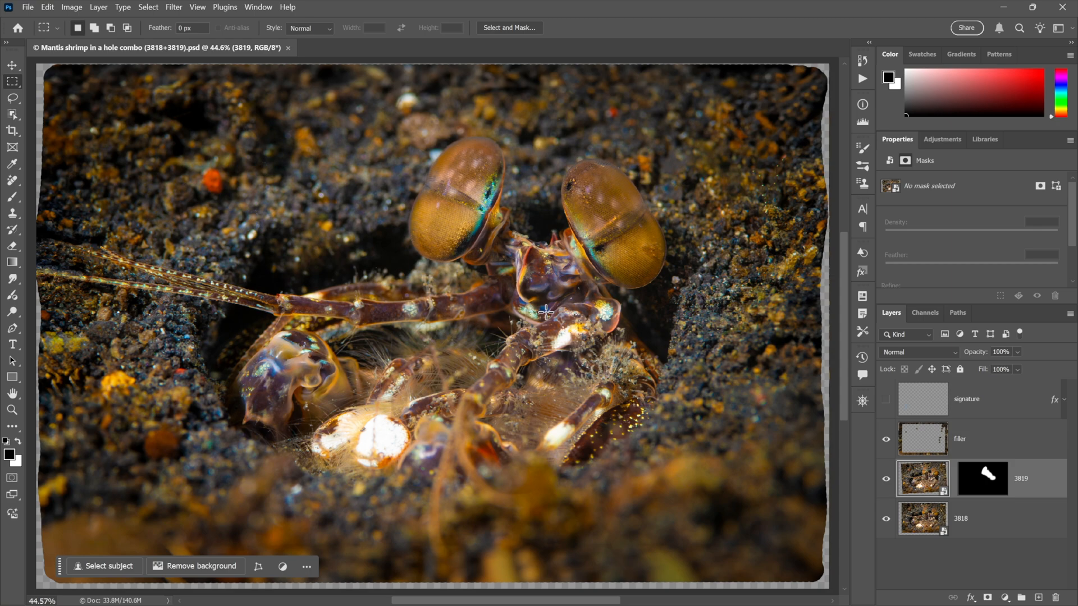
pyautogui.moveTo(731, 347)
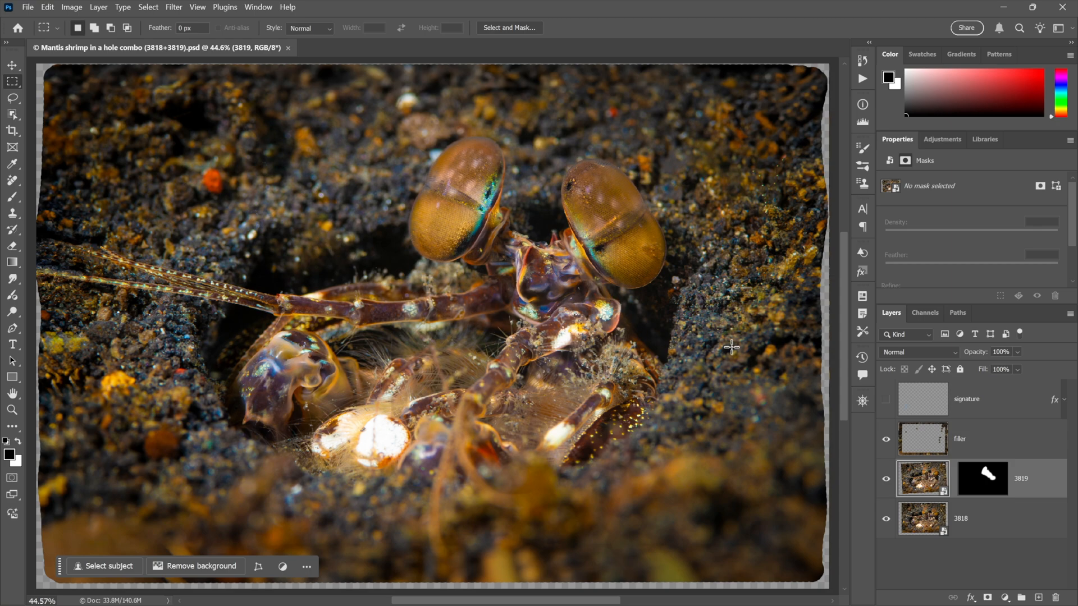
pyautogui.moveTo(820, 414)
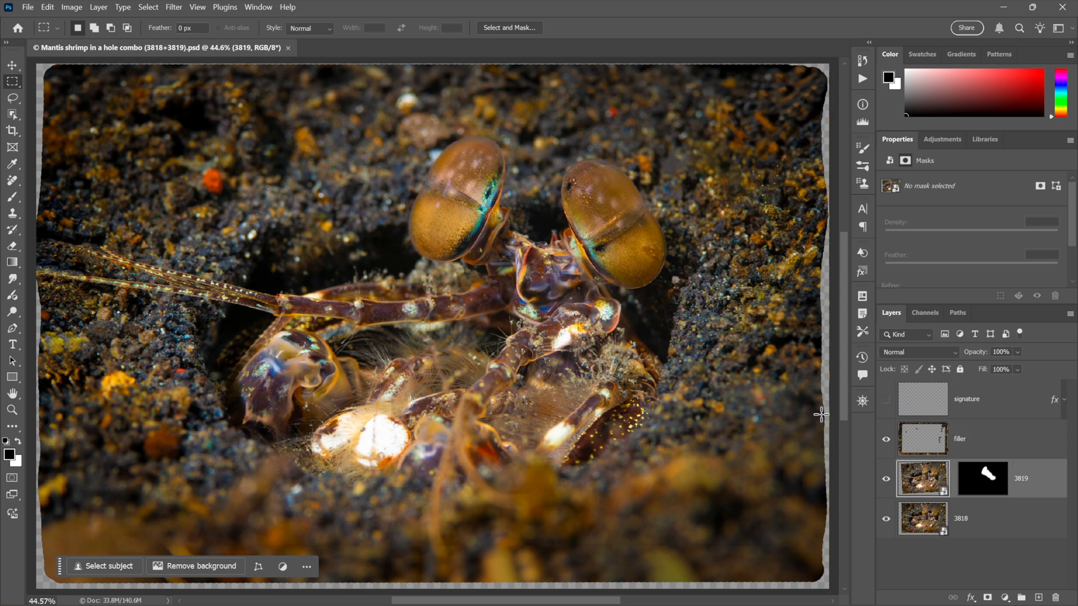
pyautogui.moveTo(854, 489)
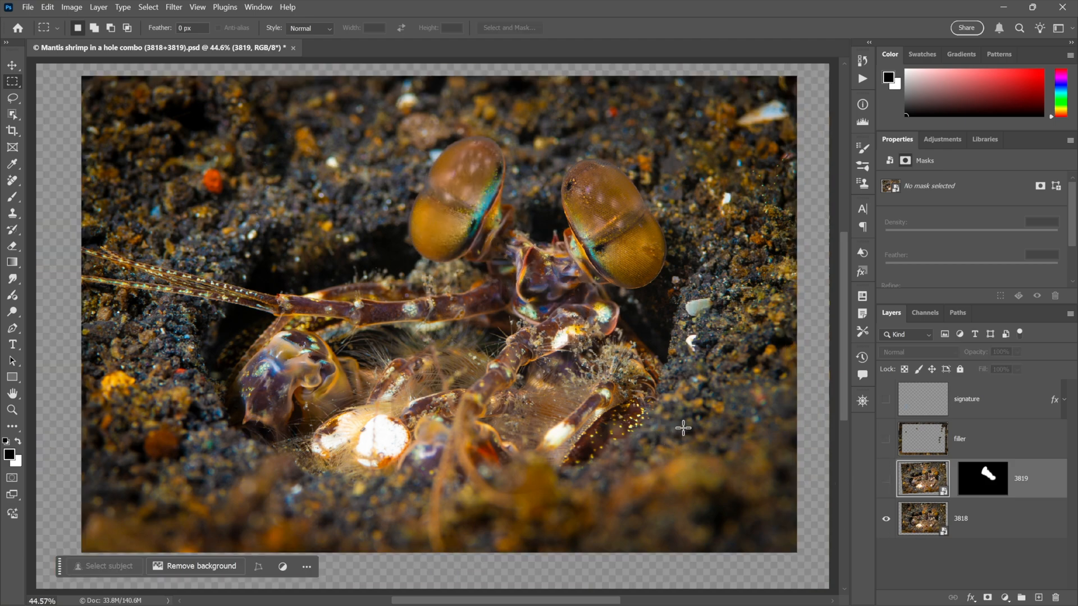
pyautogui.moveTo(660, 263)
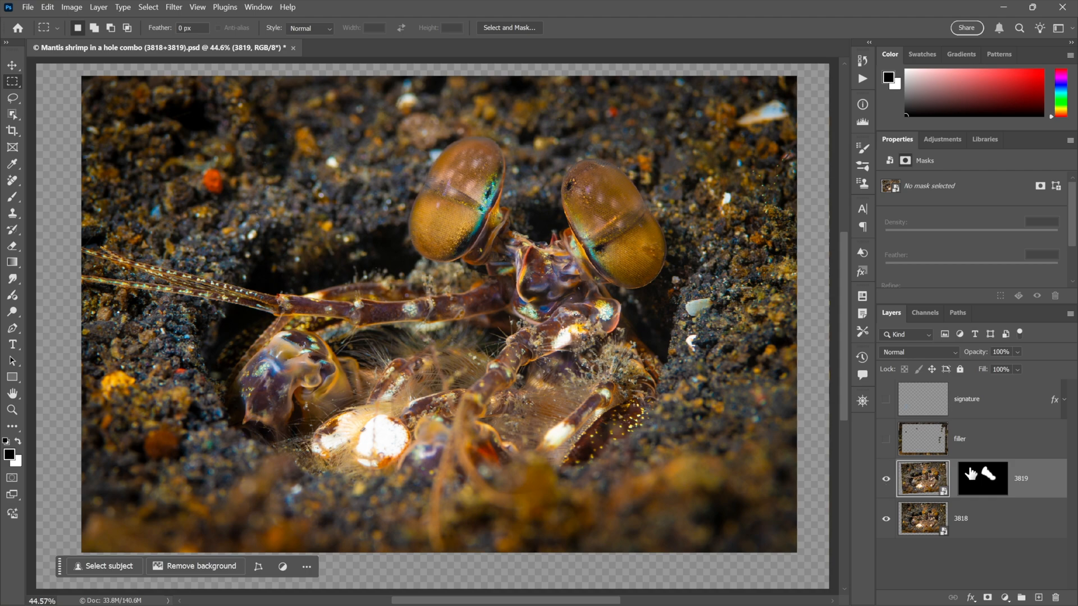
pyautogui.click(982, 479)
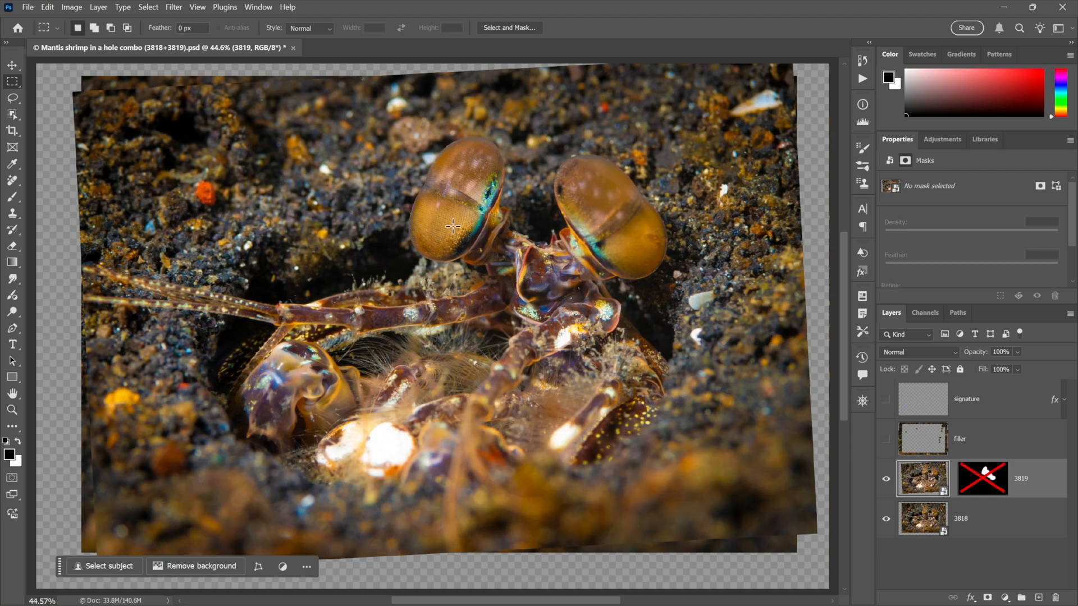
pyautogui.moveTo(624, 233)
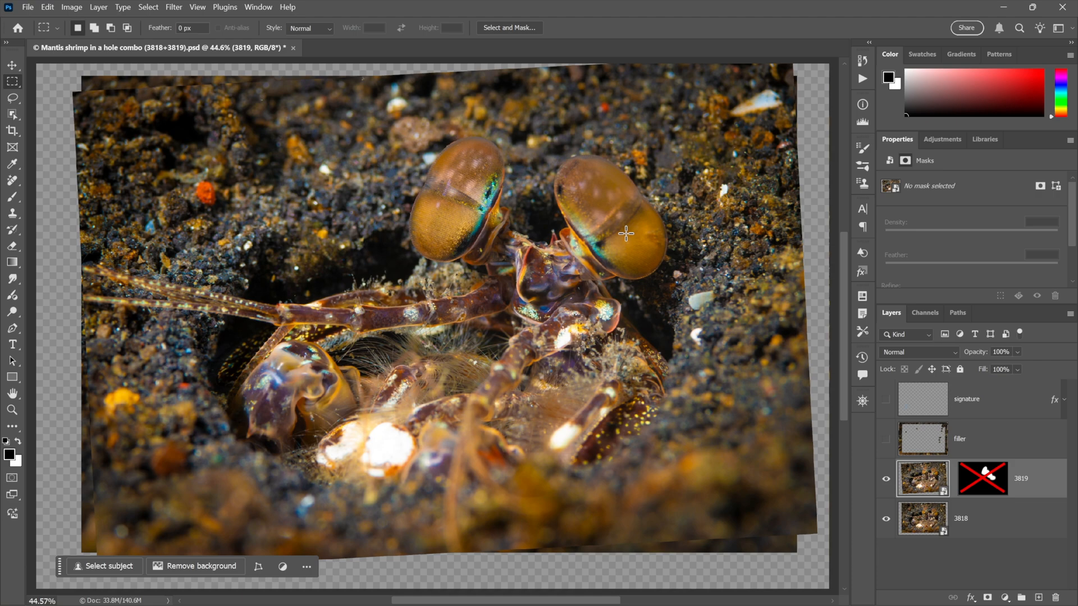
pyautogui.moveTo(908, 449)
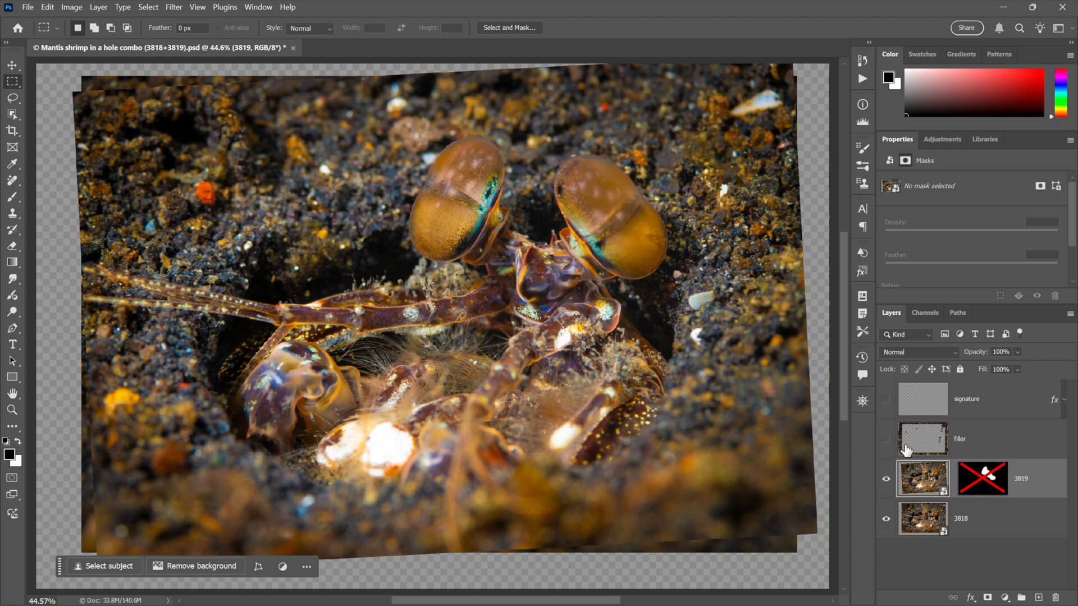
pyautogui.click(982, 478)
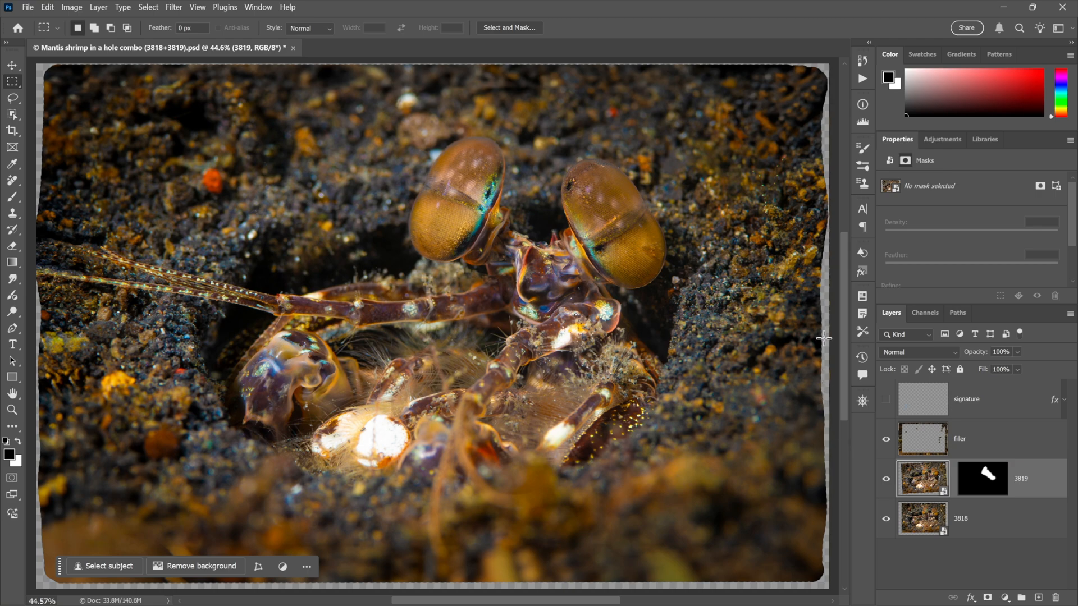
pyautogui.moveTo(60, 153)
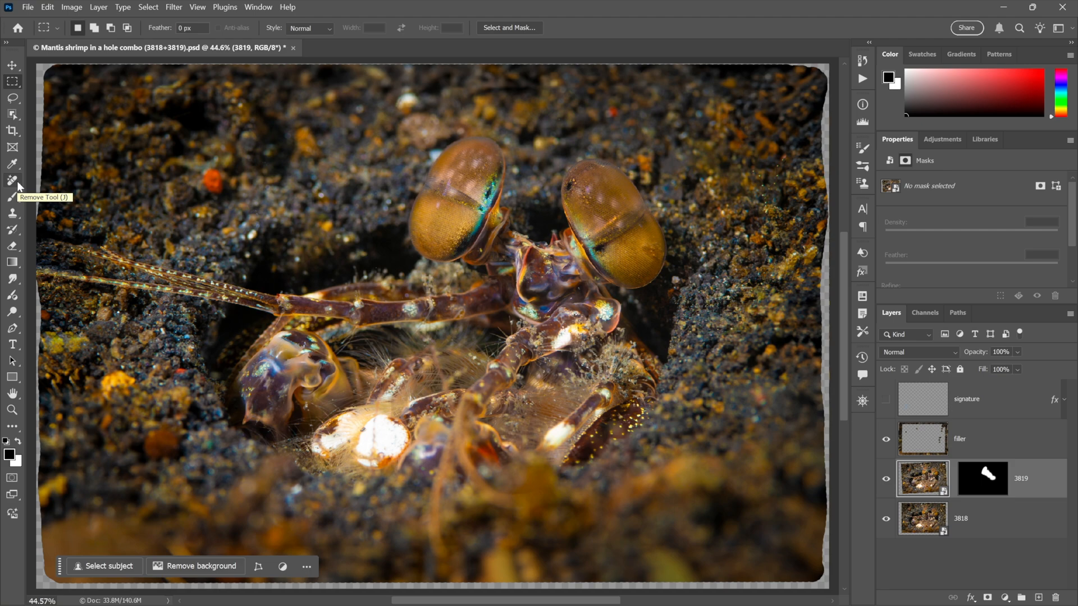
pyautogui.moveTo(78, 201)
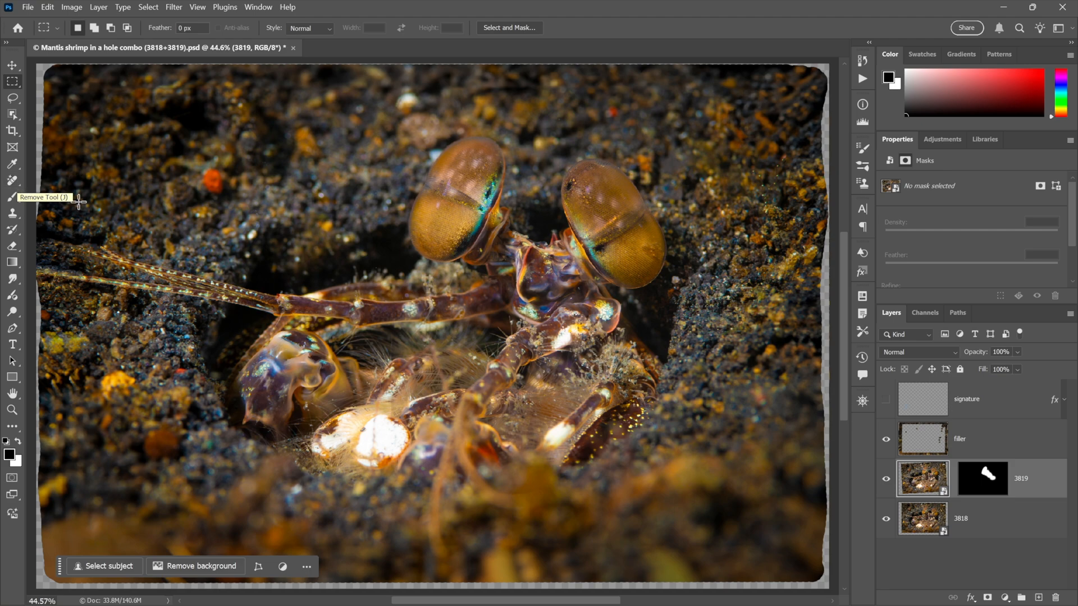
pyautogui.moveTo(200, 201)
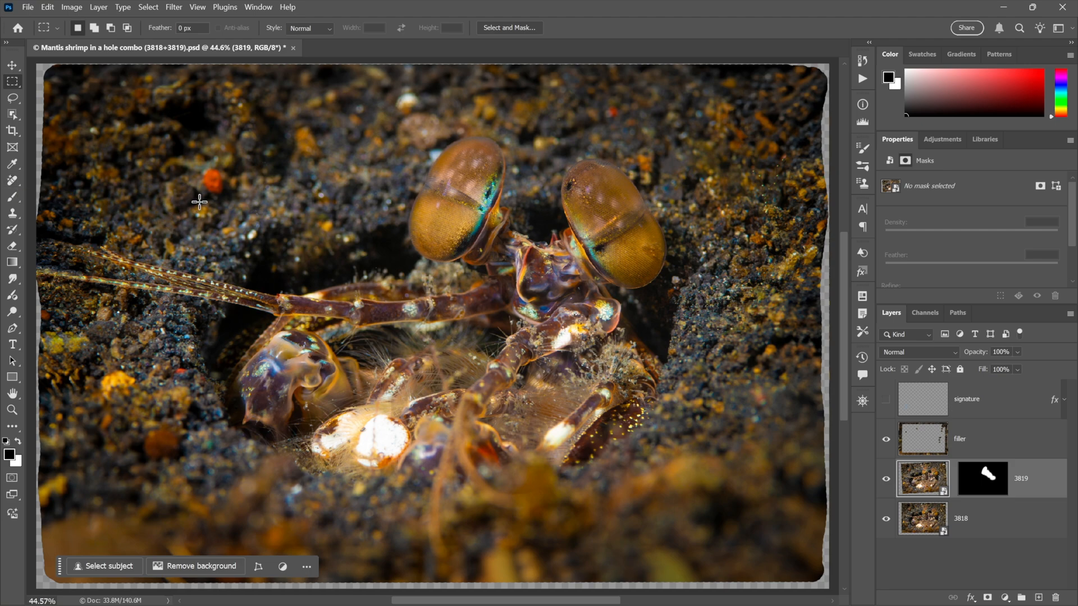
pyautogui.moveTo(172, 204)
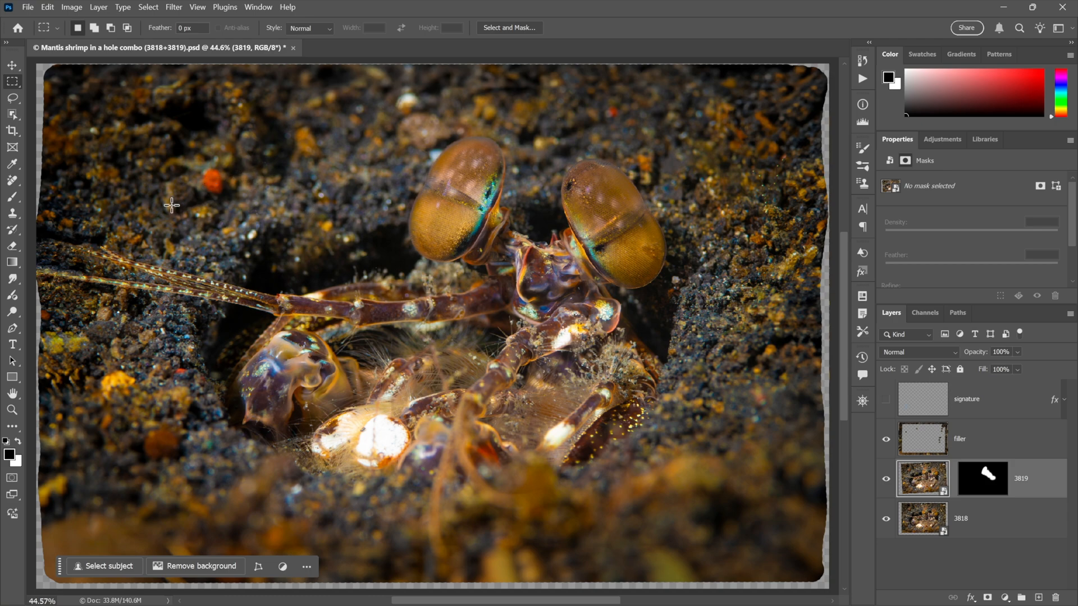
pyautogui.moveTo(608, 97)
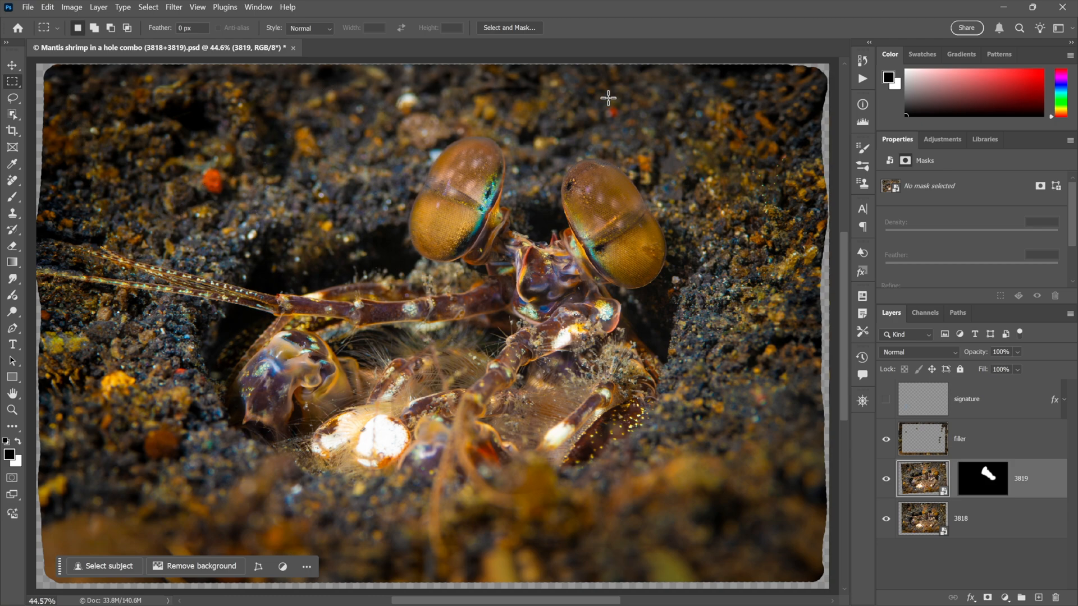
pyautogui.moveTo(66, 192)
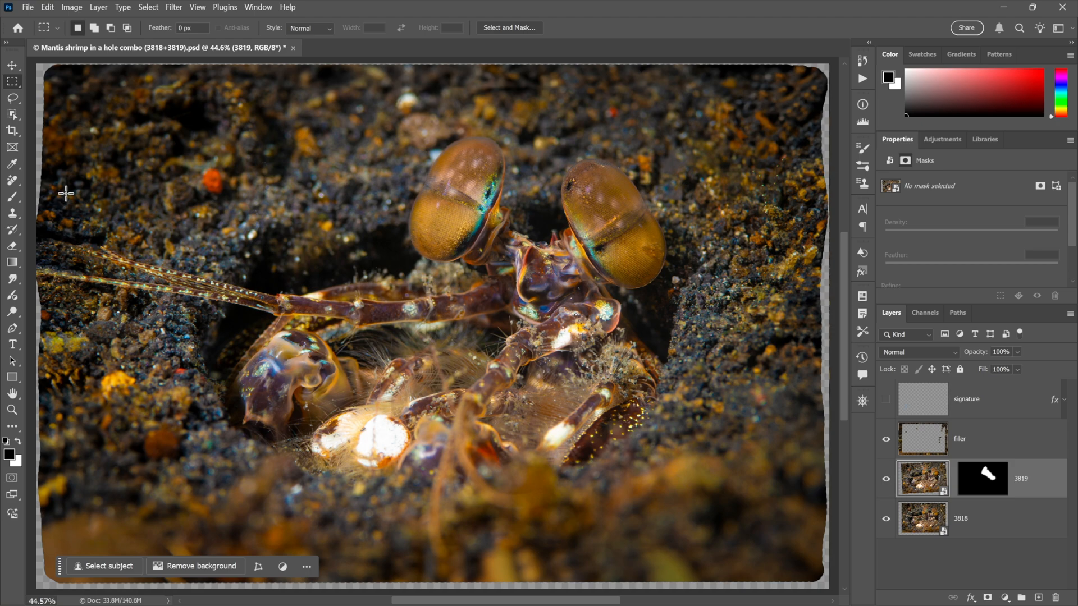
pyautogui.moveTo(87, 128)
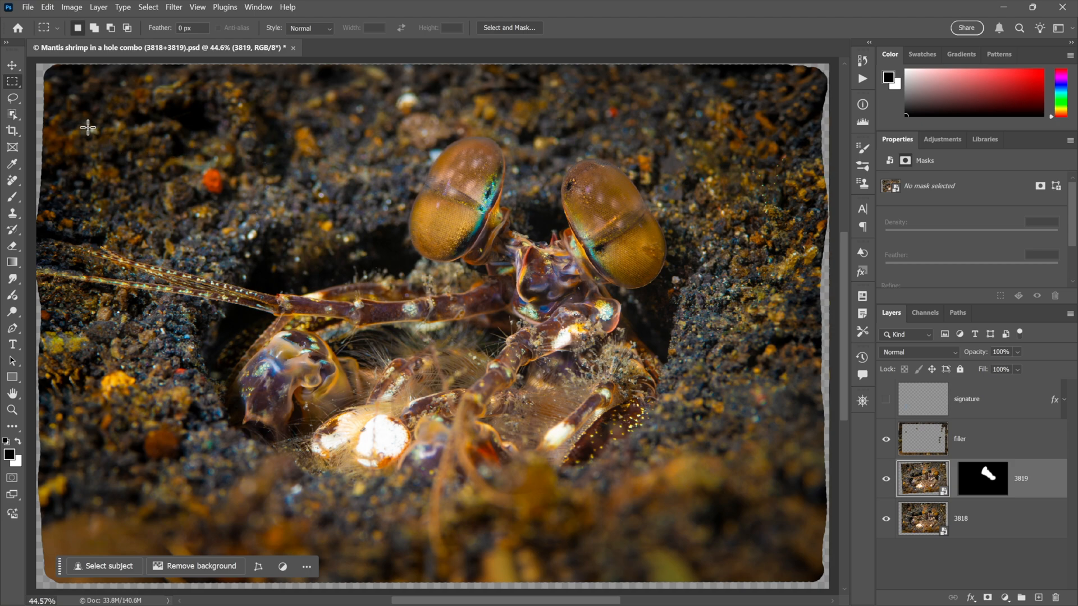
pyautogui.moveTo(180, 98)
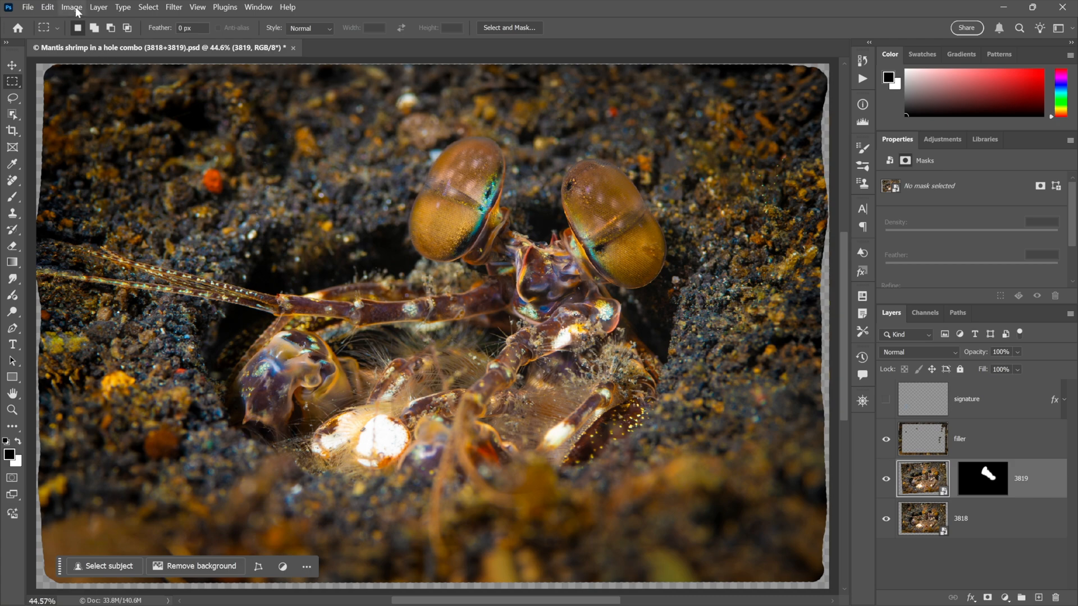
# Step: Shrink the canvas to 4024 x 2600 pixels via Canvas Size, accepting the clipping warning
pyautogui.click(71, 6)
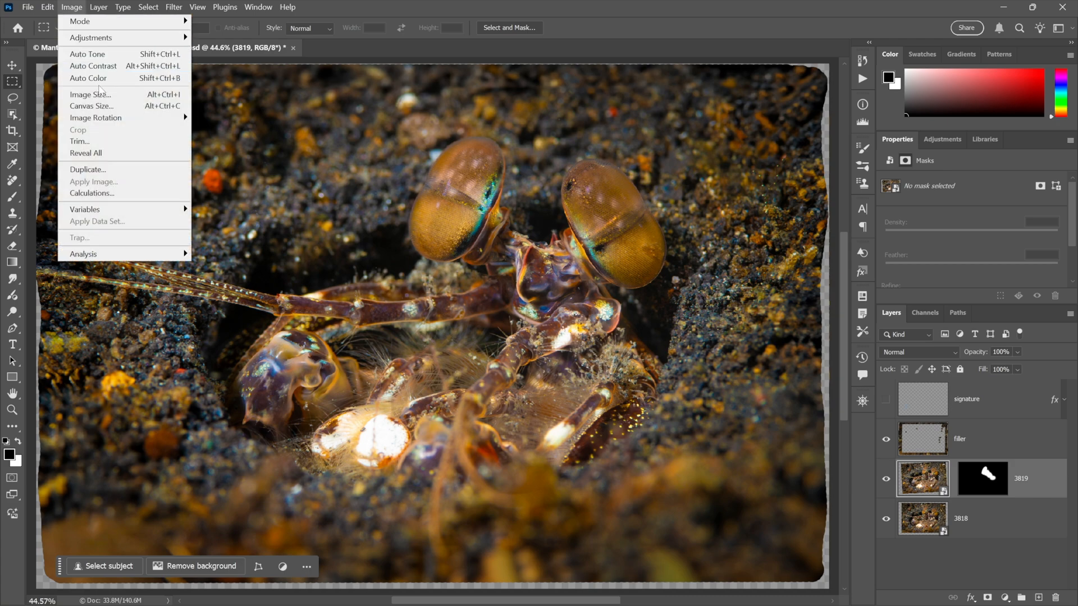
pyautogui.click(91, 106)
pyautogui.write('2600')
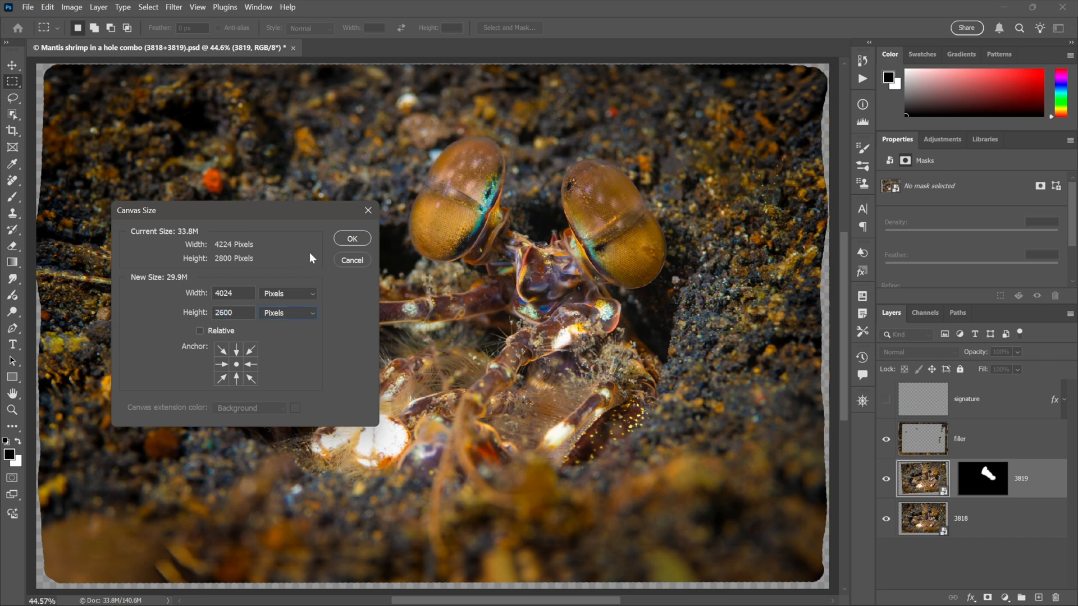
pyautogui.click(352, 238)
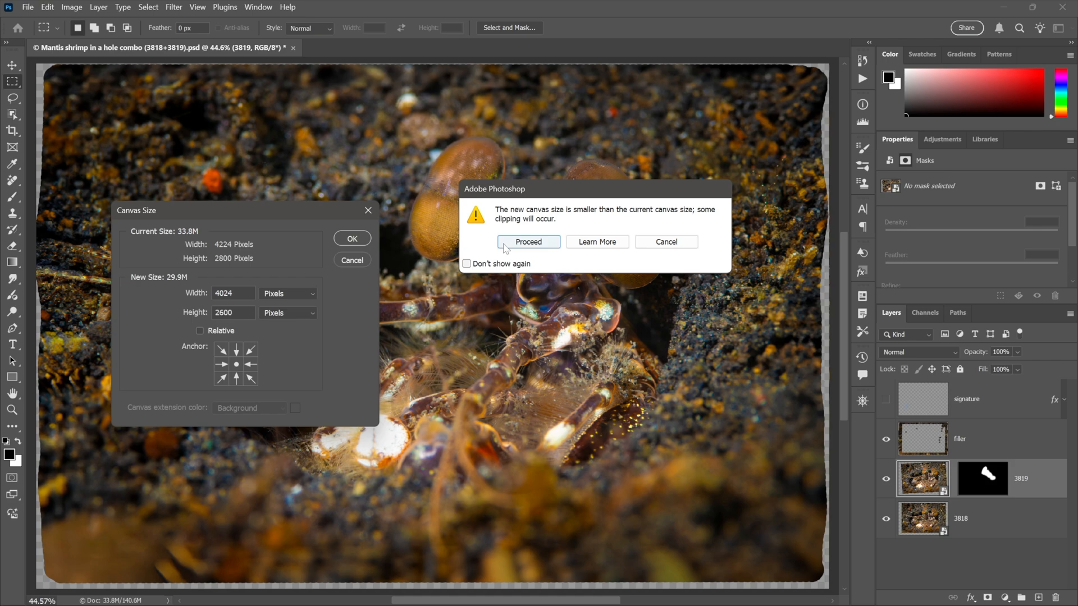
pyautogui.click(527, 241)
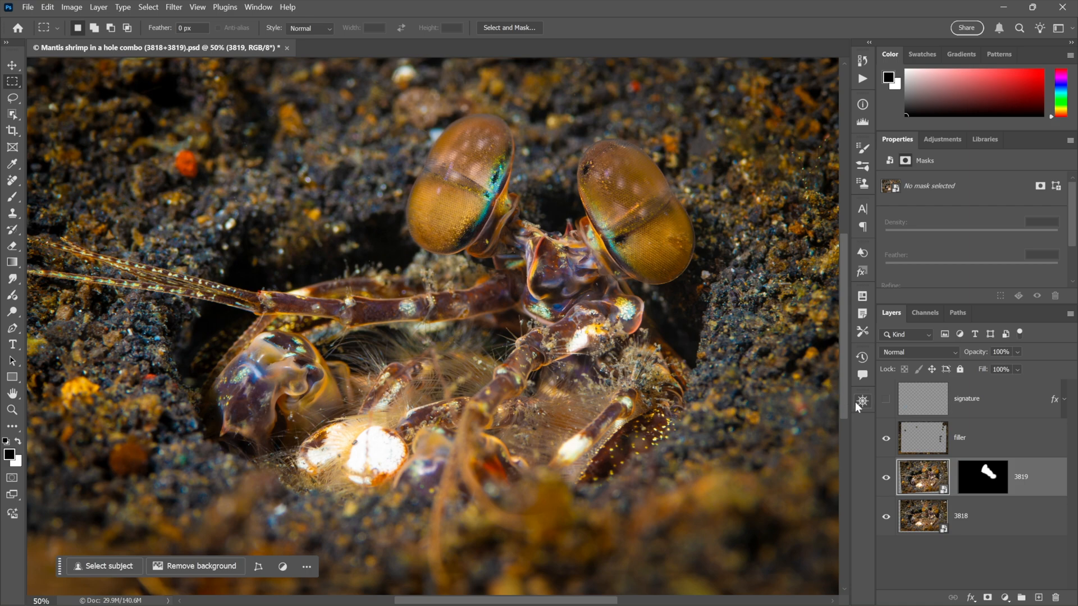
# Step: Show the signature layer so it appears at the image's lower left
pyautogui.click(886, 399)
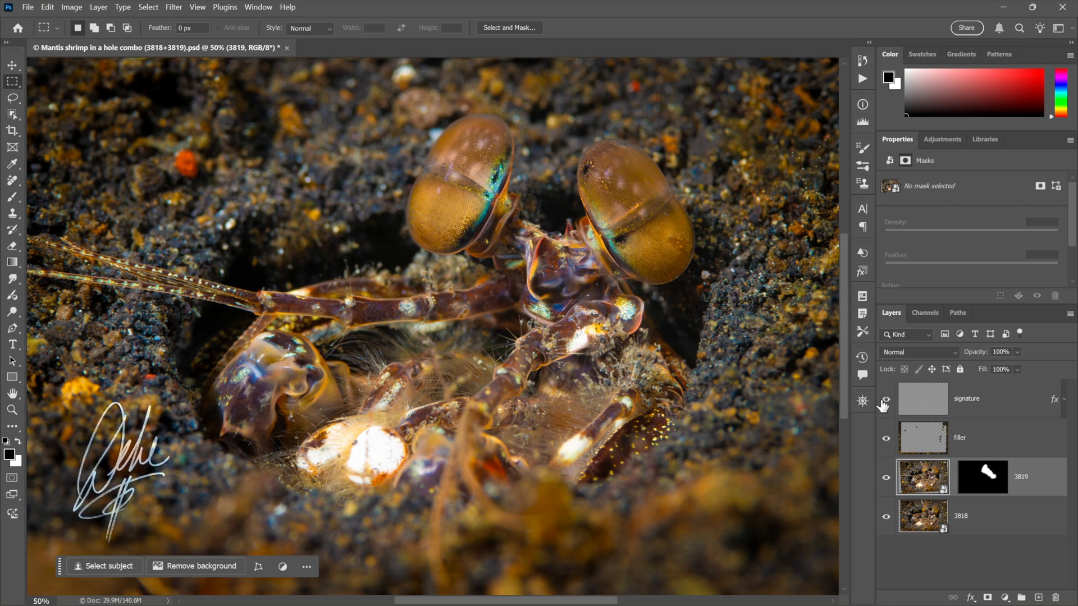